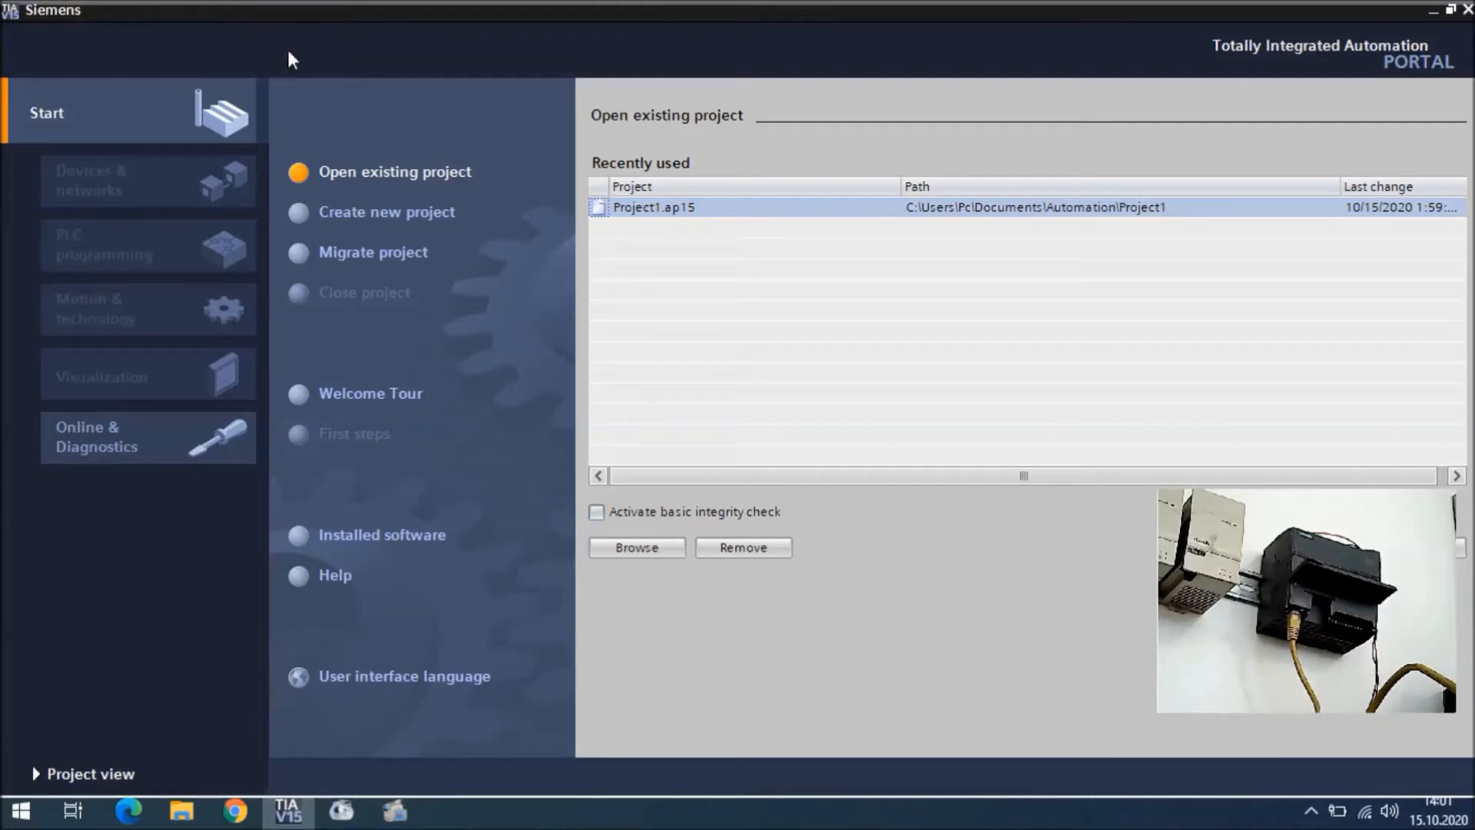
Search accessible devices on PN/IE via the Realtek PCIe GbE Family Controller interface.
left_click(97, 436)
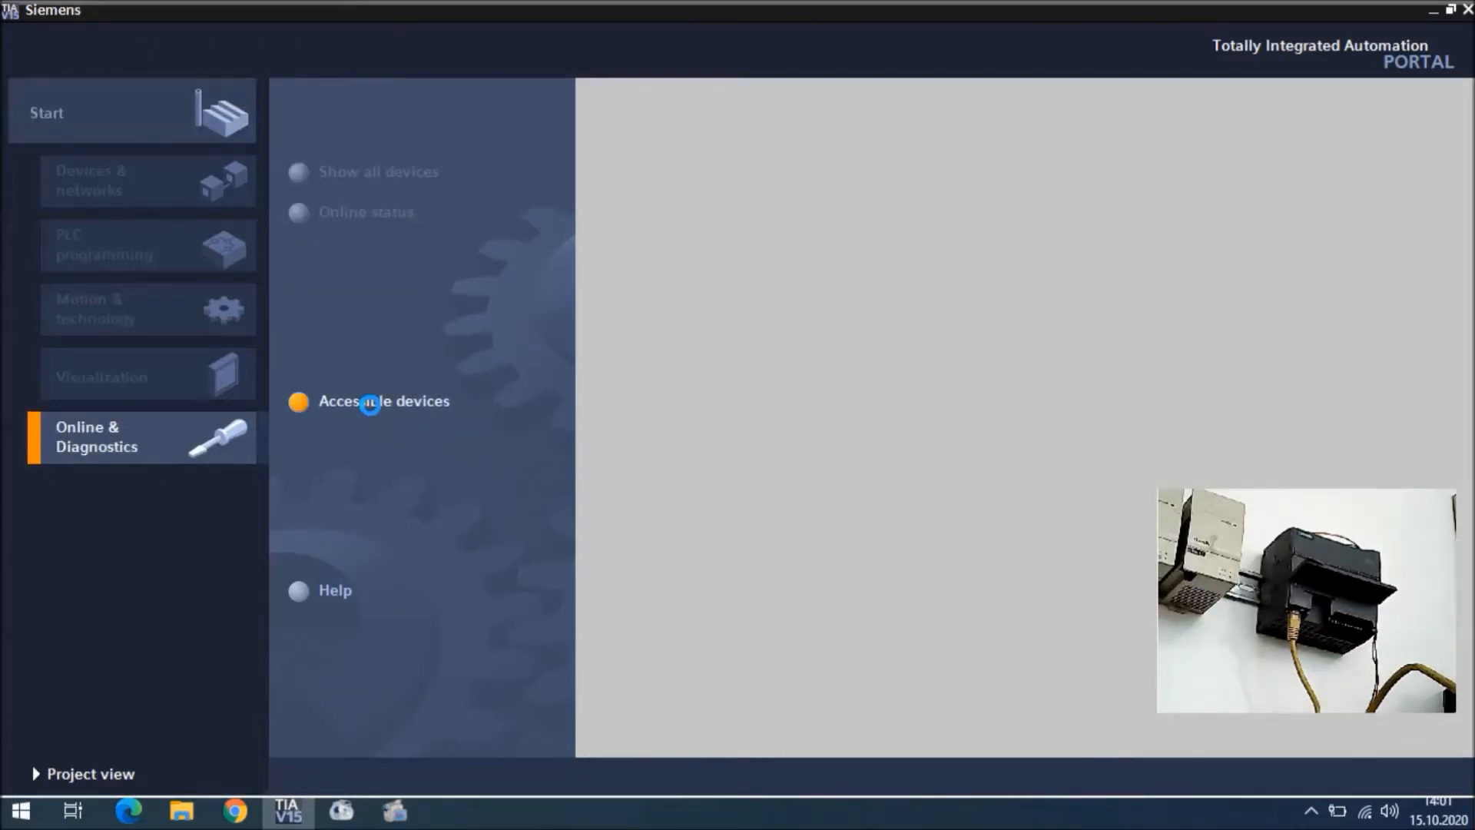
left_click(383, 401)
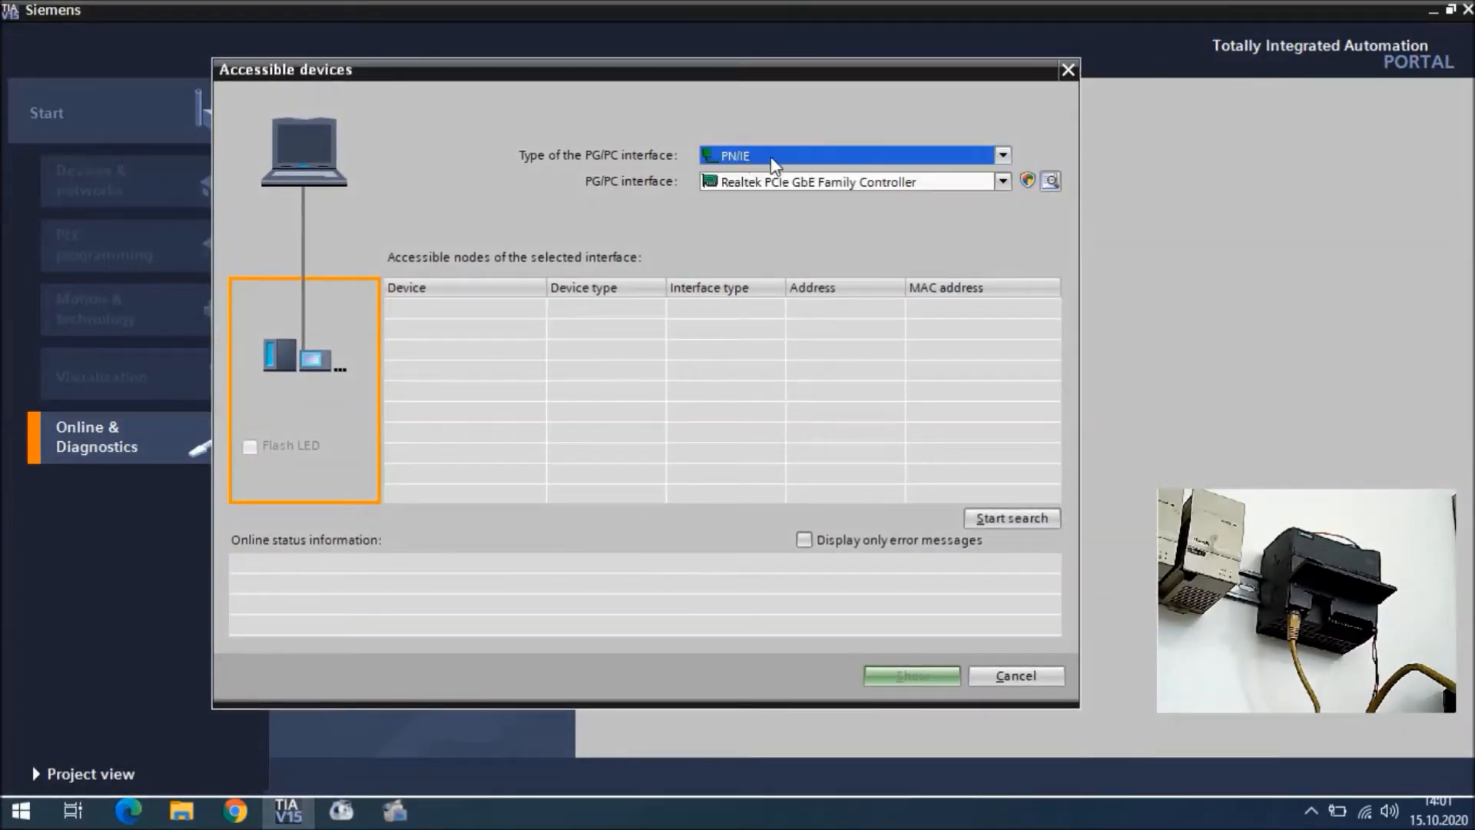
mouse_move(682, 183)
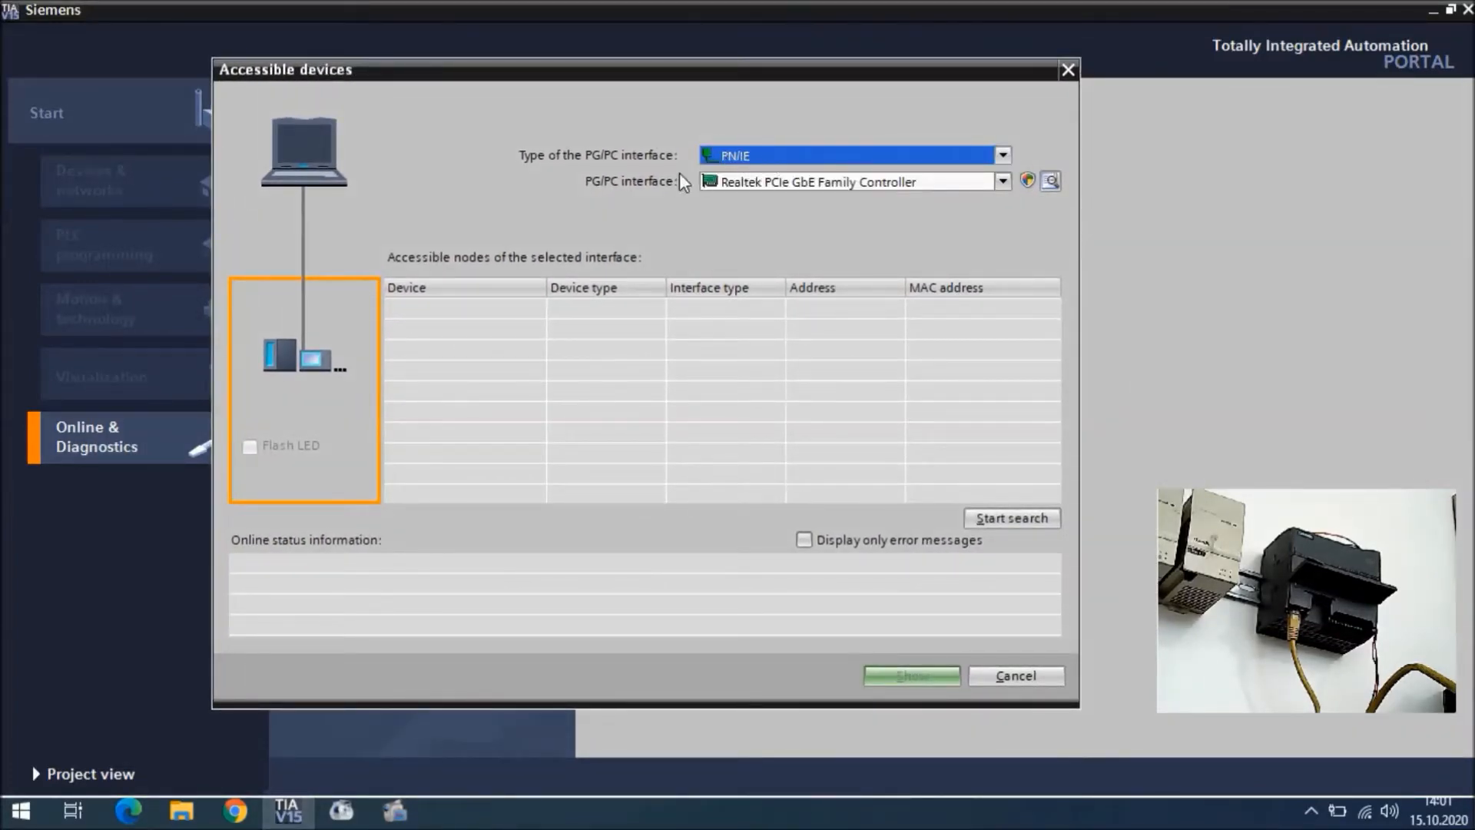
left_click(1002, 181)
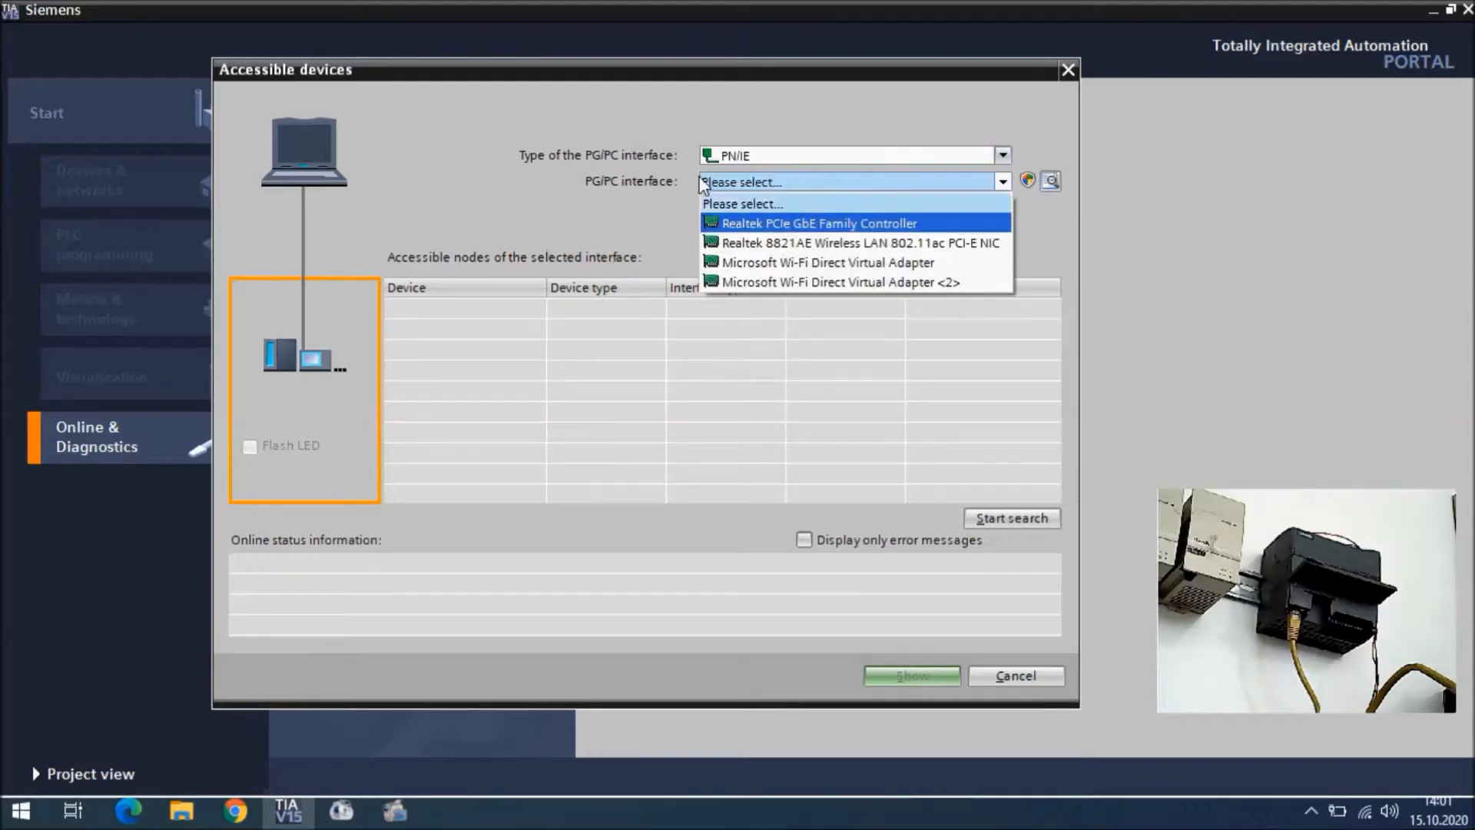
mouse_move(814, 226)
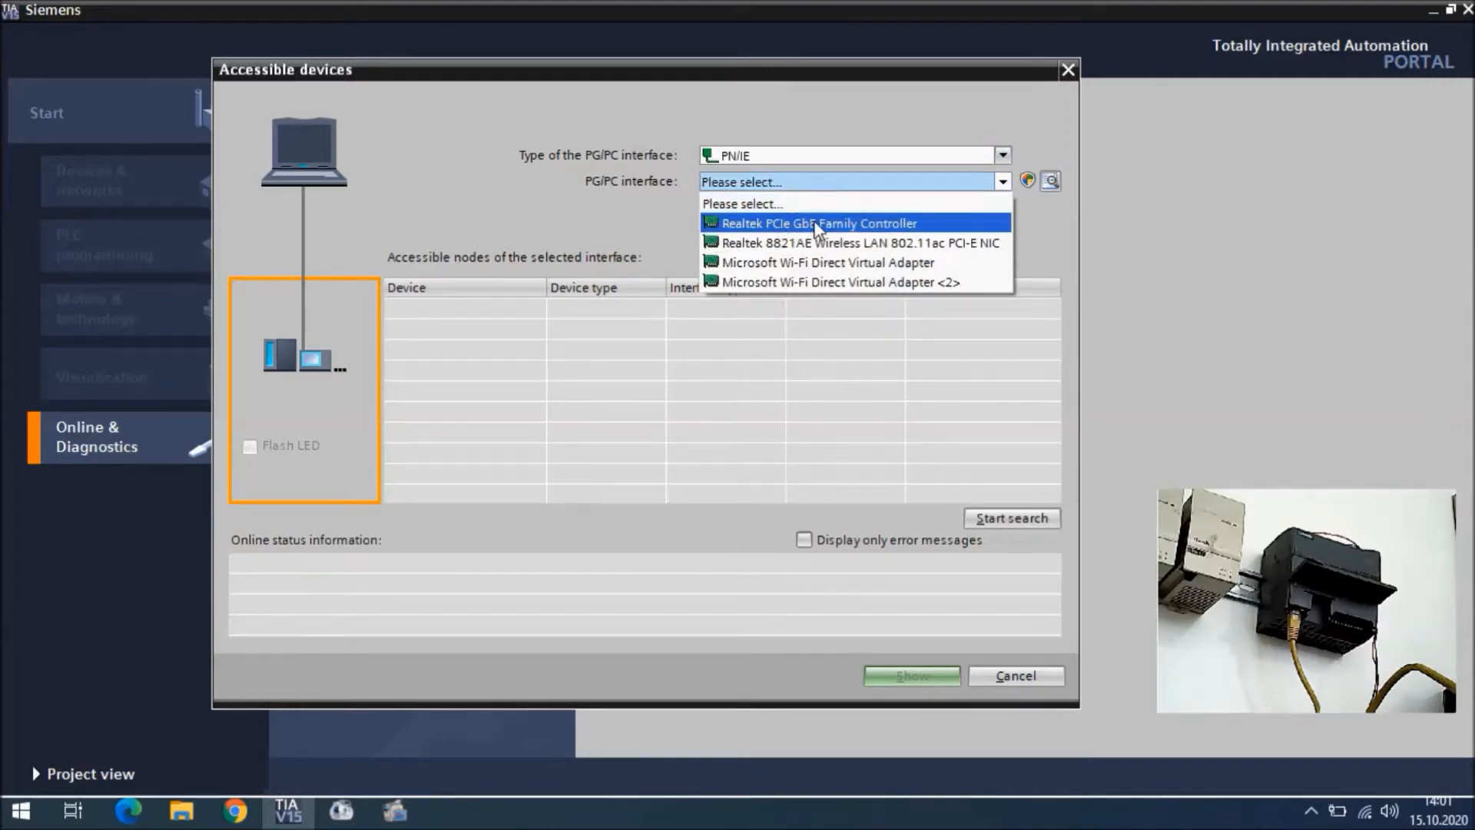
left_click(818, 223)
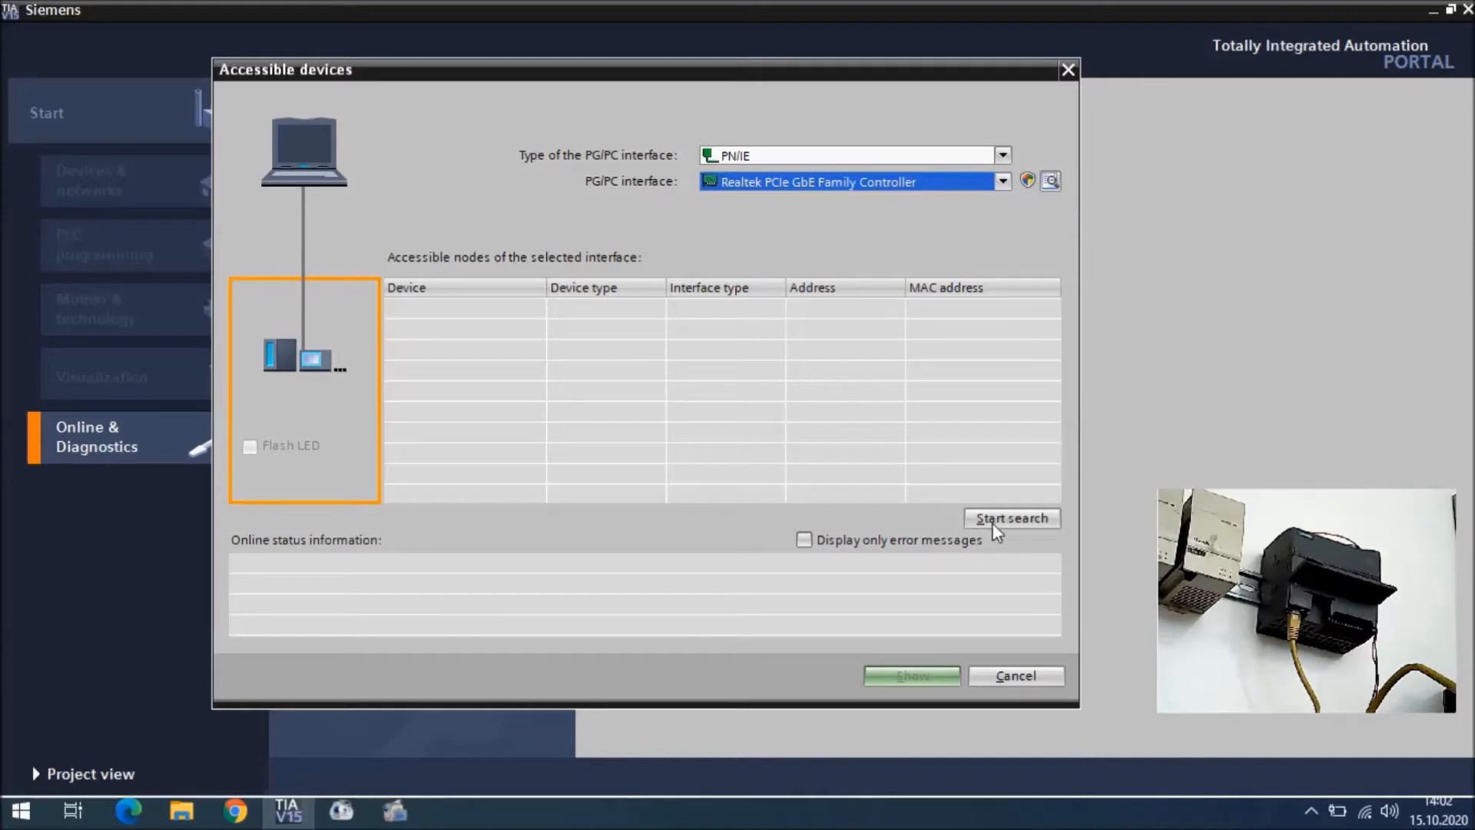
left_click(1011, 517)
type("d")
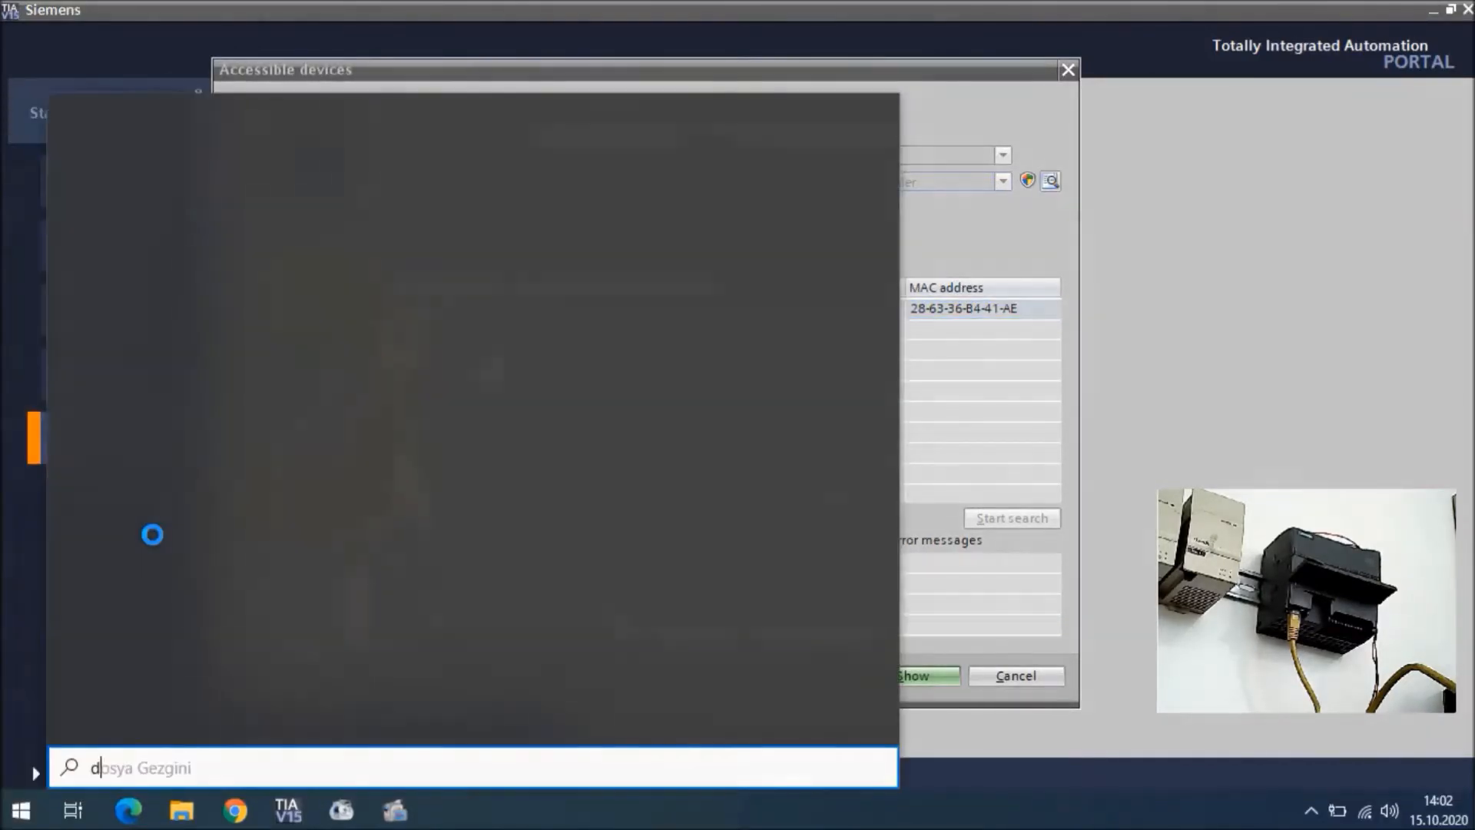
type("e")
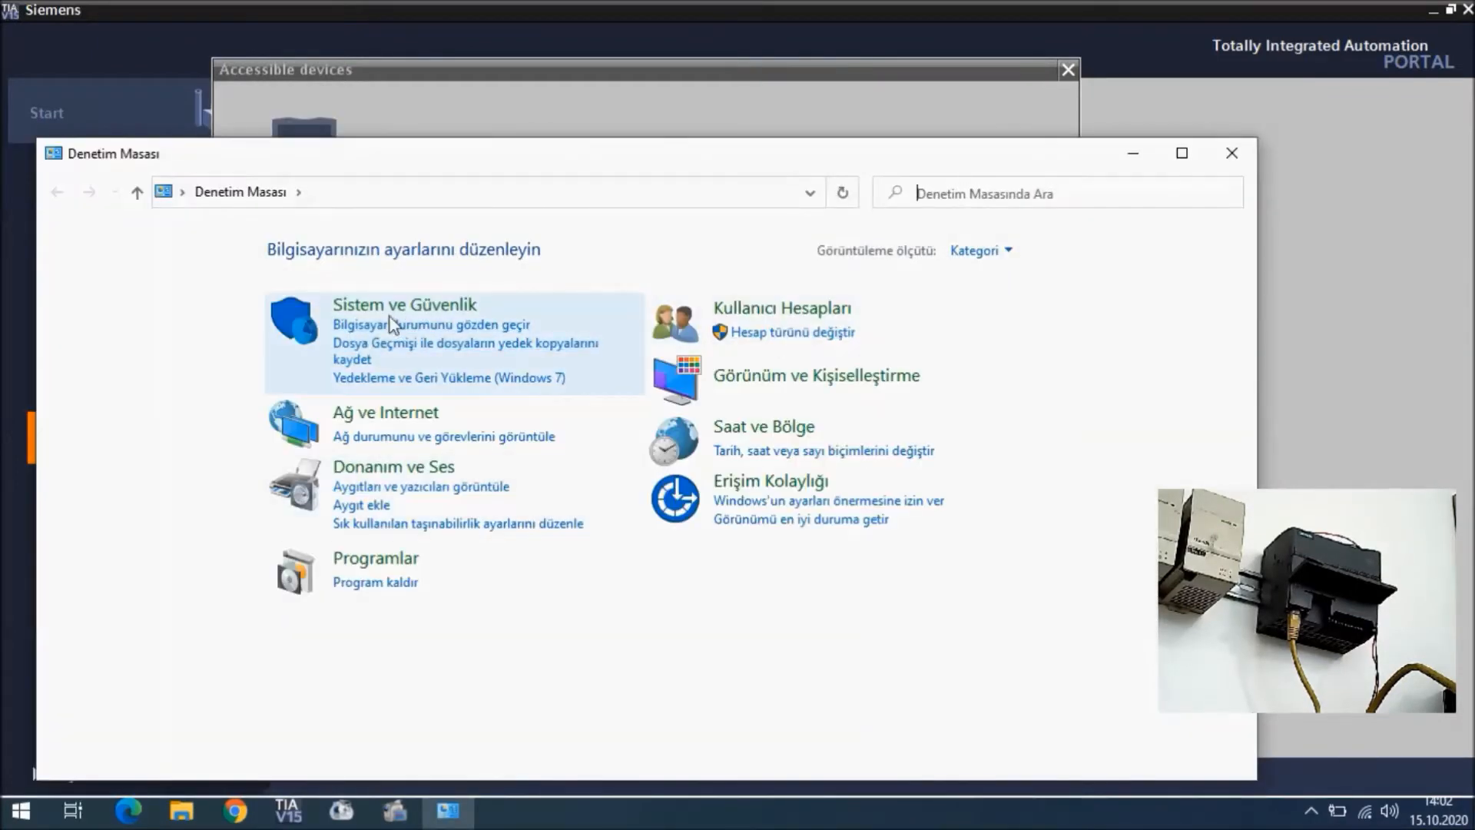
left_click(384, 412)
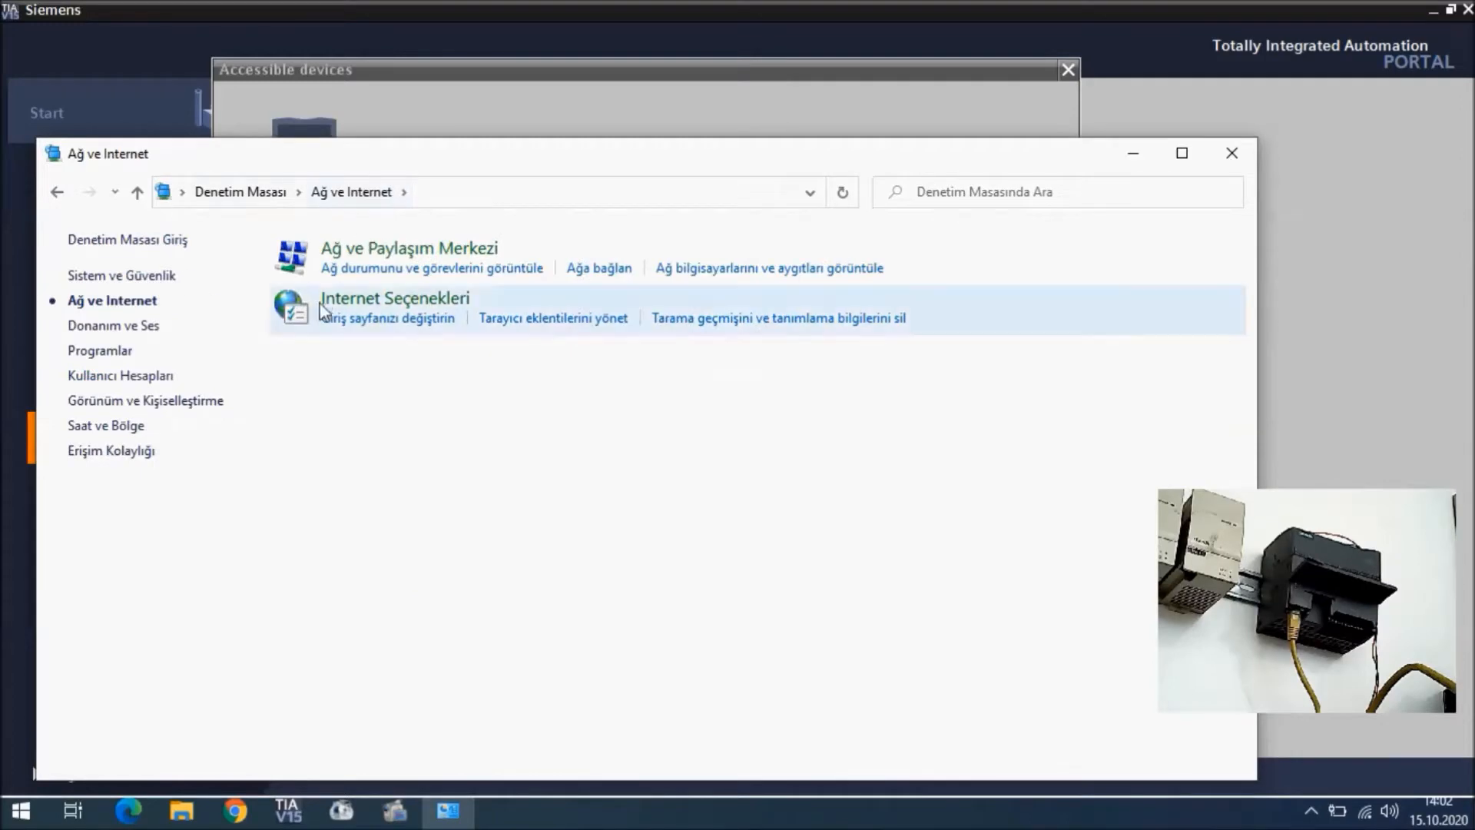
left_click(408, 248)
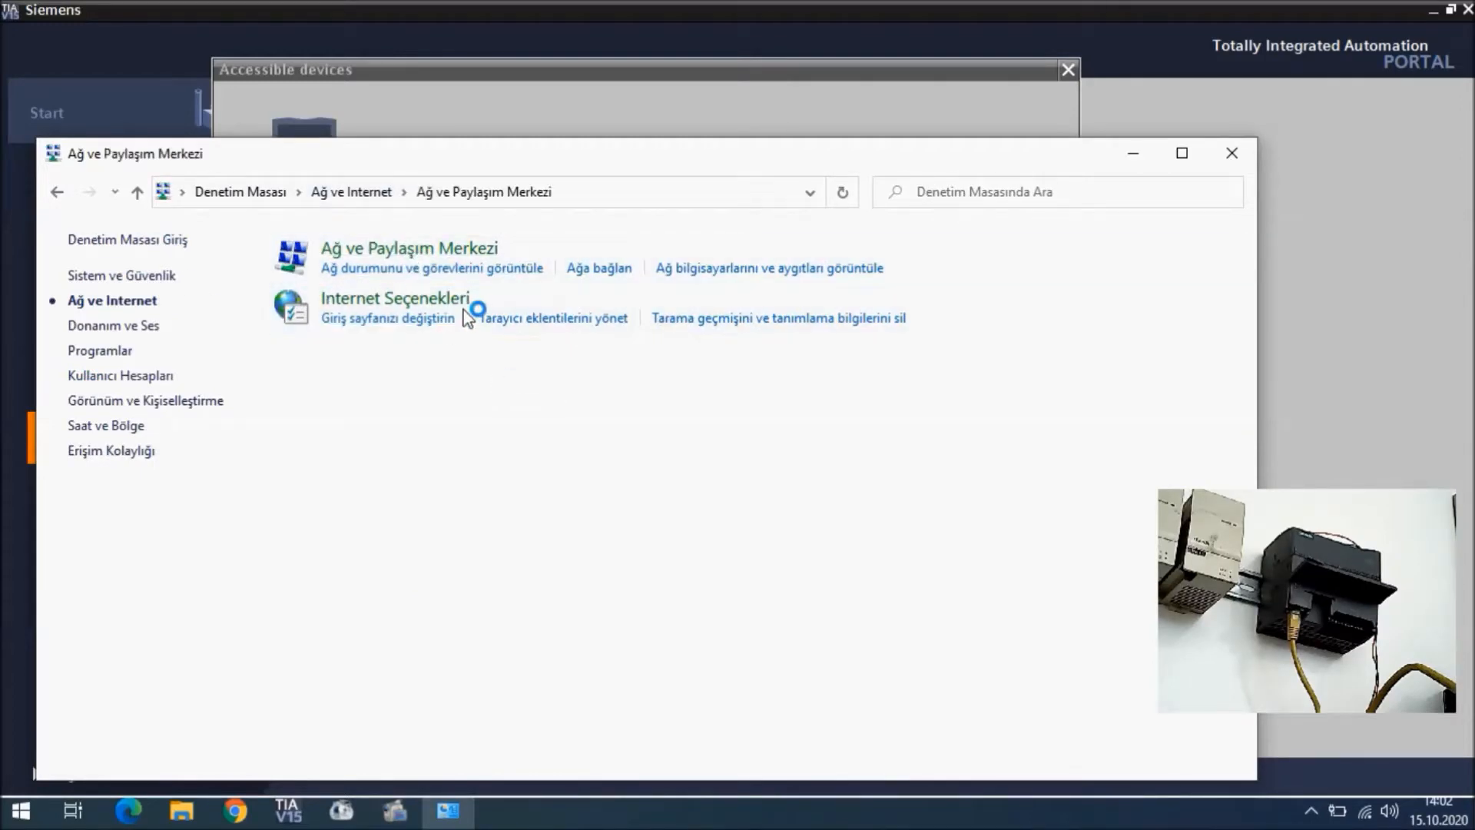
left_click(408, 248)
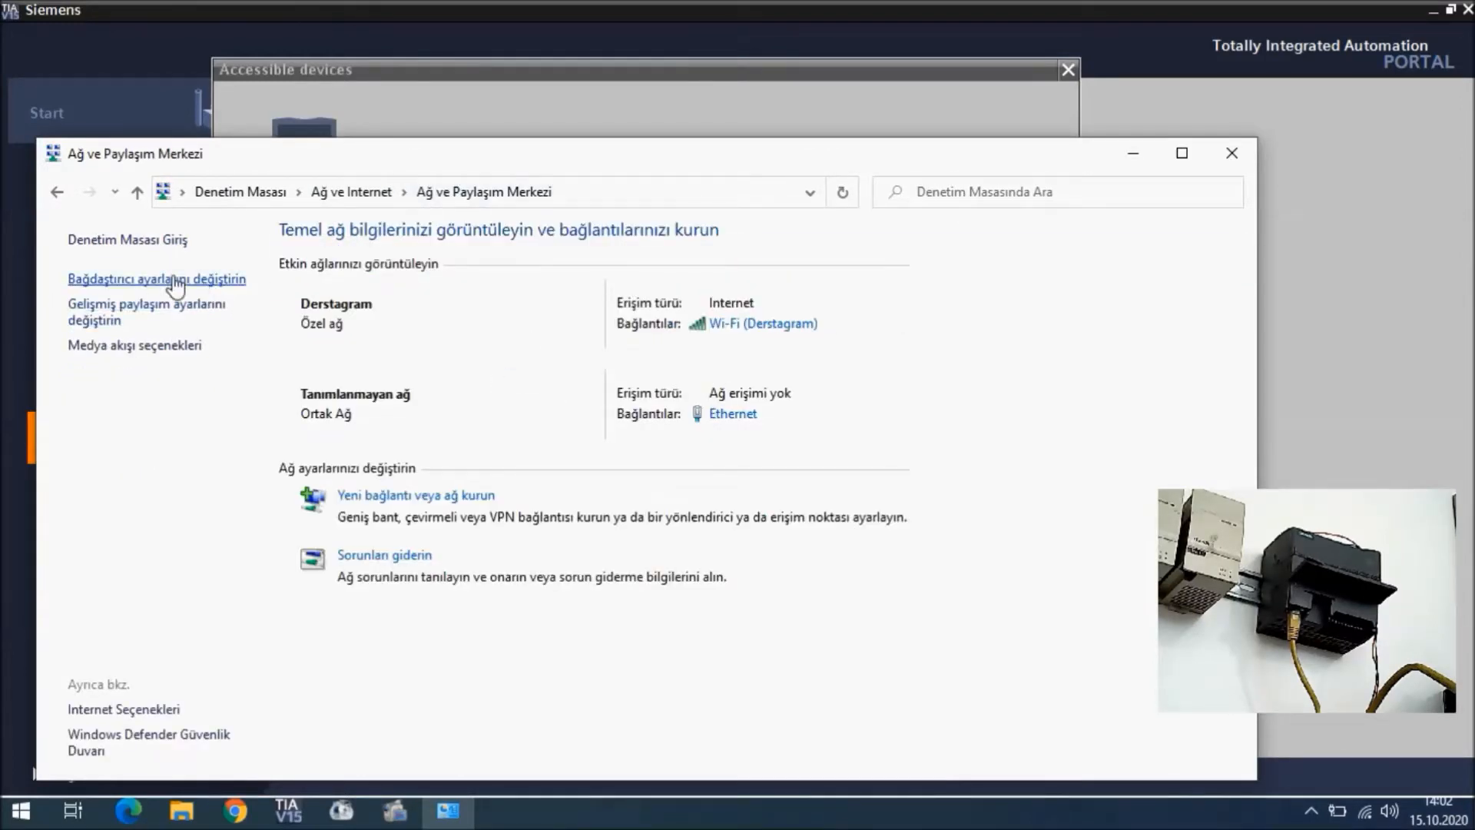
left_click(156, 278)
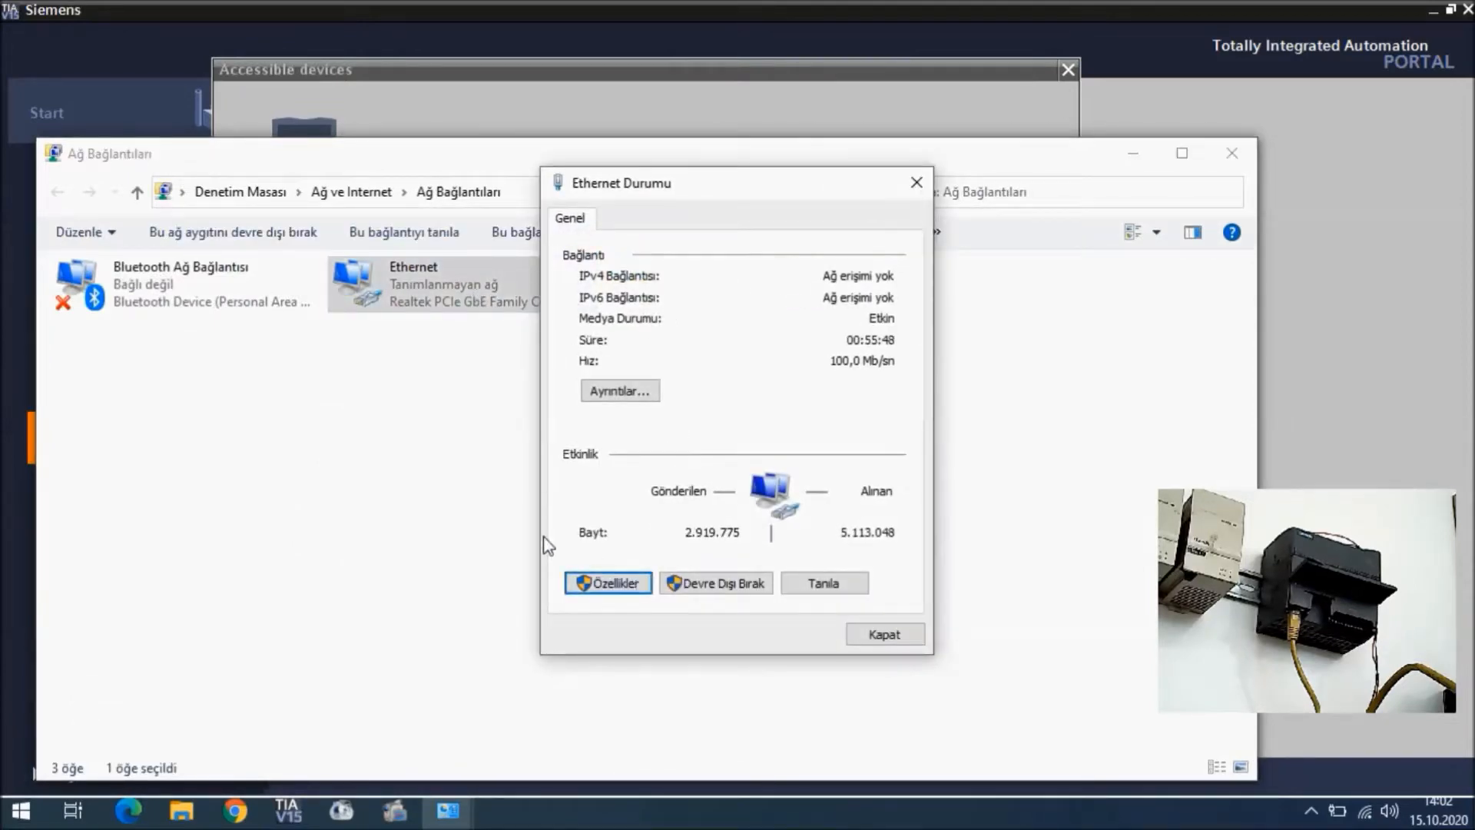
left_click(608, 582)
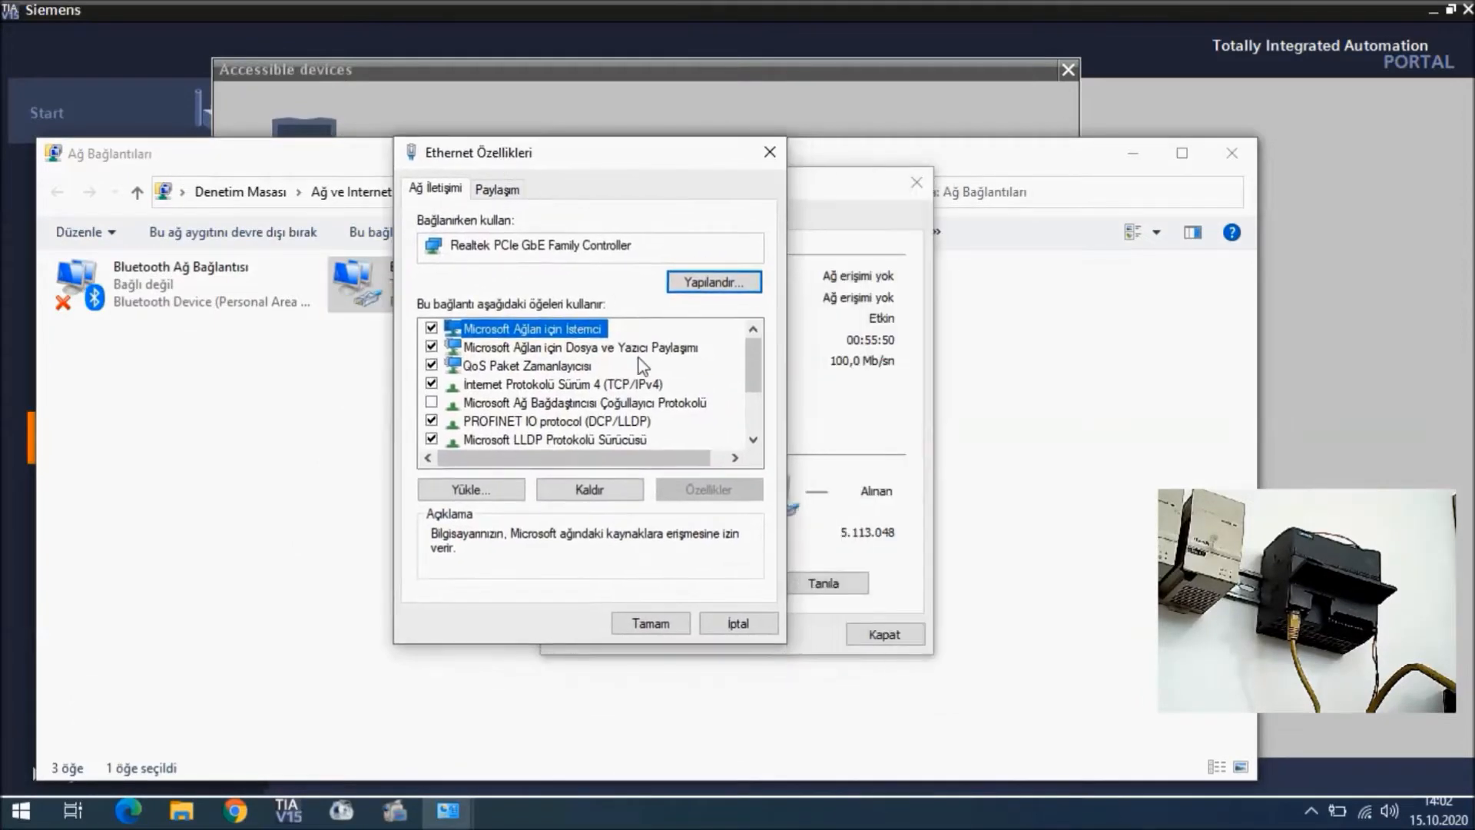
double_click(531, 384)
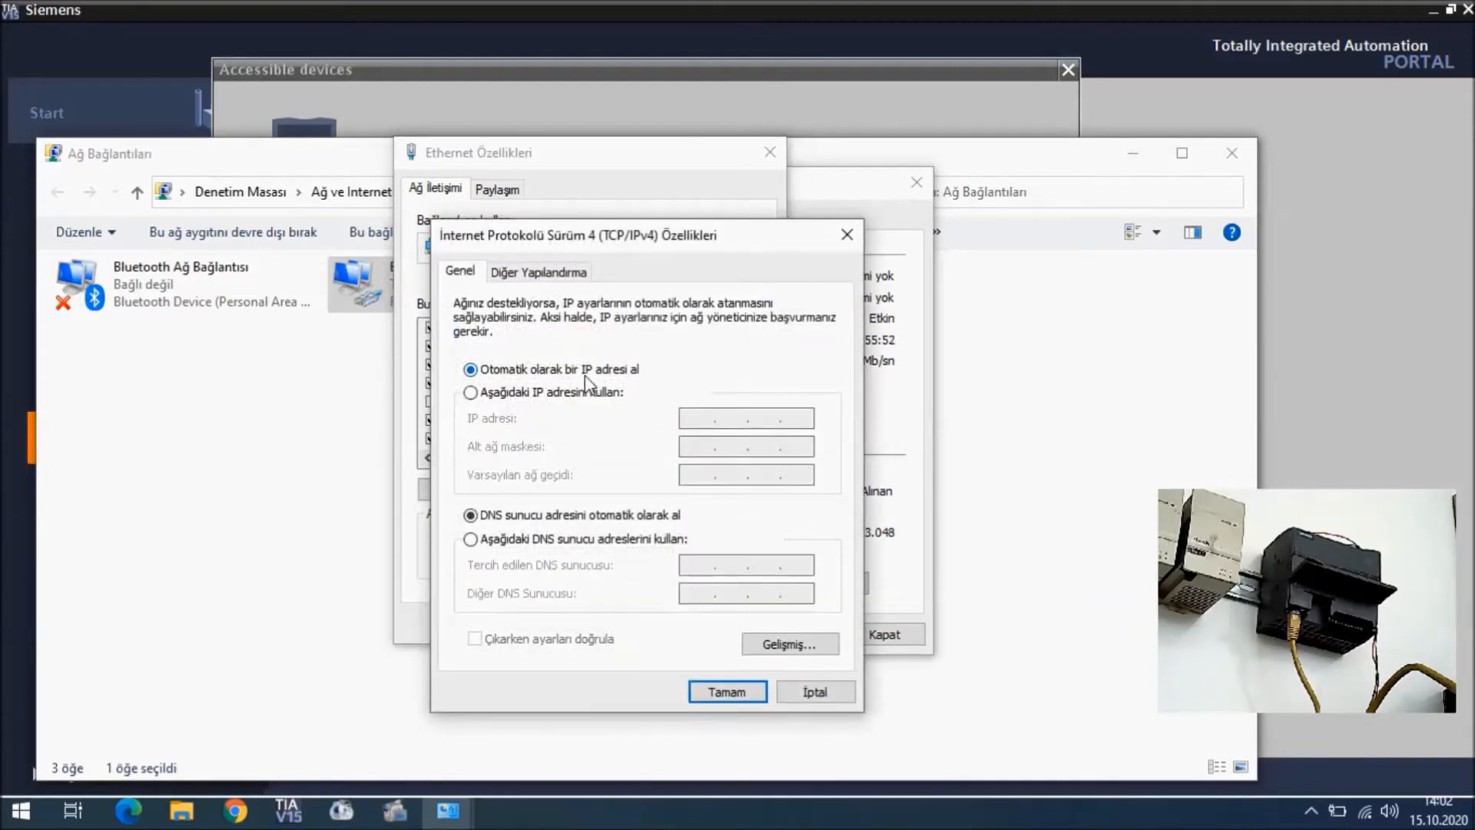
mouse_move(545, 413)
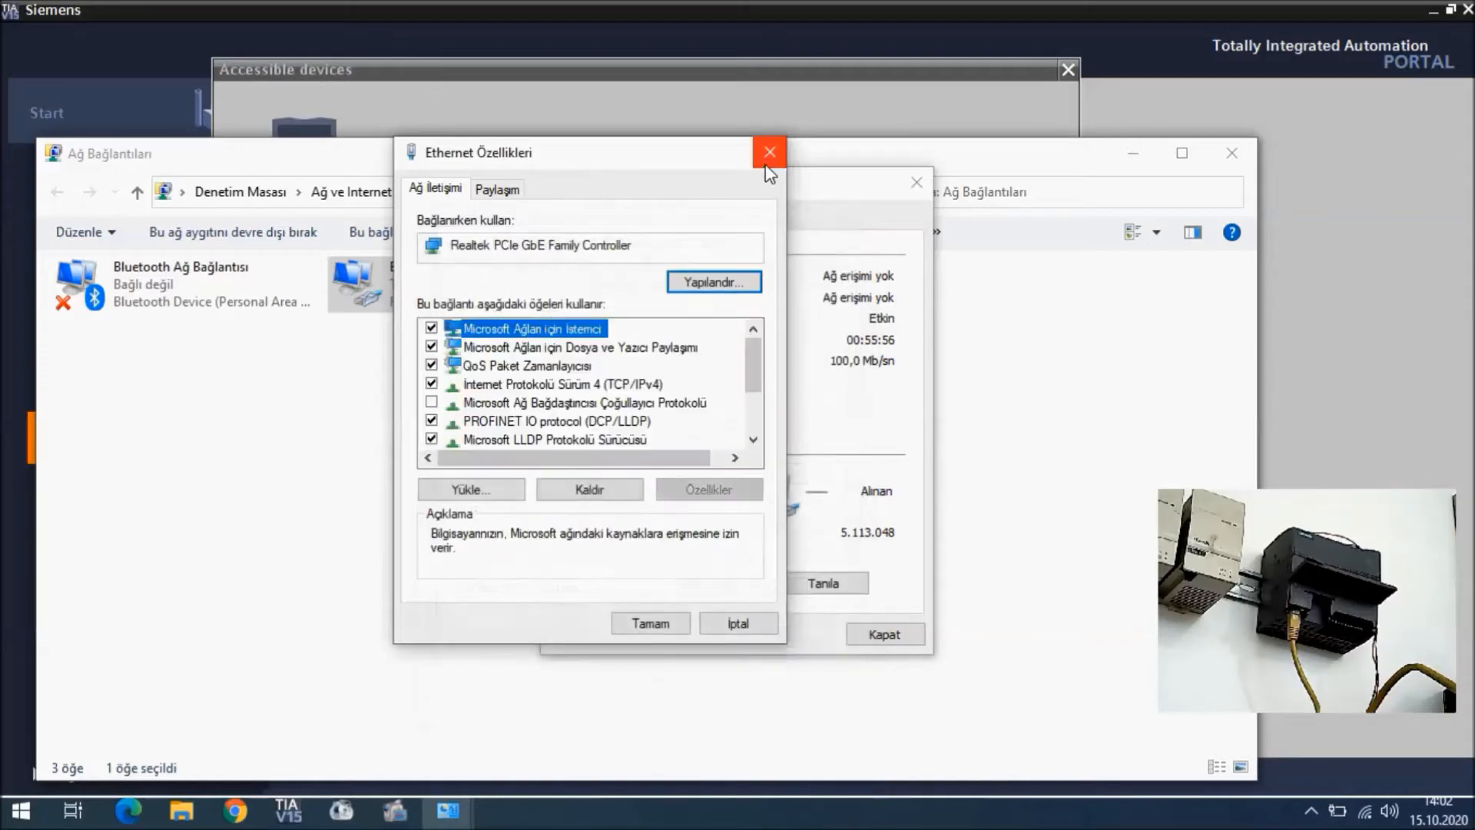
left_click(768, 152)
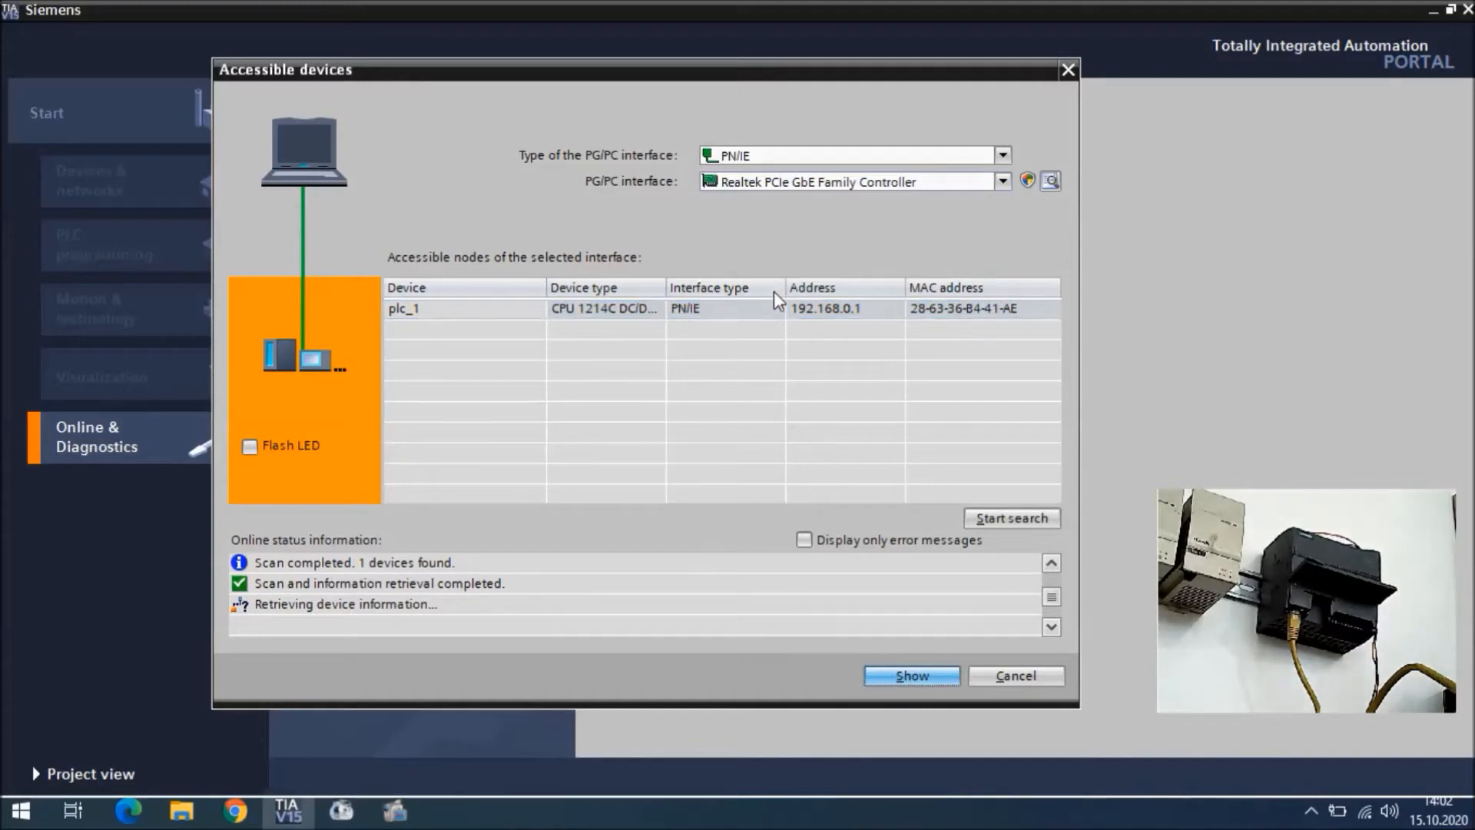
Show the found plc_1 in the project and open its online Main [OB1] block.
left_click(909, 676)
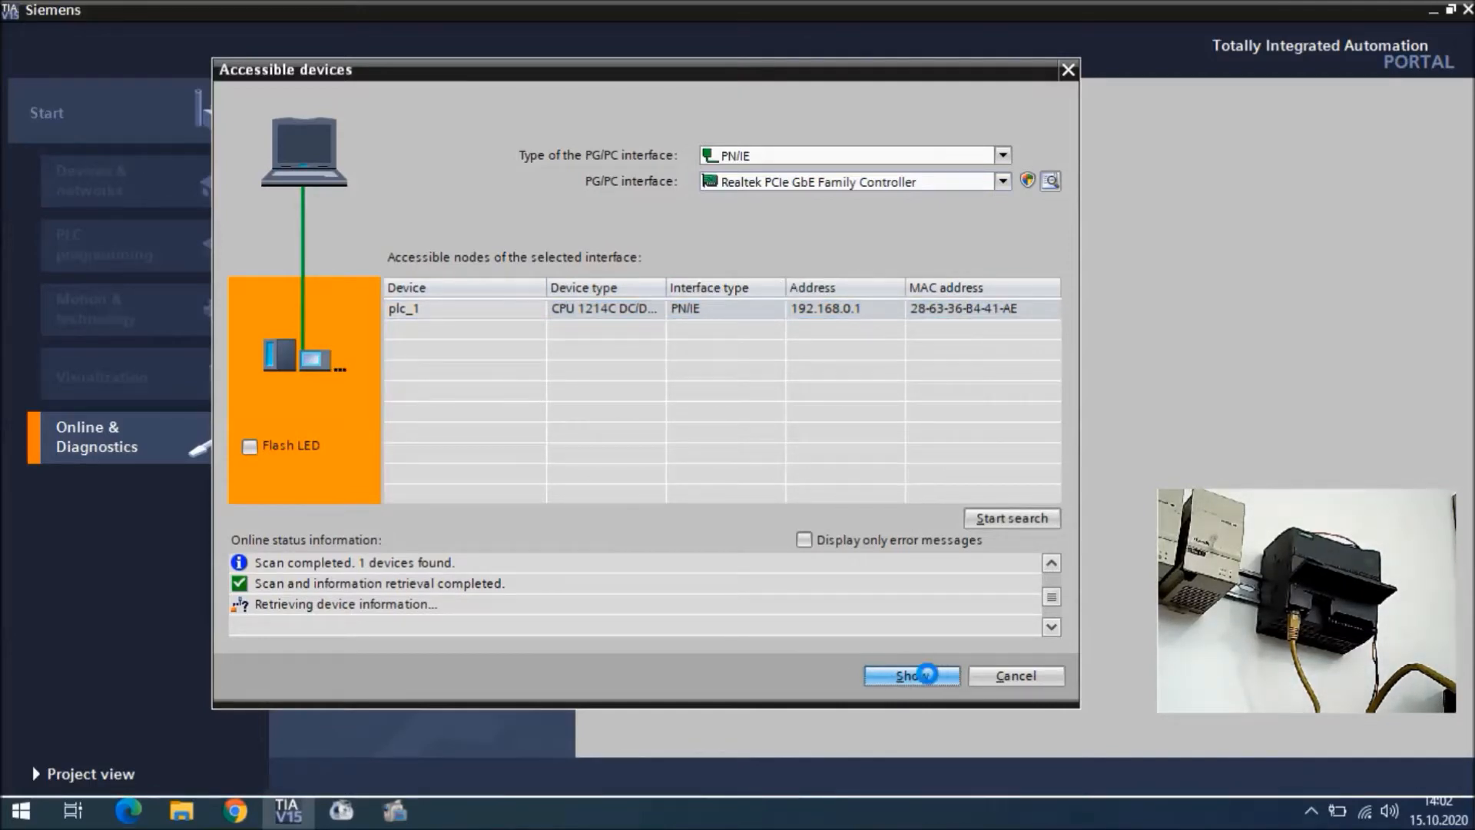
left_click(905, 676)
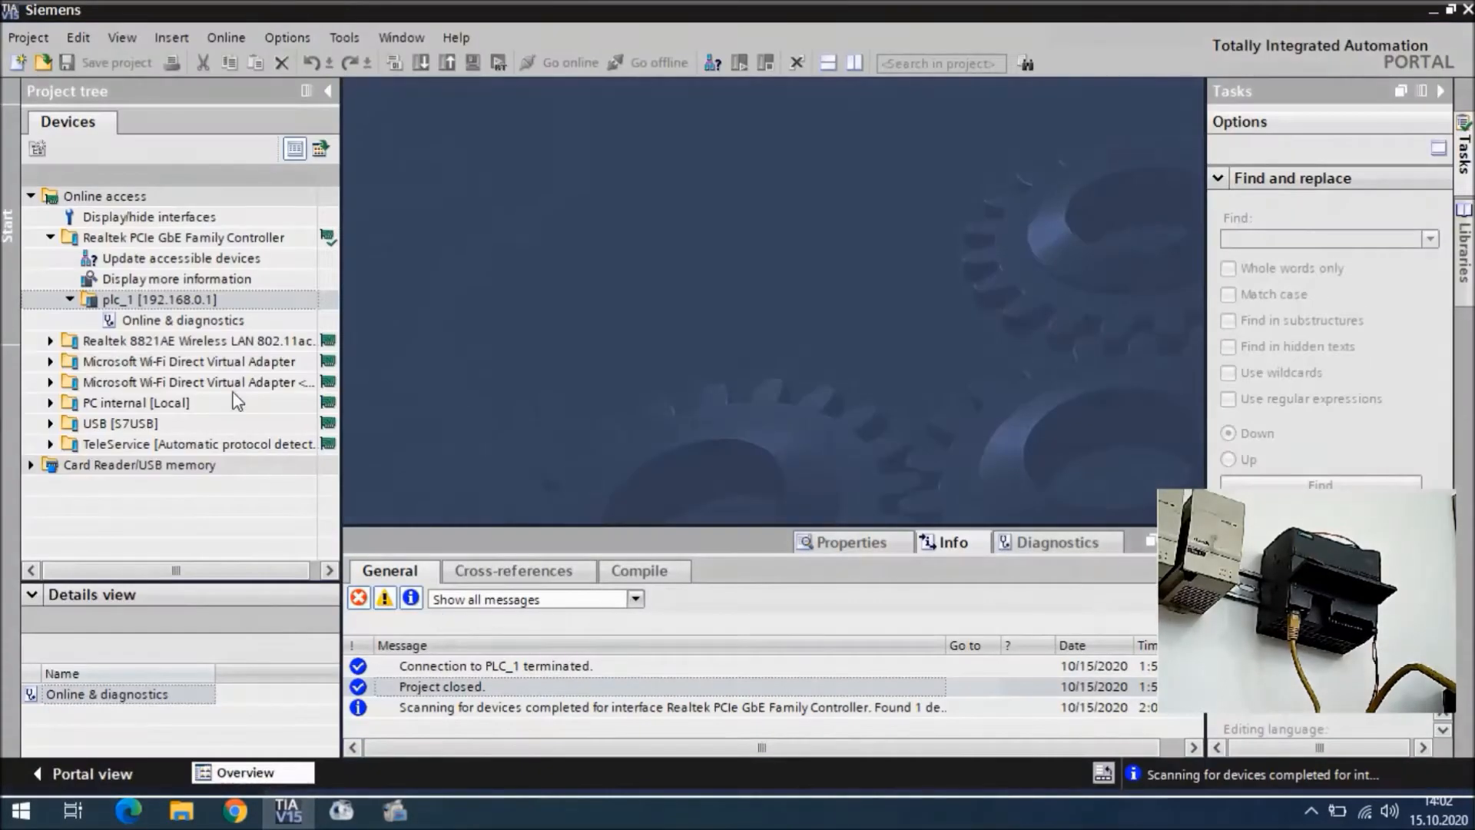
left_click(69, 300)
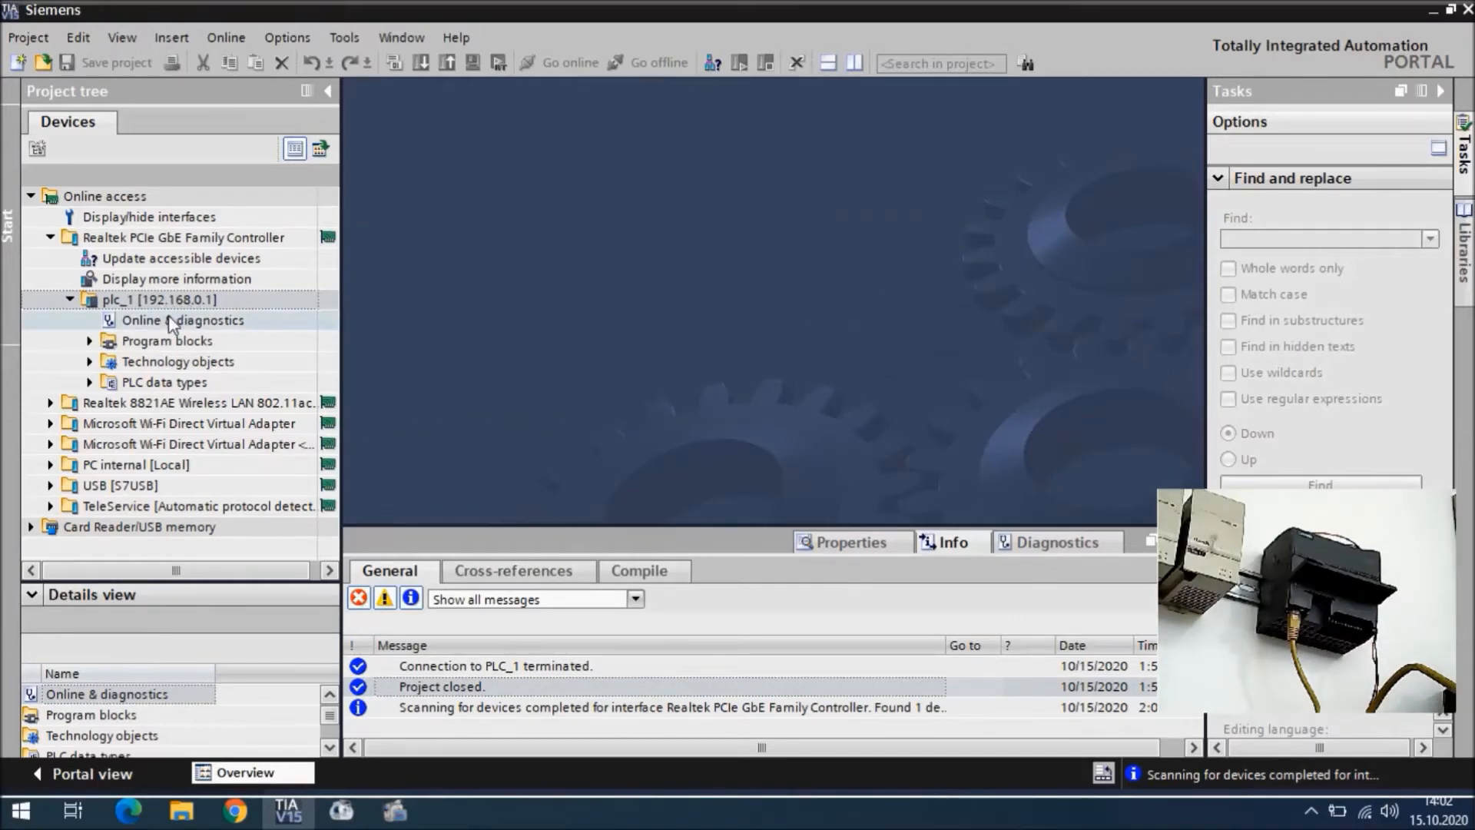
left_click(166, 341)
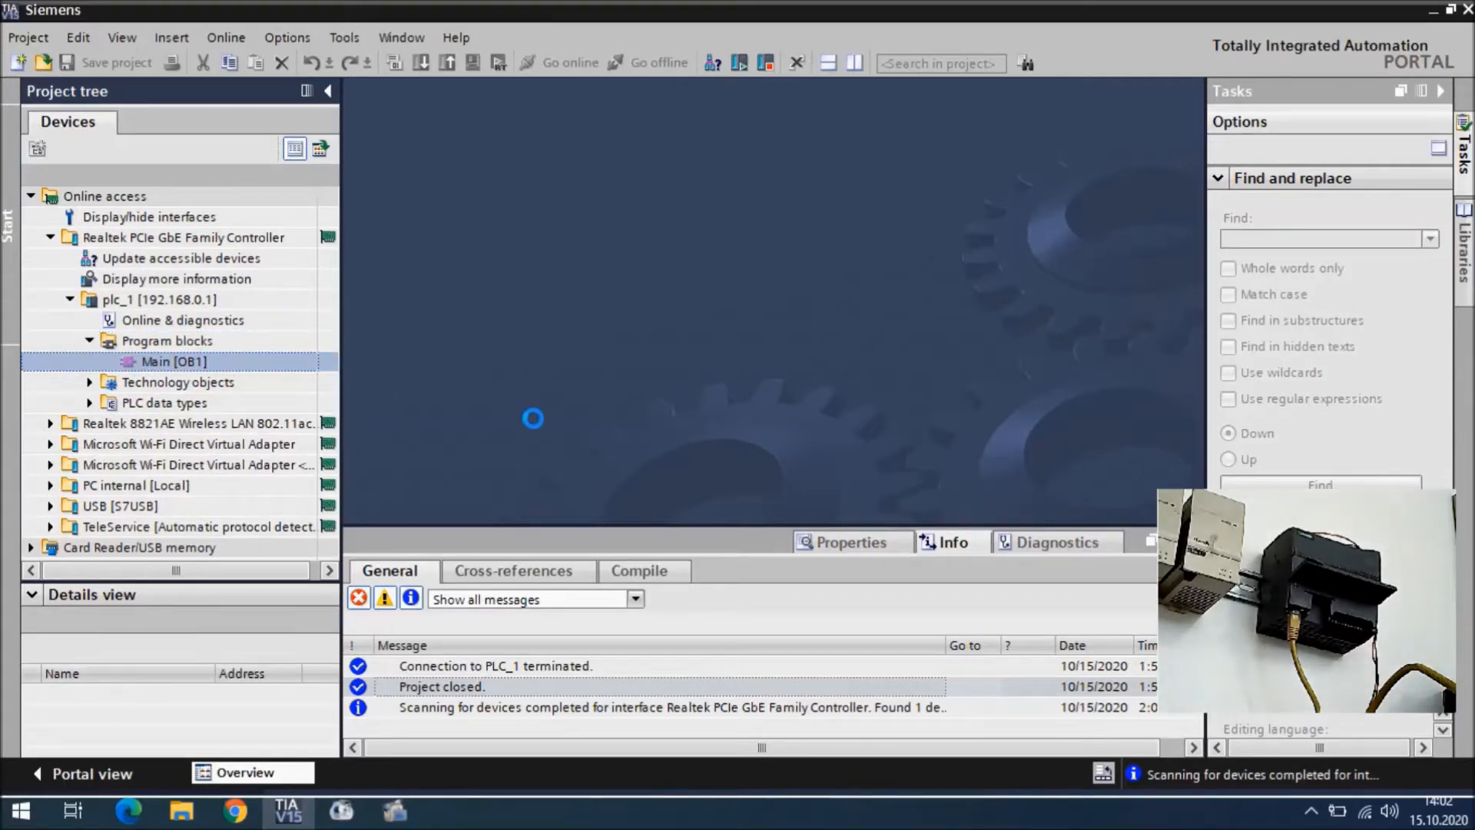
double_click(171, 361)
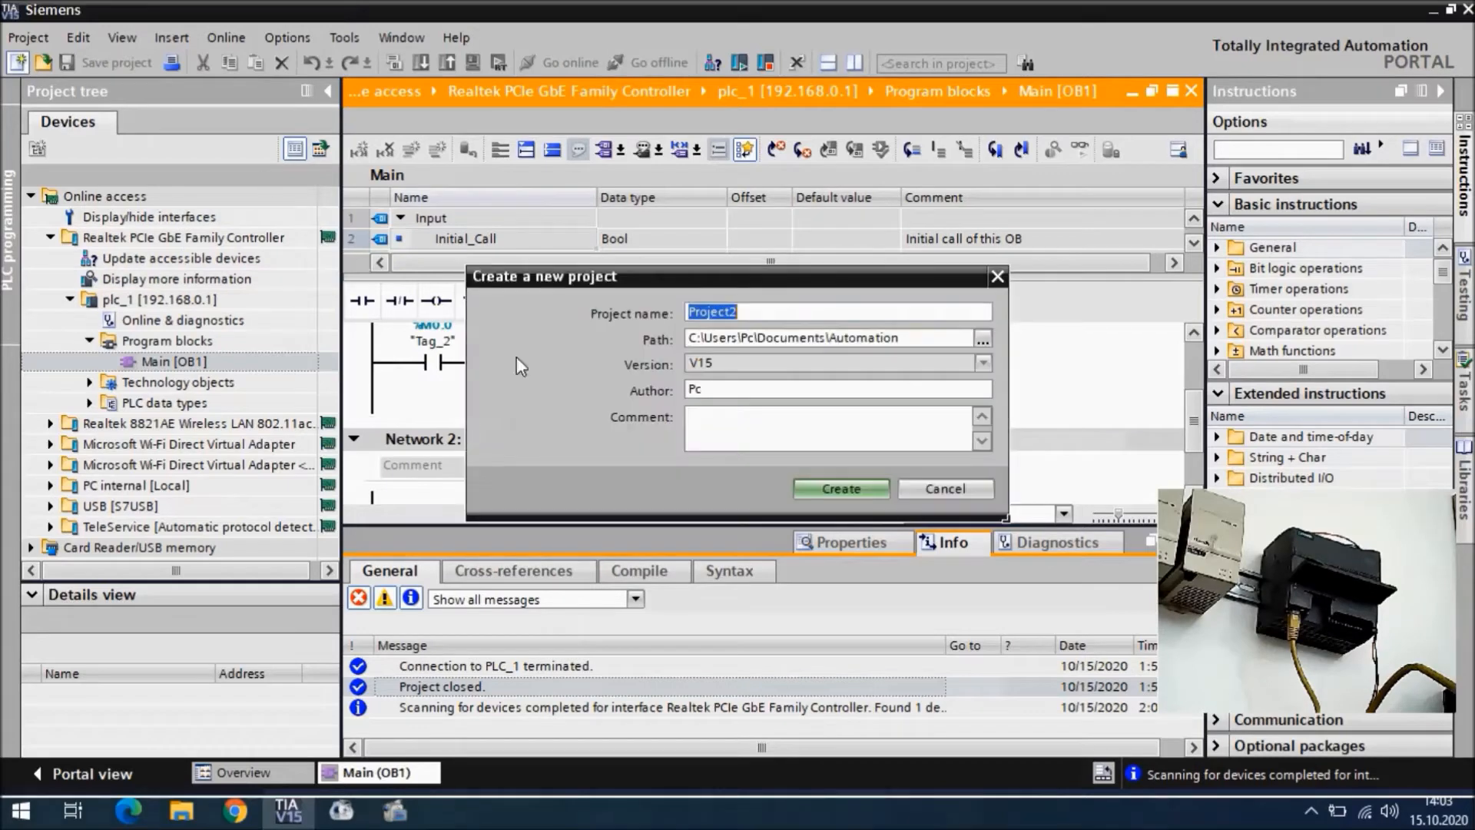
Create Project2 and add an Unspecified CPU 1200 from the SIMATIC S7-1200 family.
left_click(838, 489)
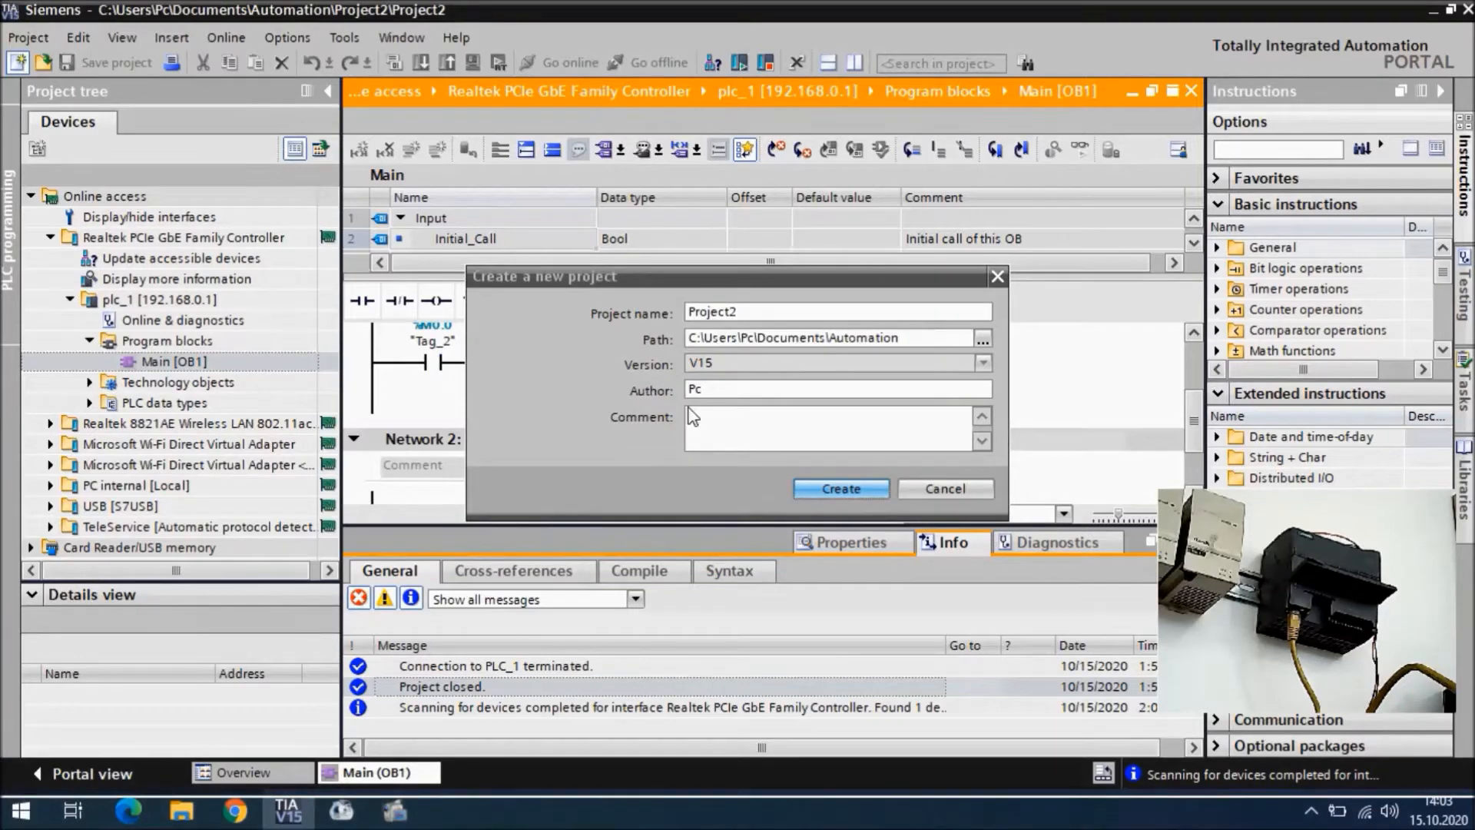
left_click(839, 489)
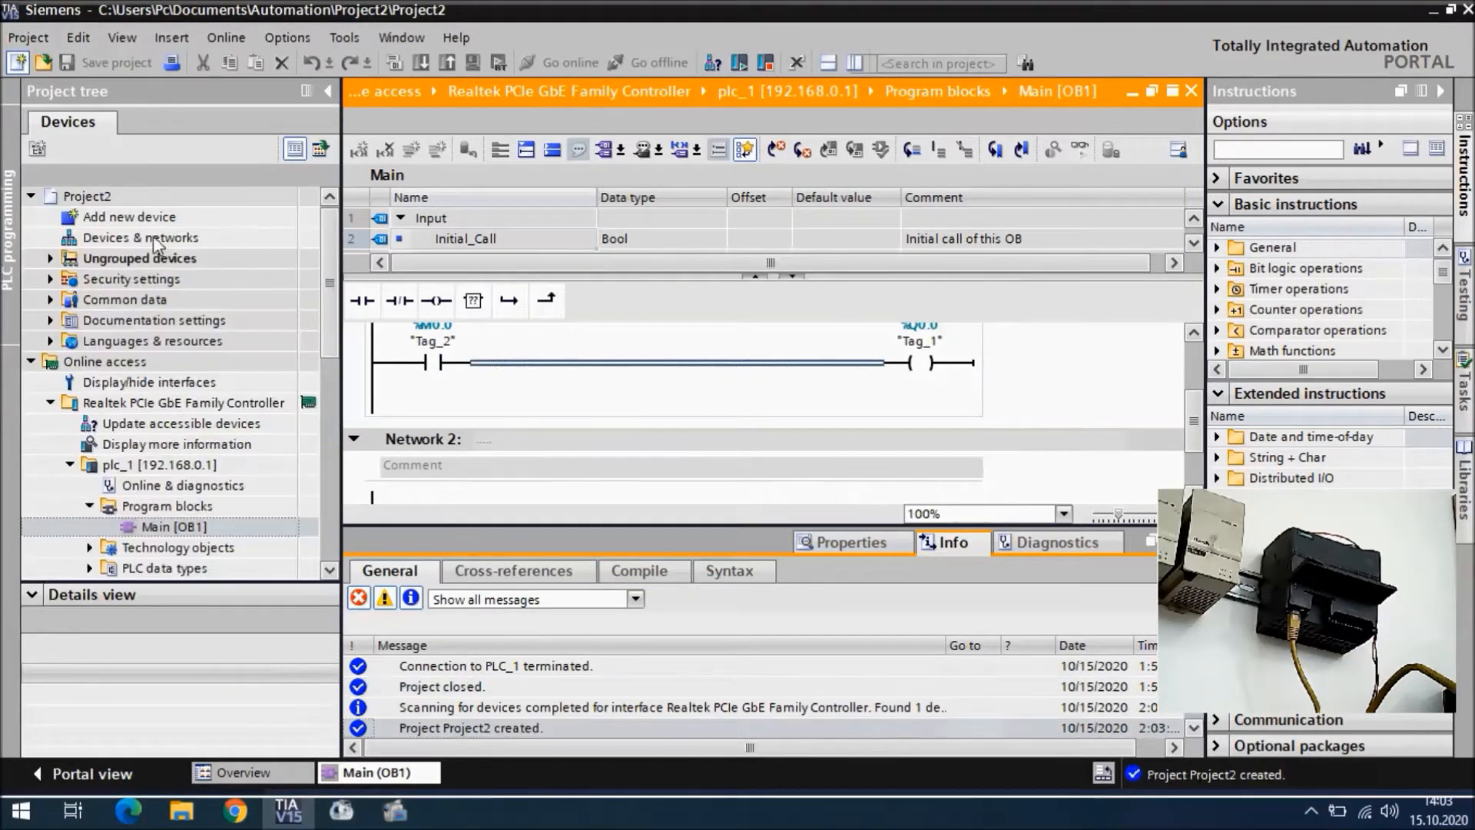
left_click(129, 216)
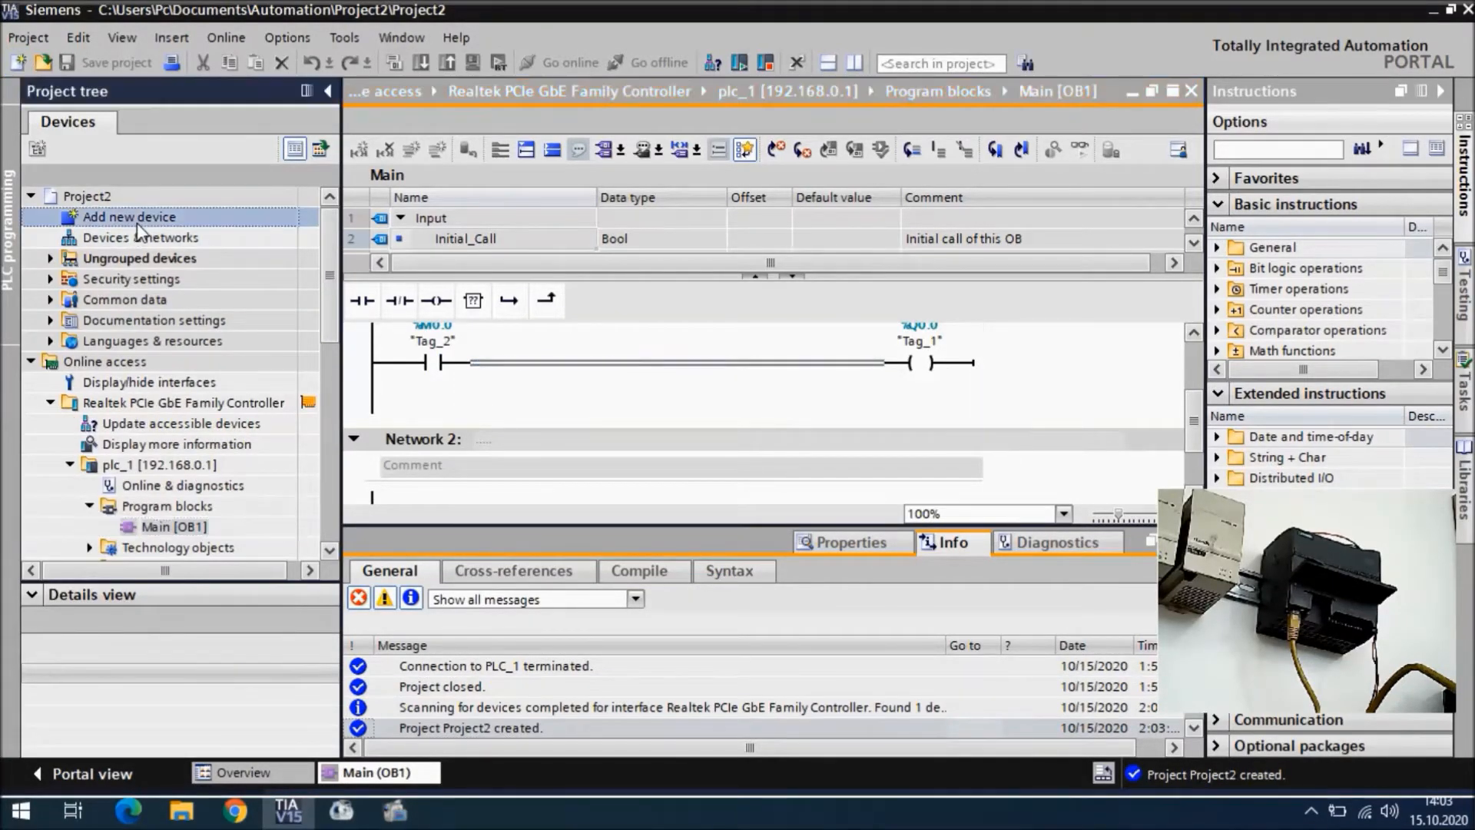
double_click(127, 216)
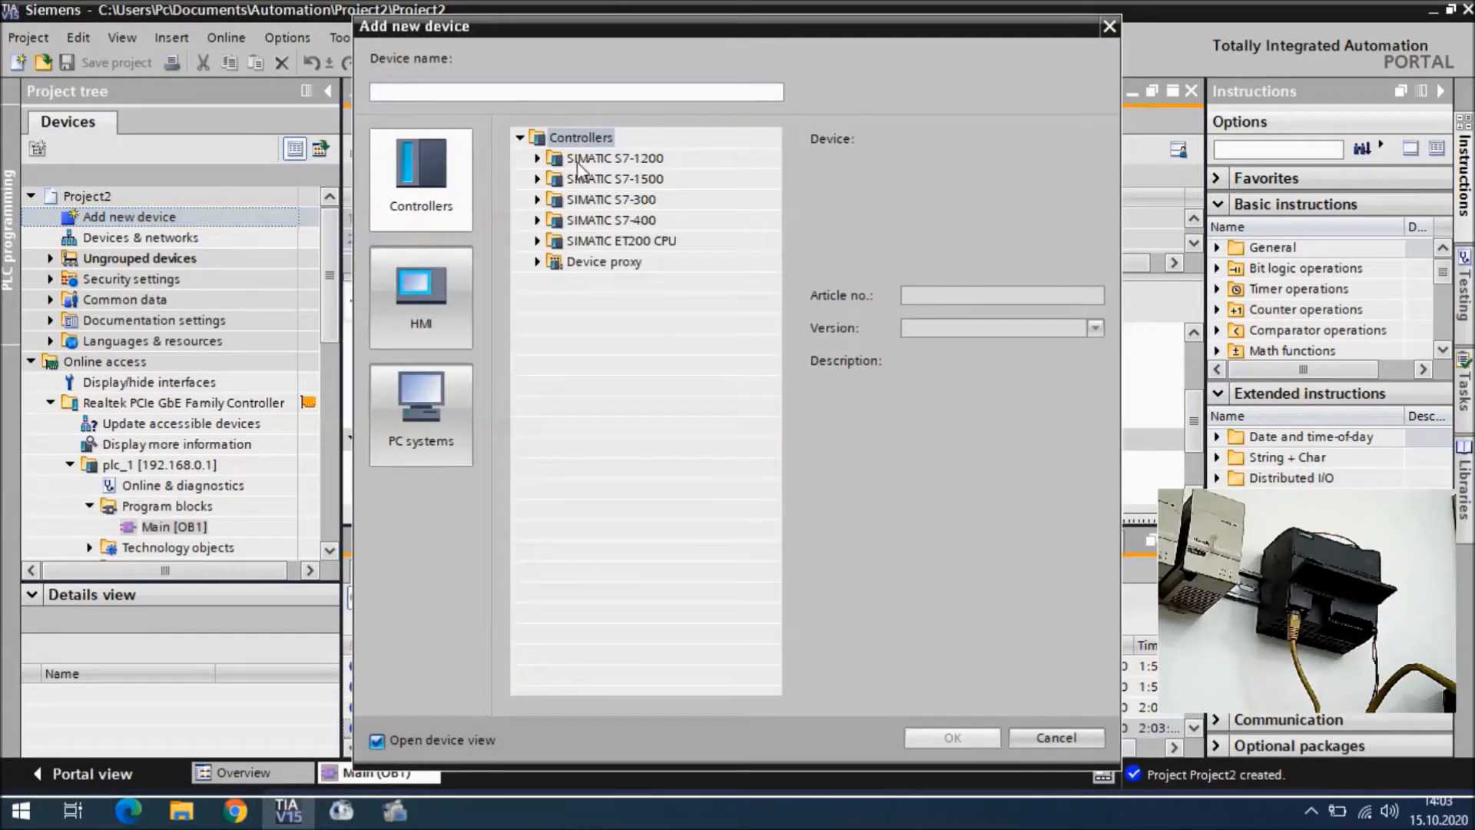
left_click(536, 158)
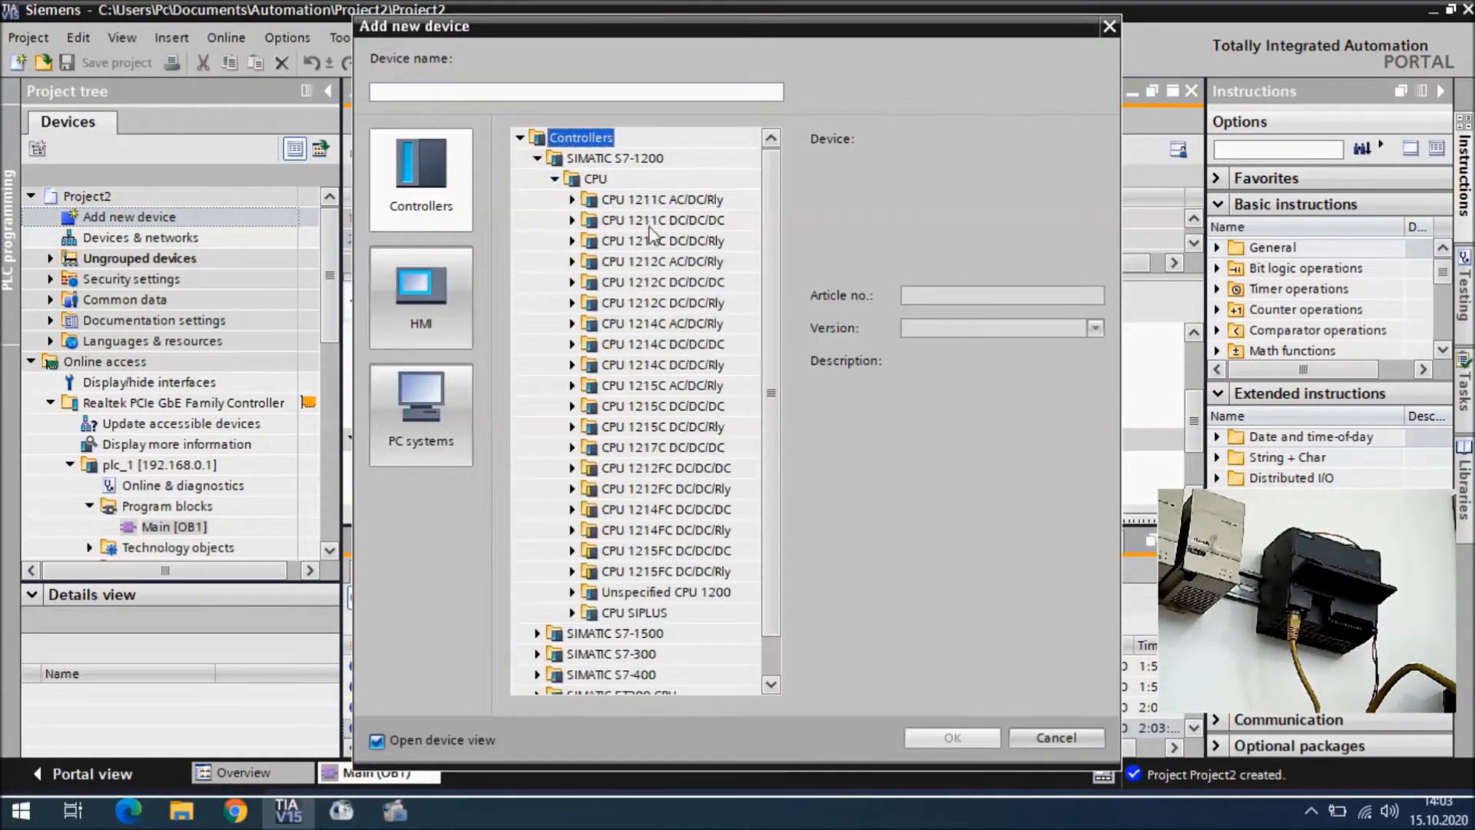
mouse_move(573, 606)
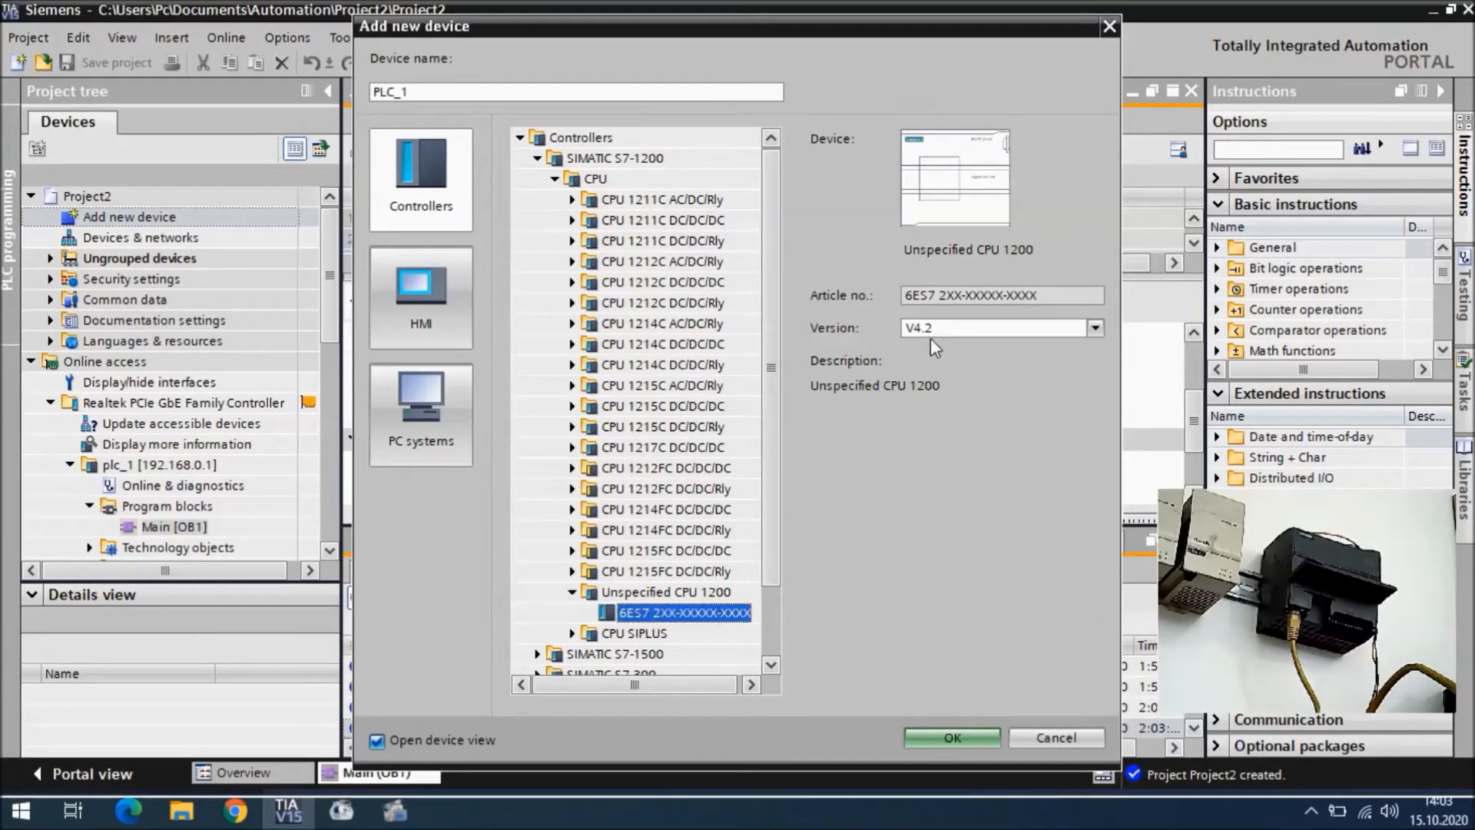
left_click(949, 736)
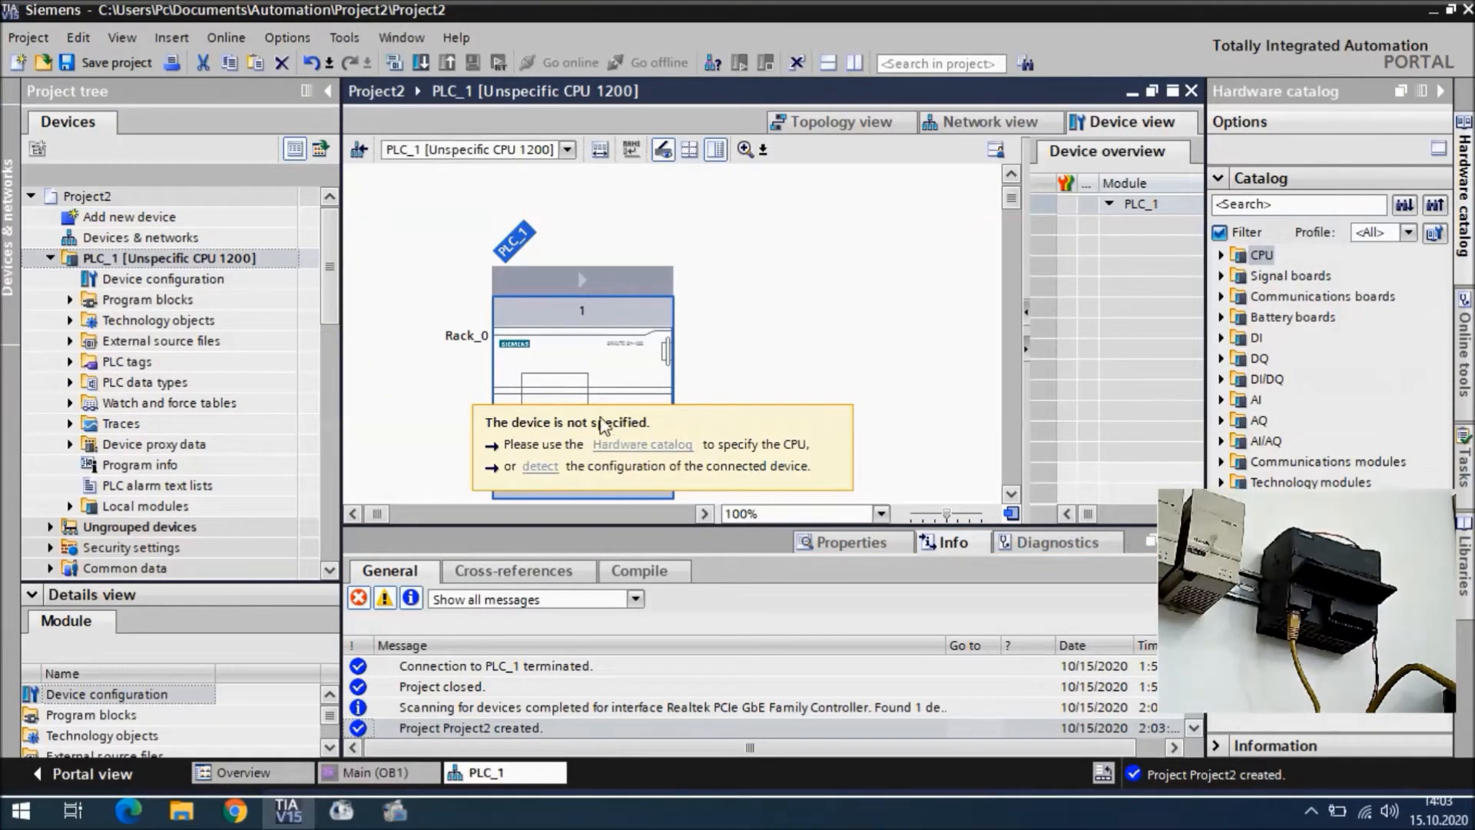
mouse_move(559, 360)
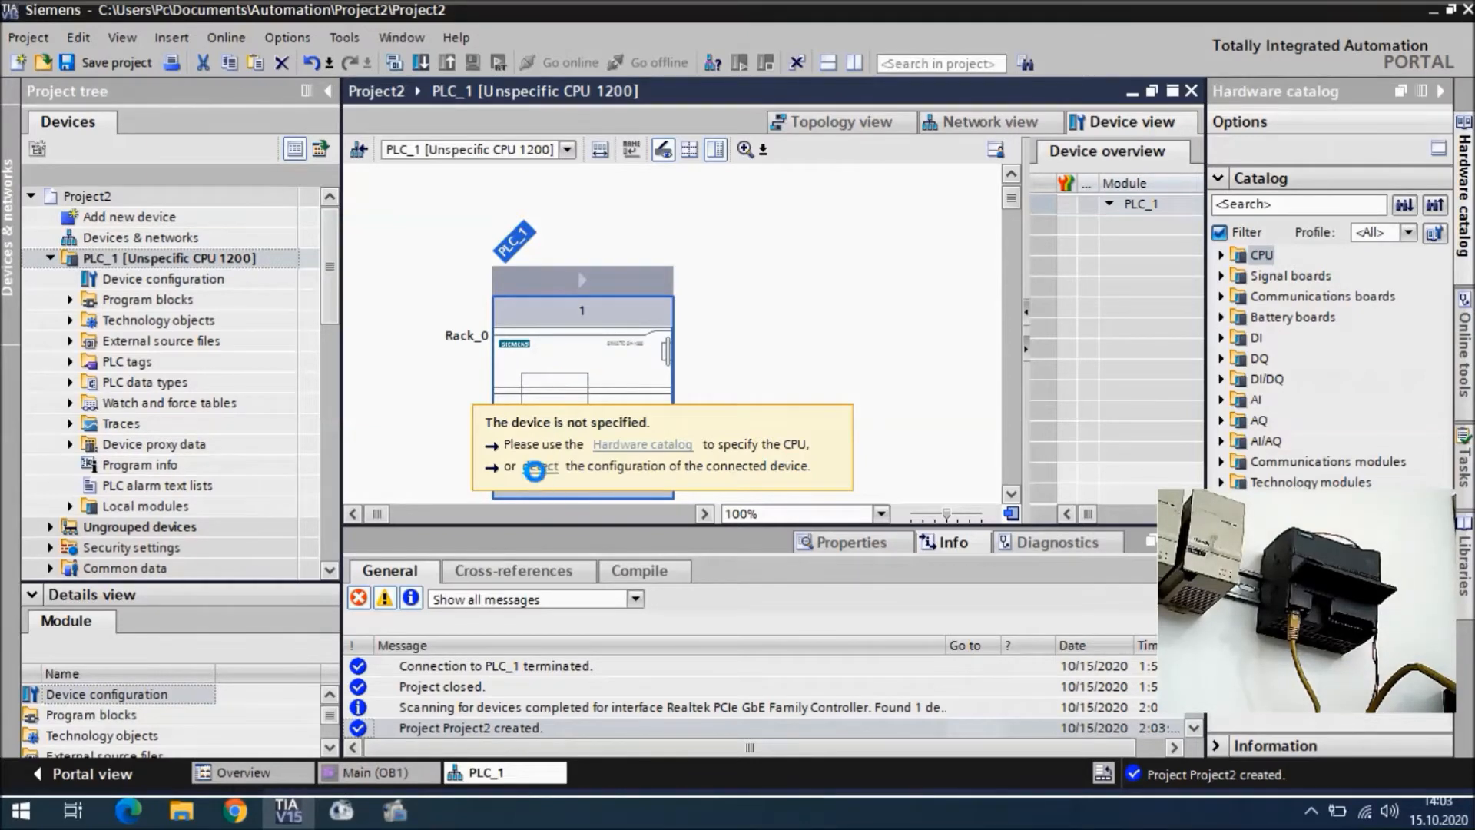
Detect PLC_1's hardware configuration, accepting that the Main (OB1) editor closes.
left_click(540, 467)
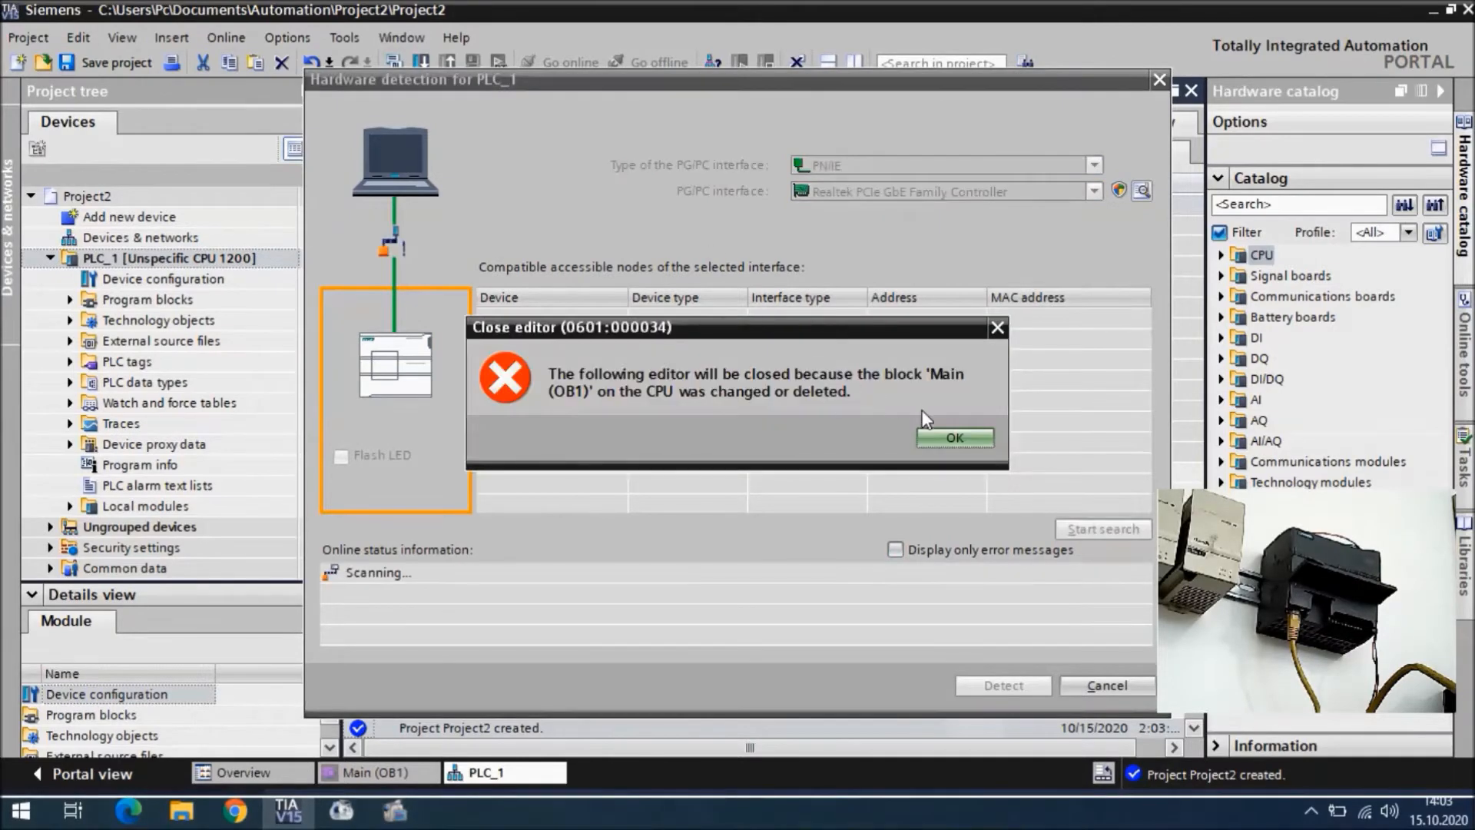
left_click(954, 436)
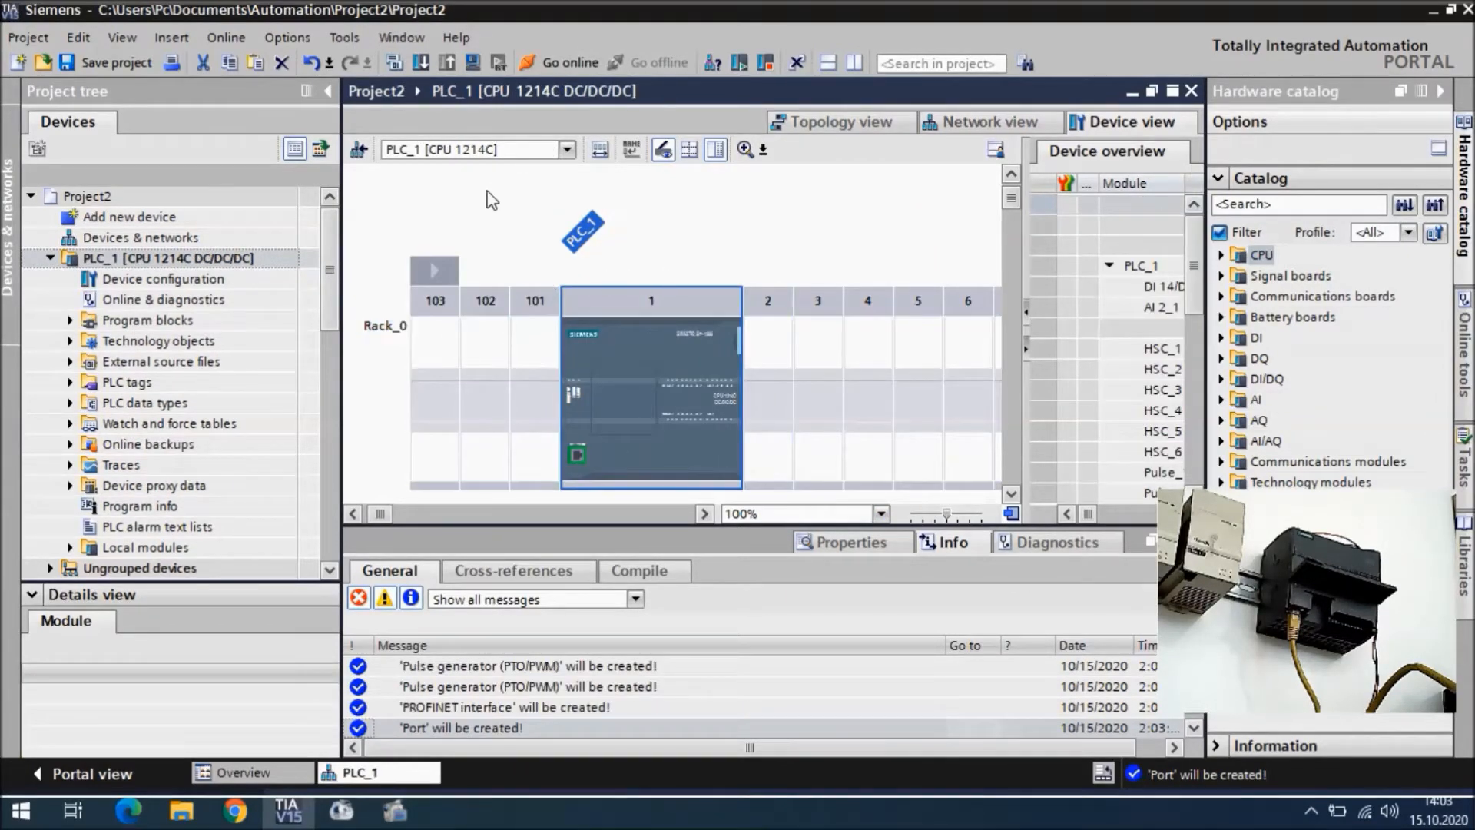
Open PLC_1's empty Main [OB1] in the ladder editor and bring up the Online menu.
left_click(69, 319)
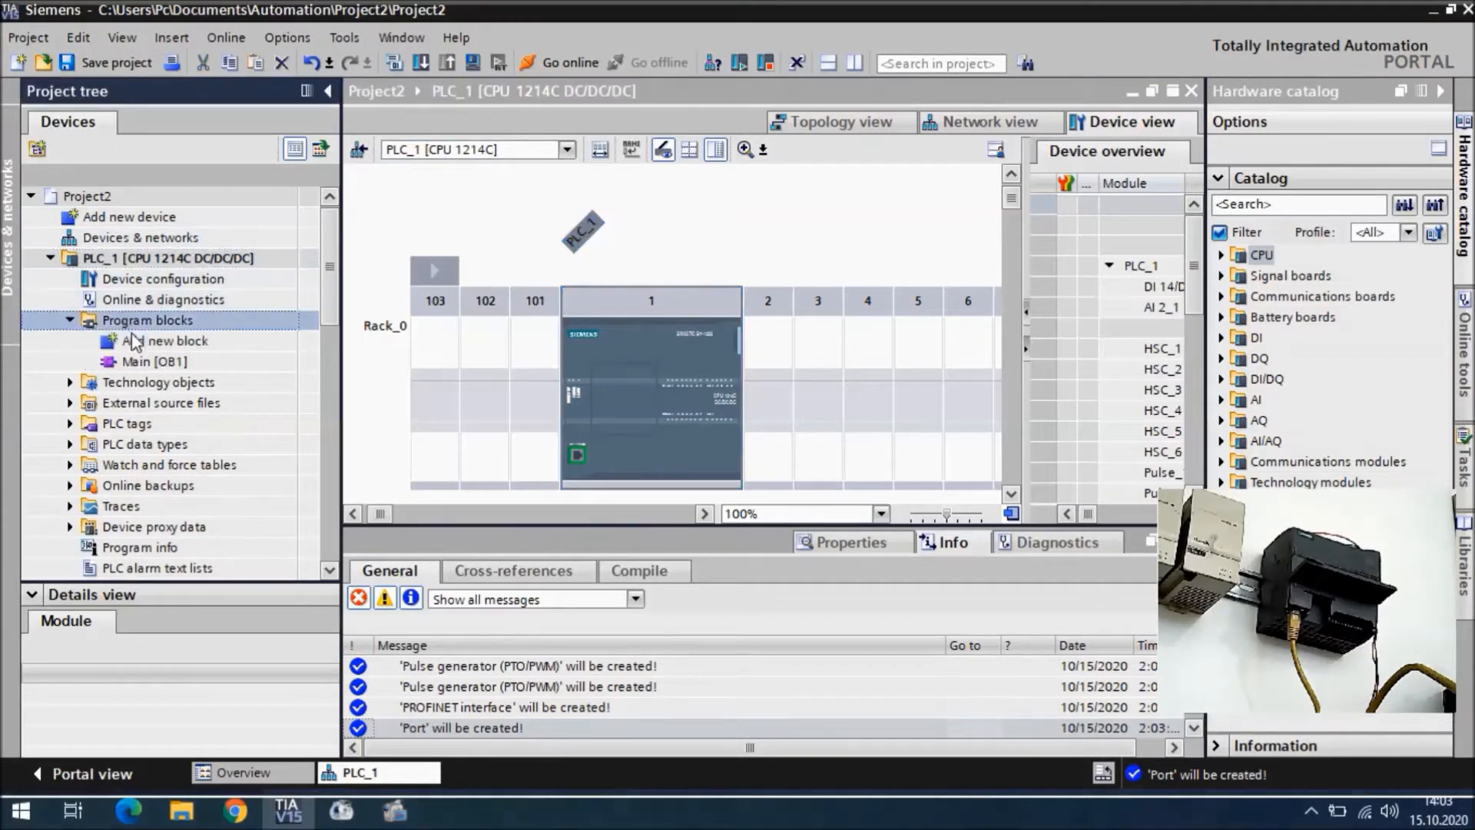
left_click(153, 361)
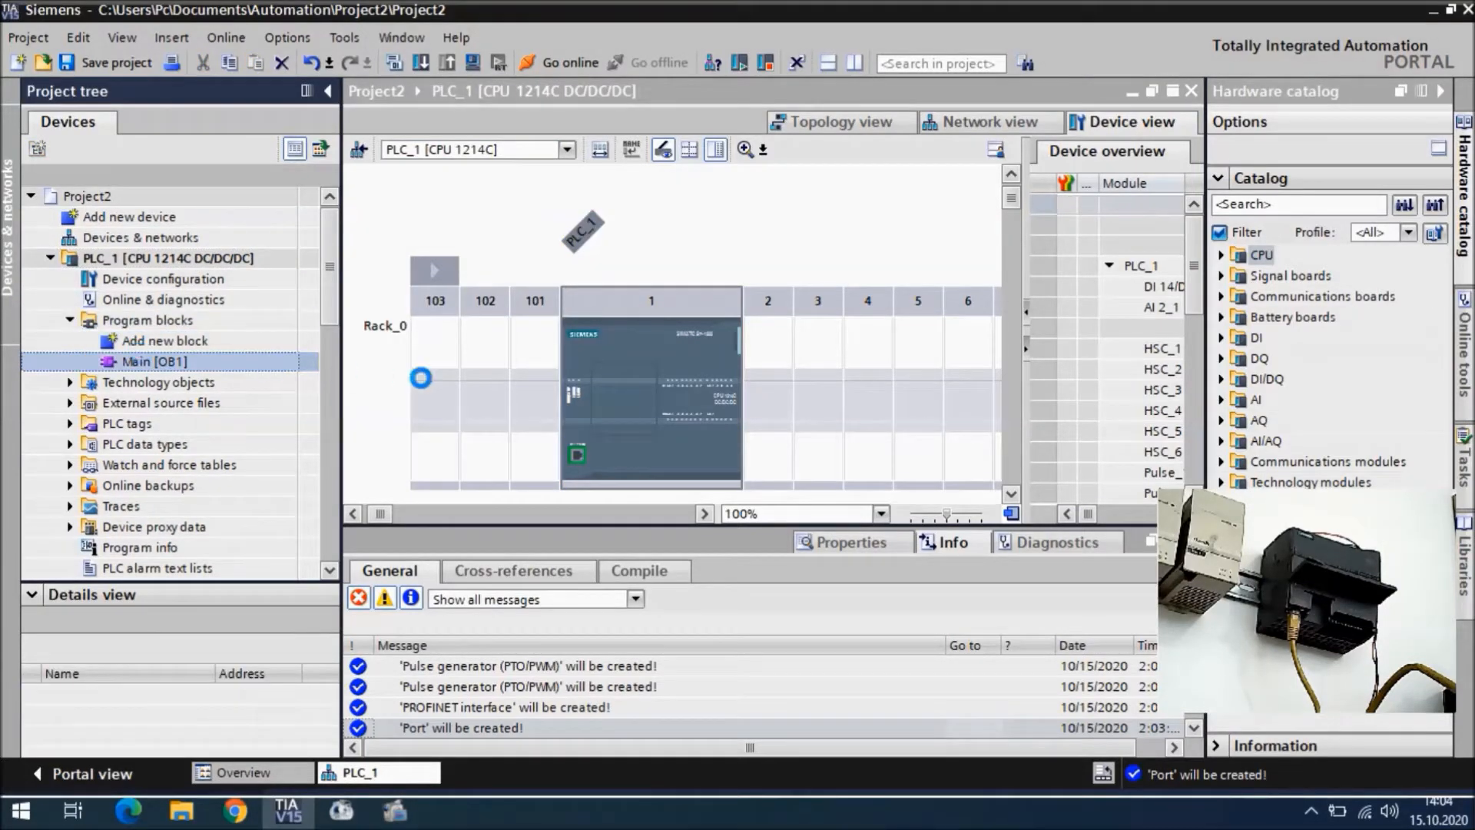
double_click(153, 361)
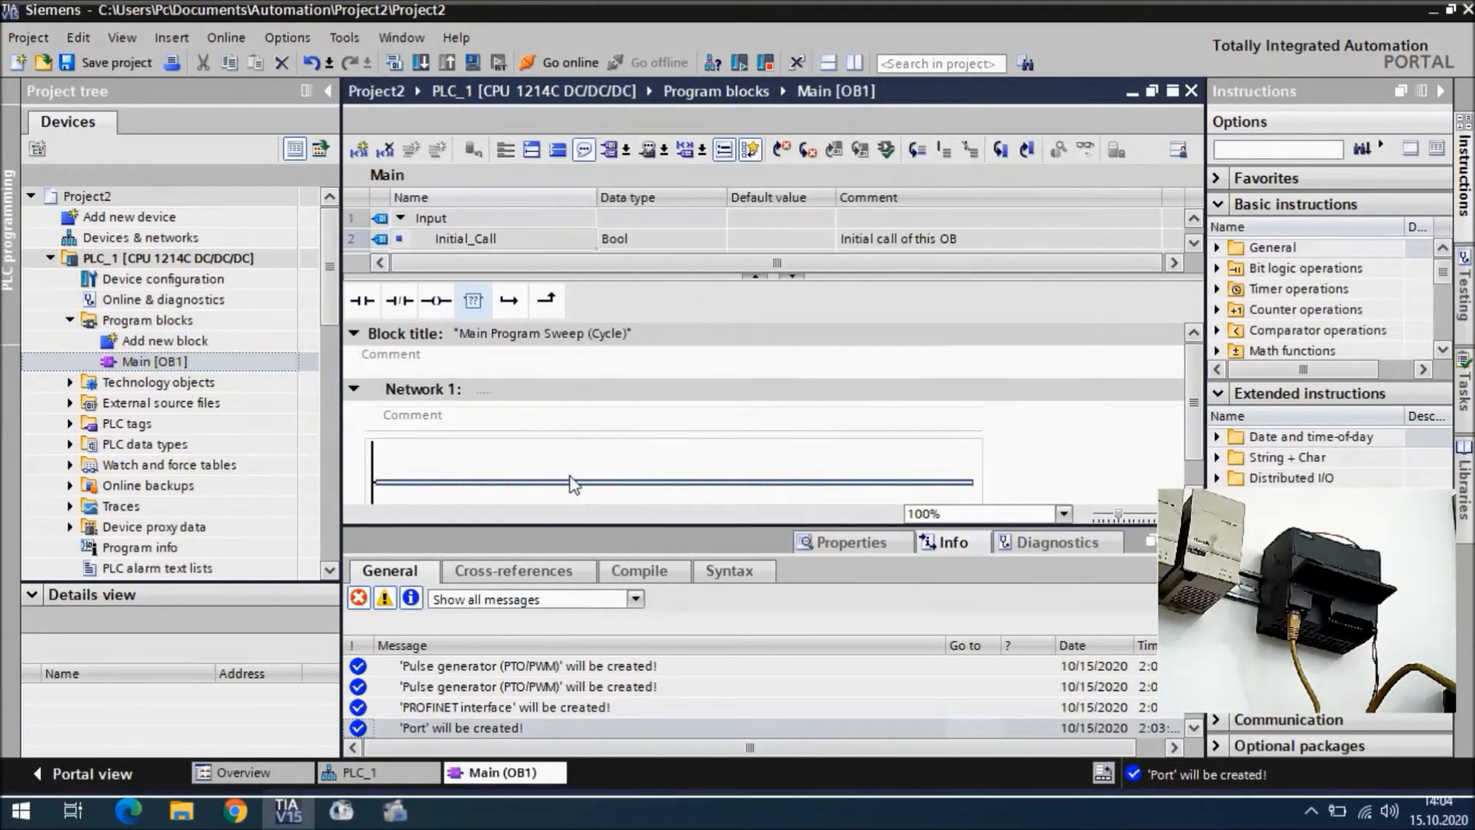
left_click(148, 320)
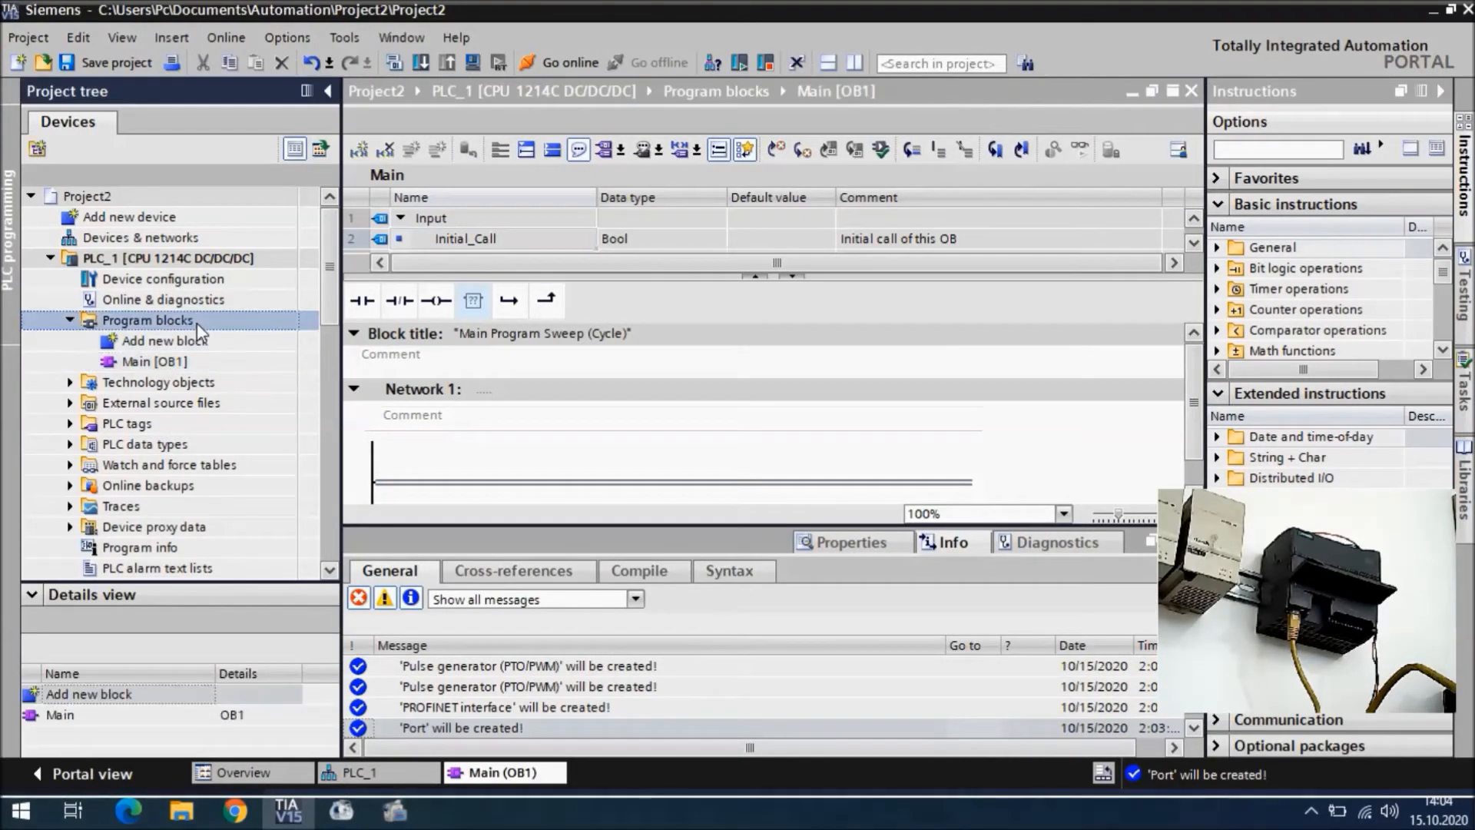
left_click(69, 319)
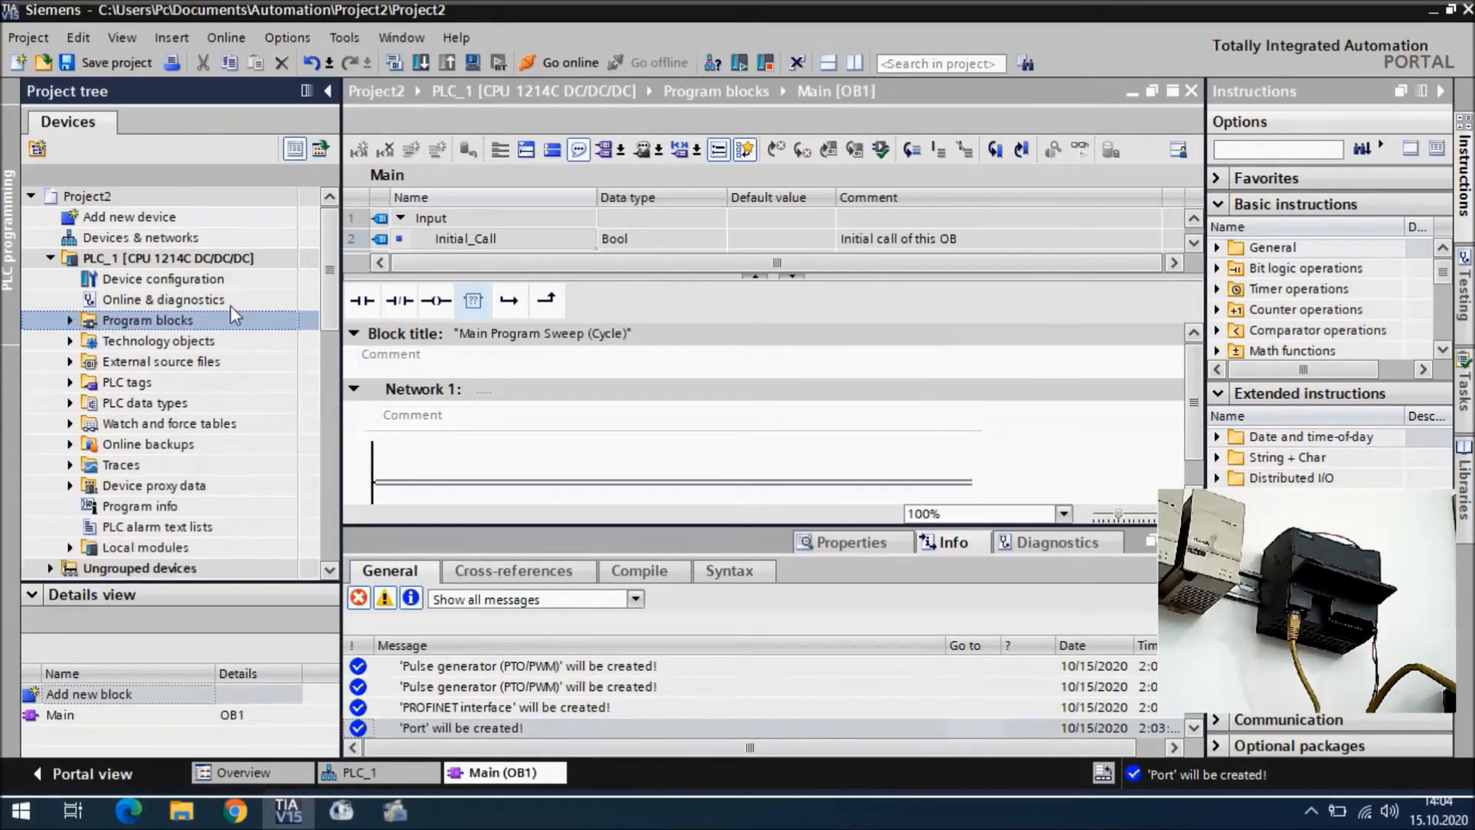
left_click(167, 258)
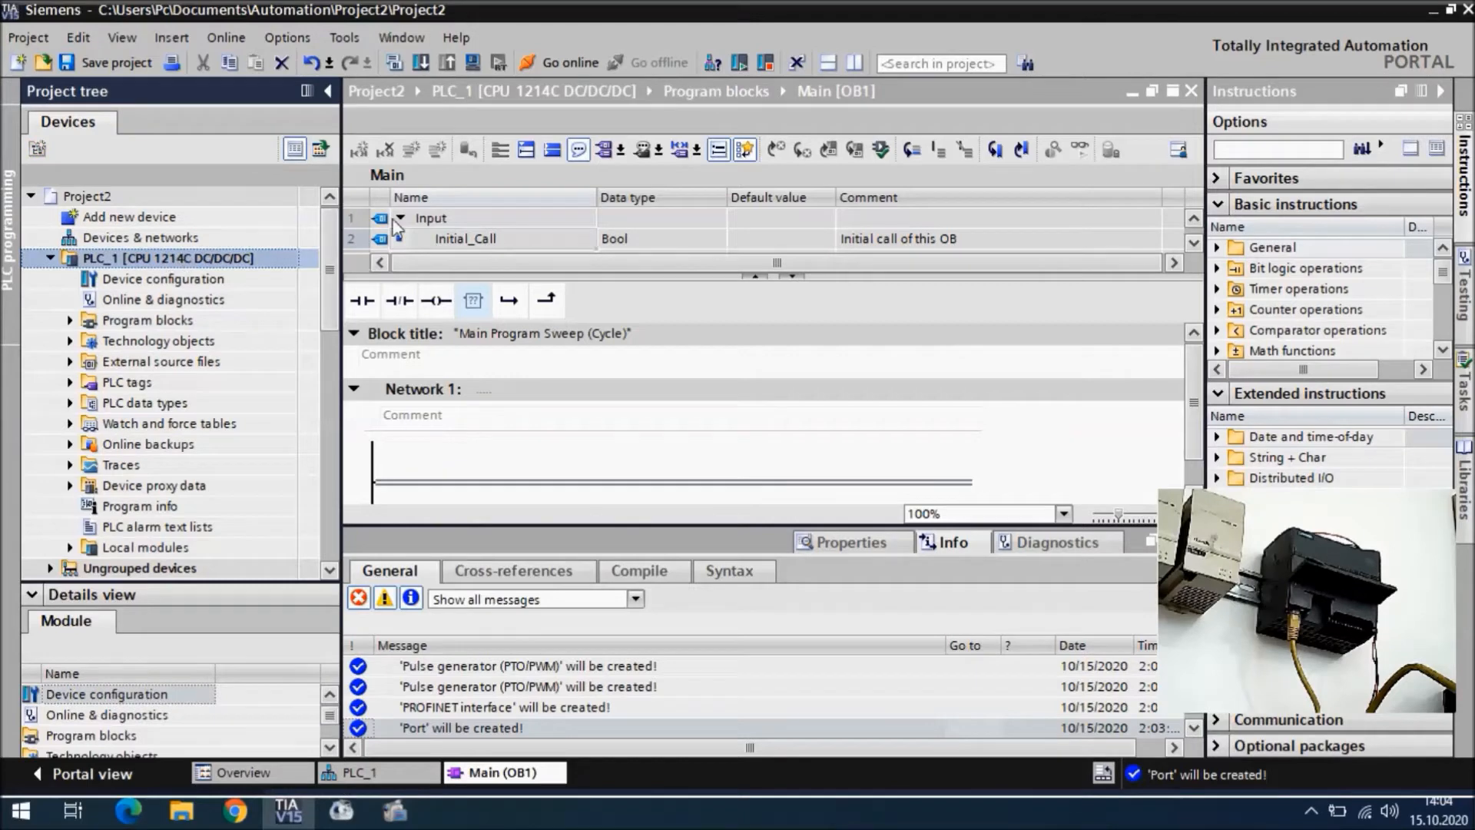
left_click(226, 37)
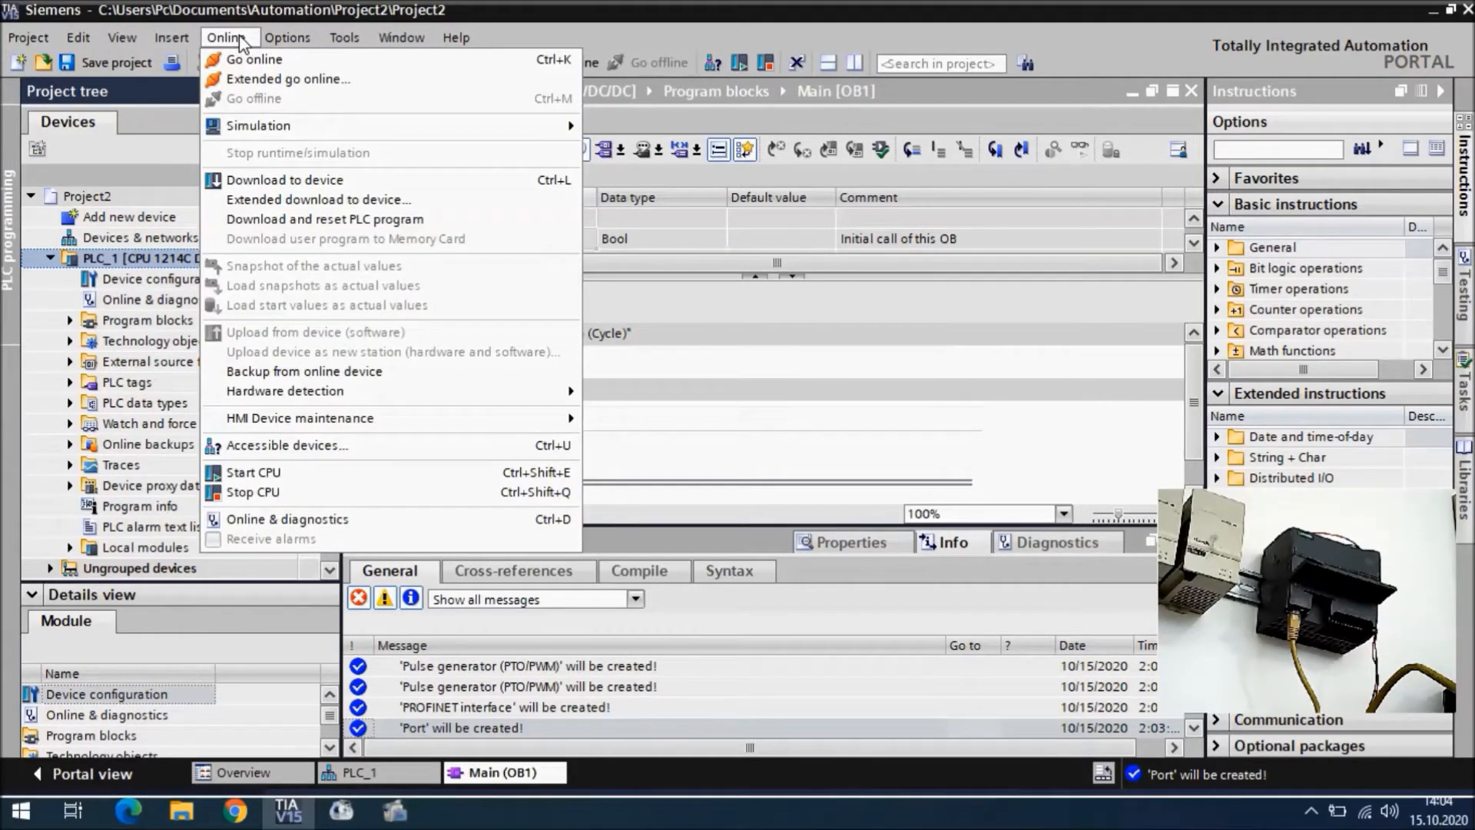
Go online, search for targets and connect to PLC_1 at 192.168.0.1.
left_click(254, 60)
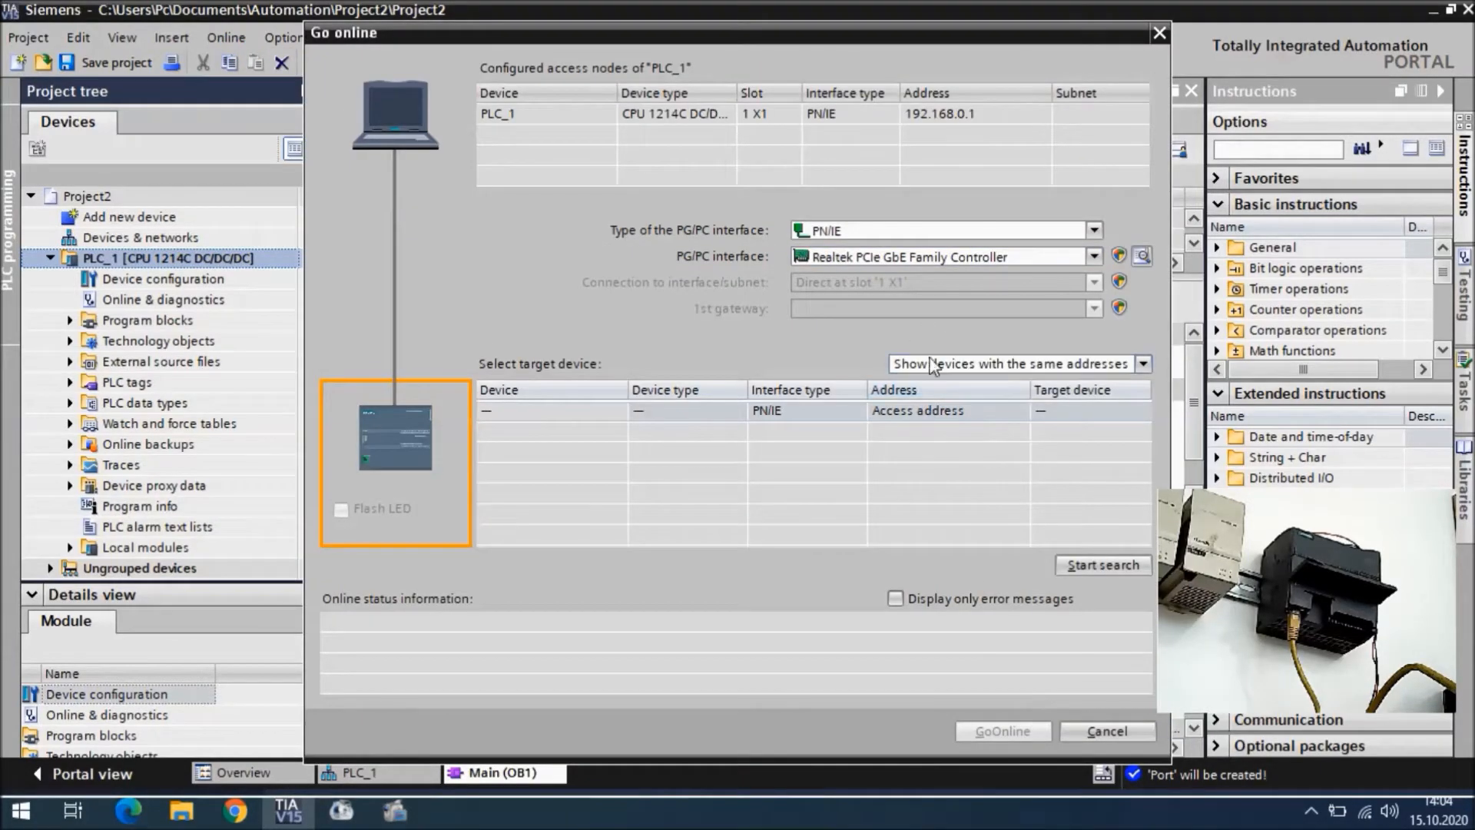
left_click(1103, 564)
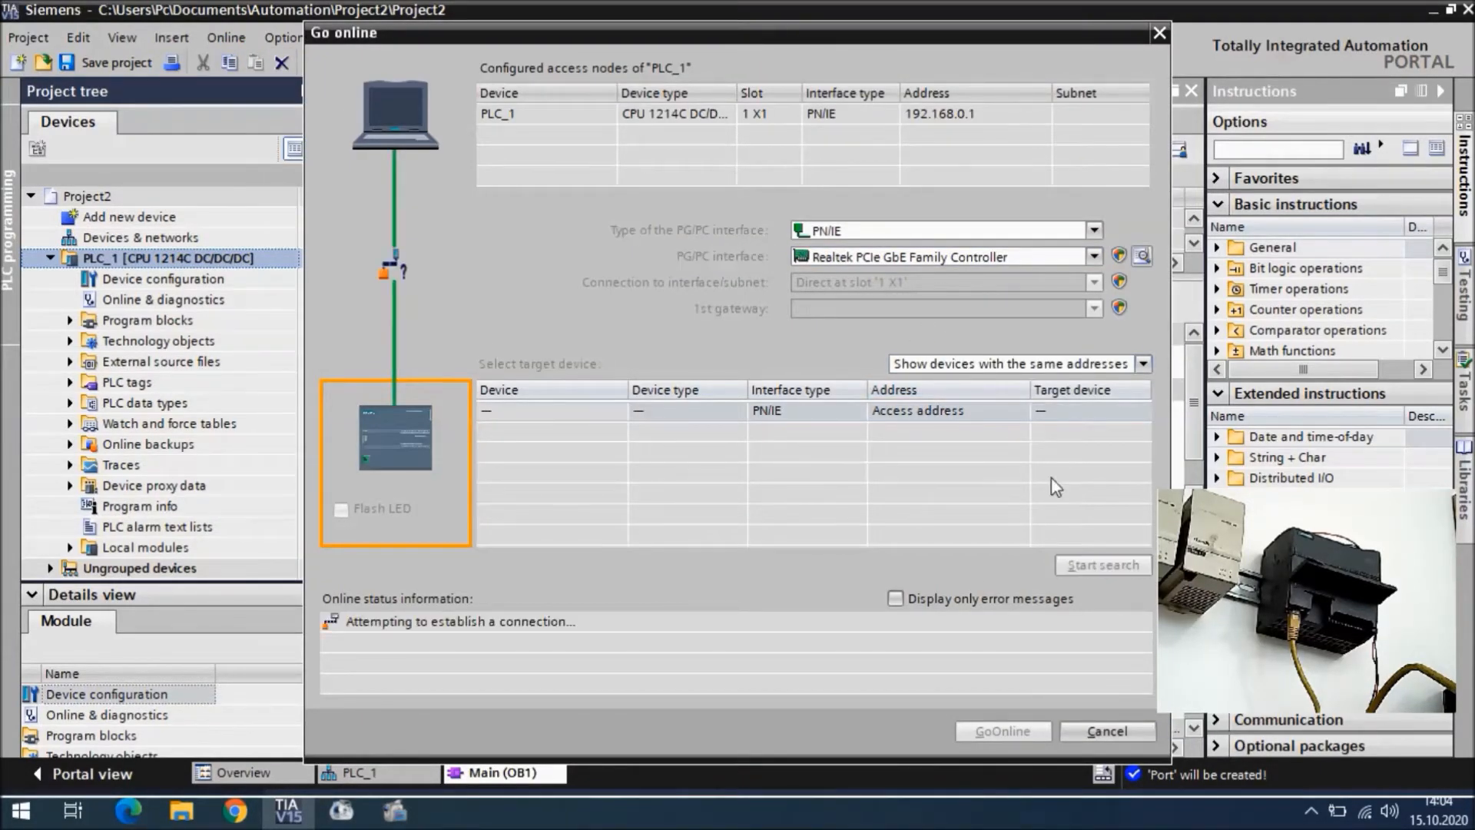
mouse_move(1041, 498)
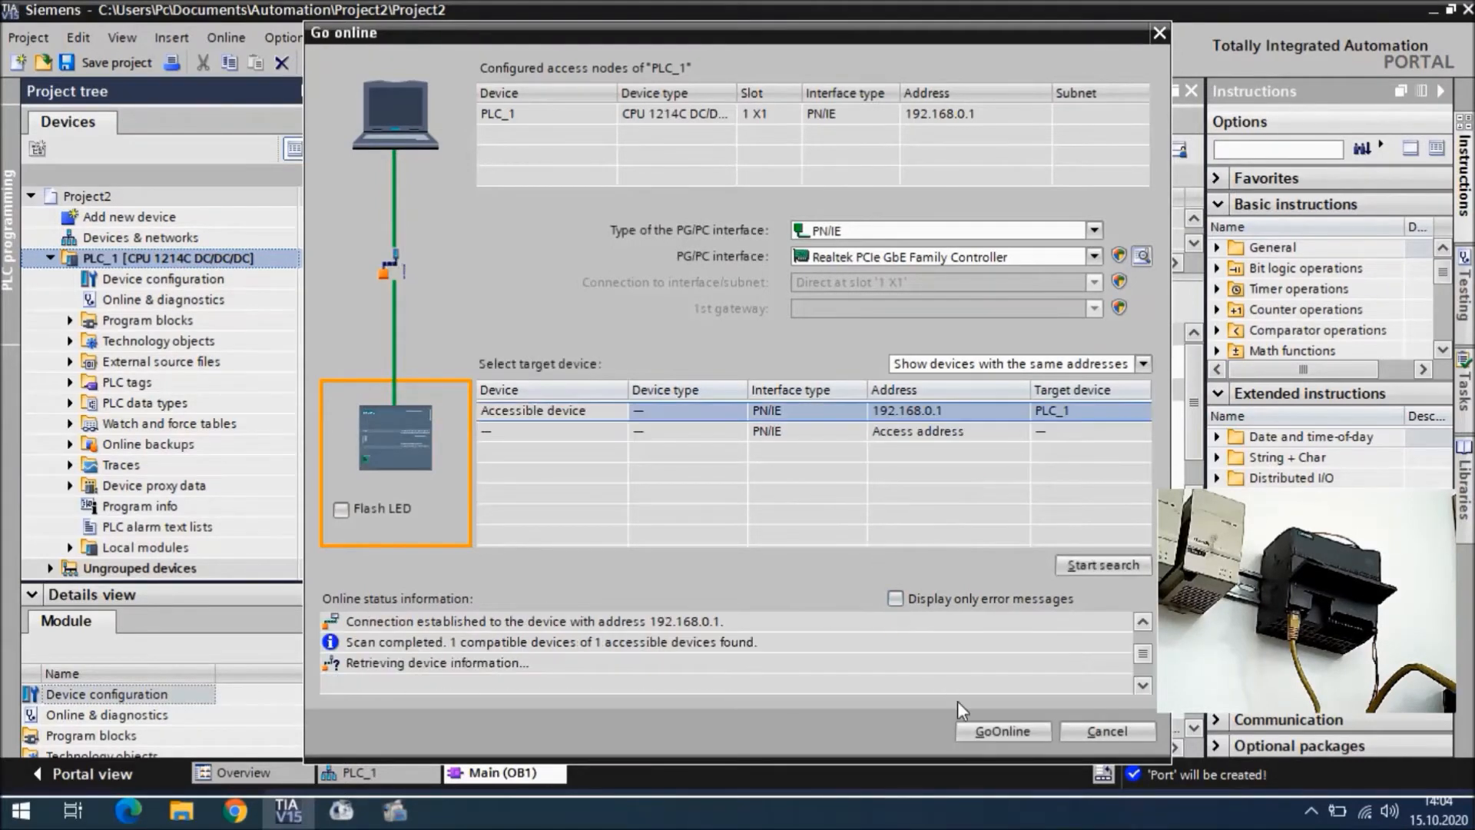
left_click(1001, 731)
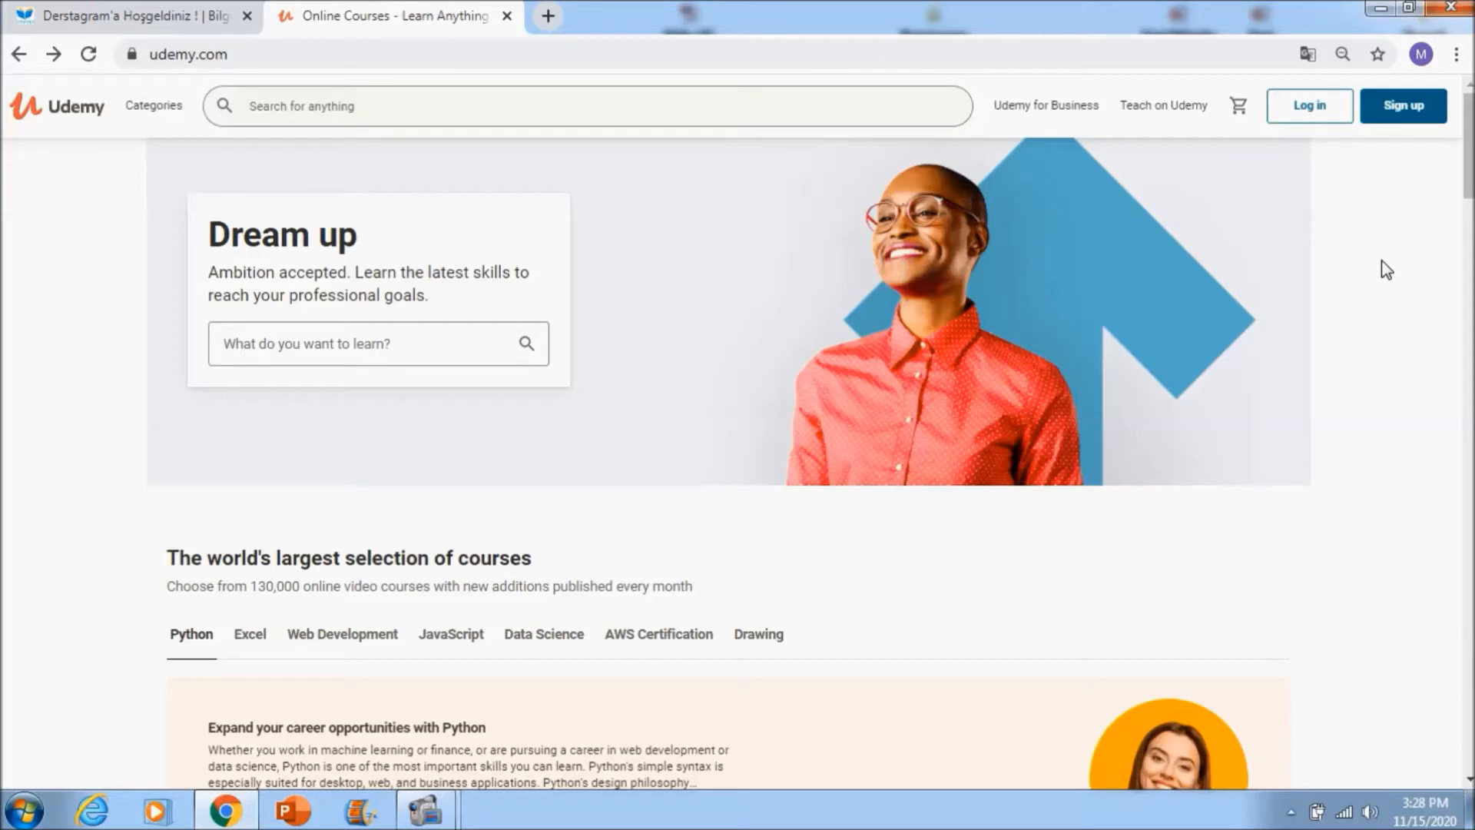
mouse_move(937, 226)
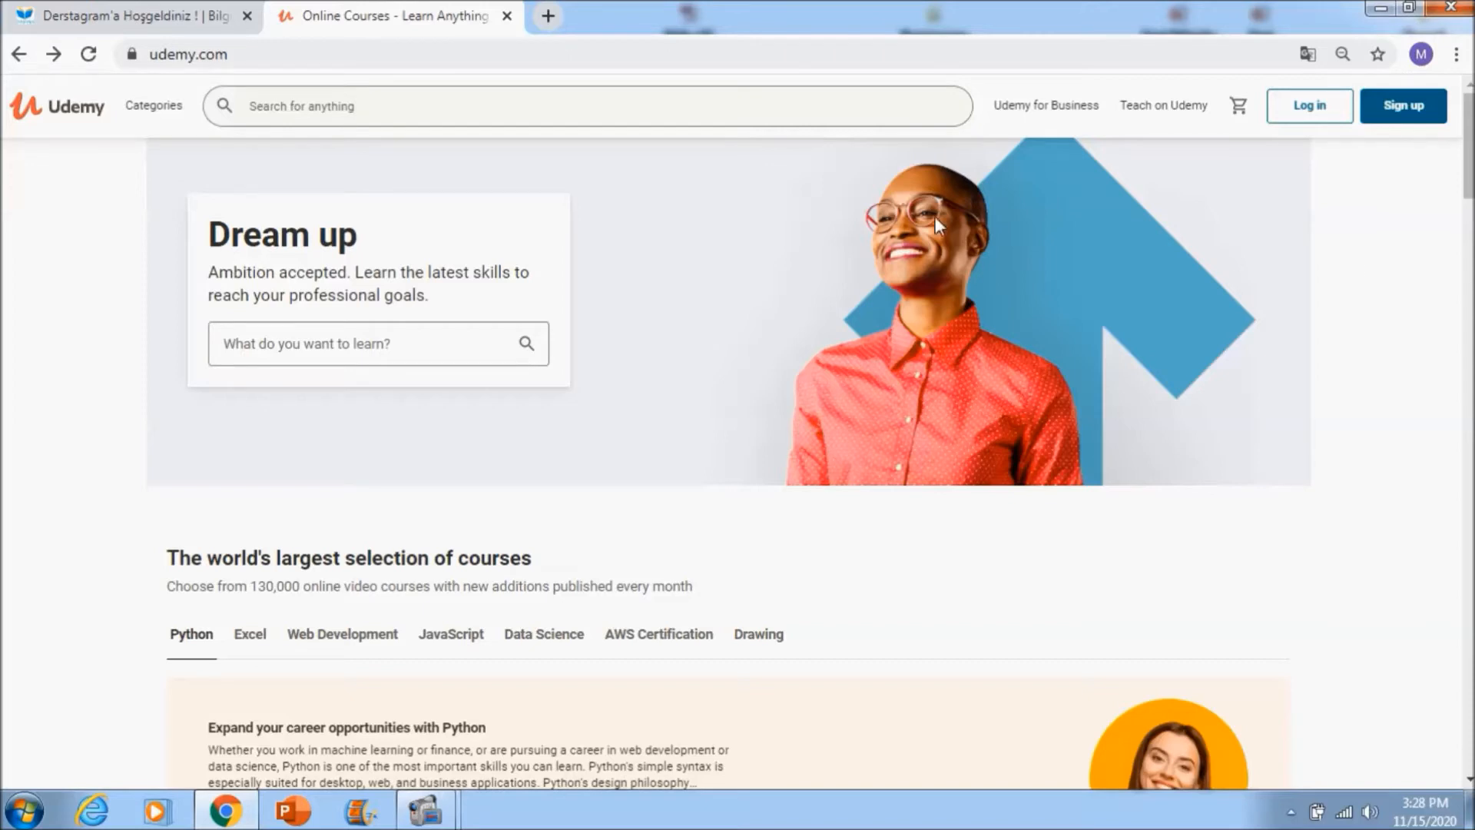
Search Udemy for 'derstagram' and open the Omron Plc Programming Basics course in a new tab.
type("derst")
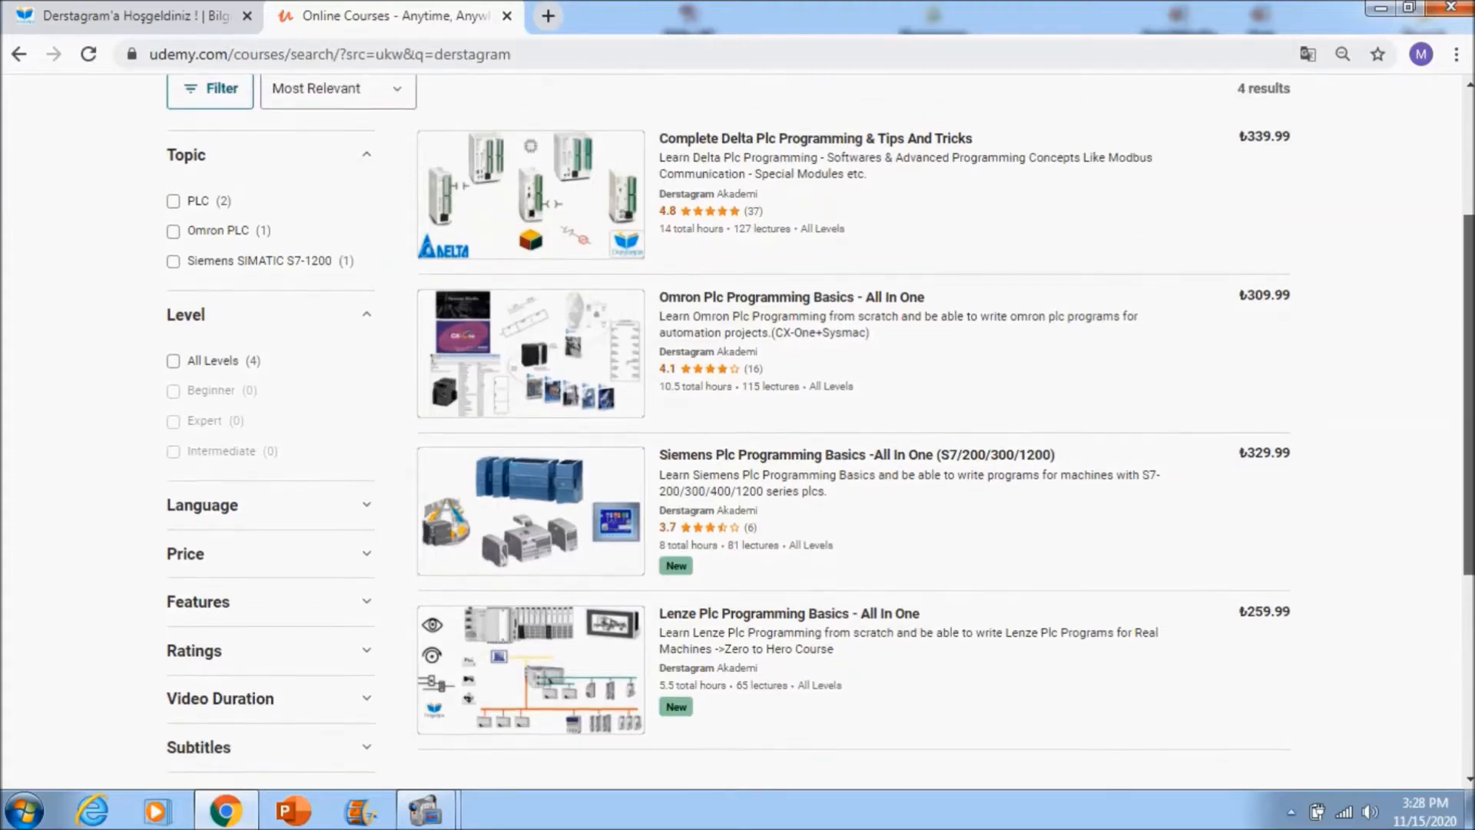
mouse_move(744, 146)
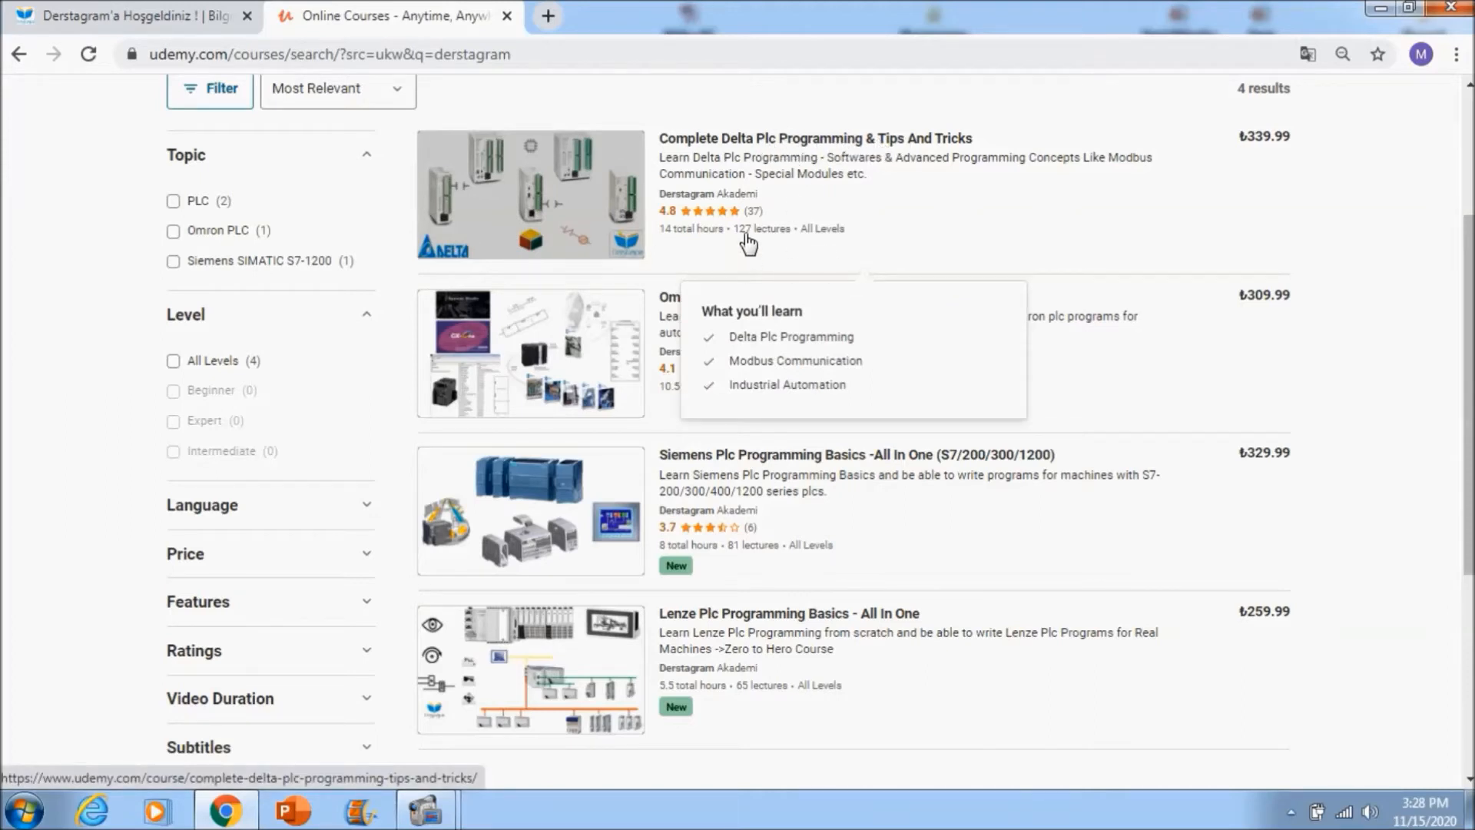
mouse_move(696, 244)
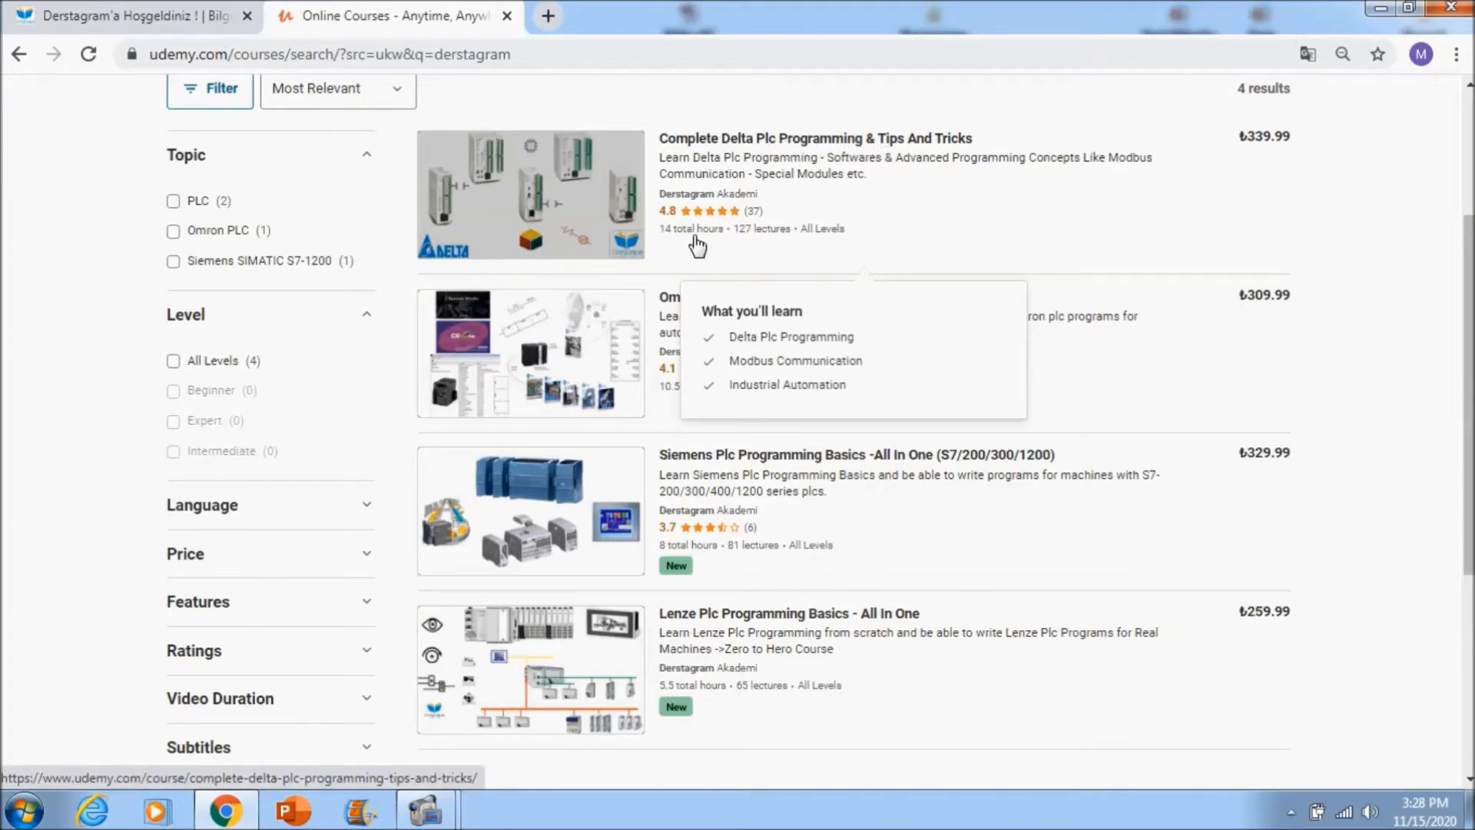
mouse_move(693, 235)
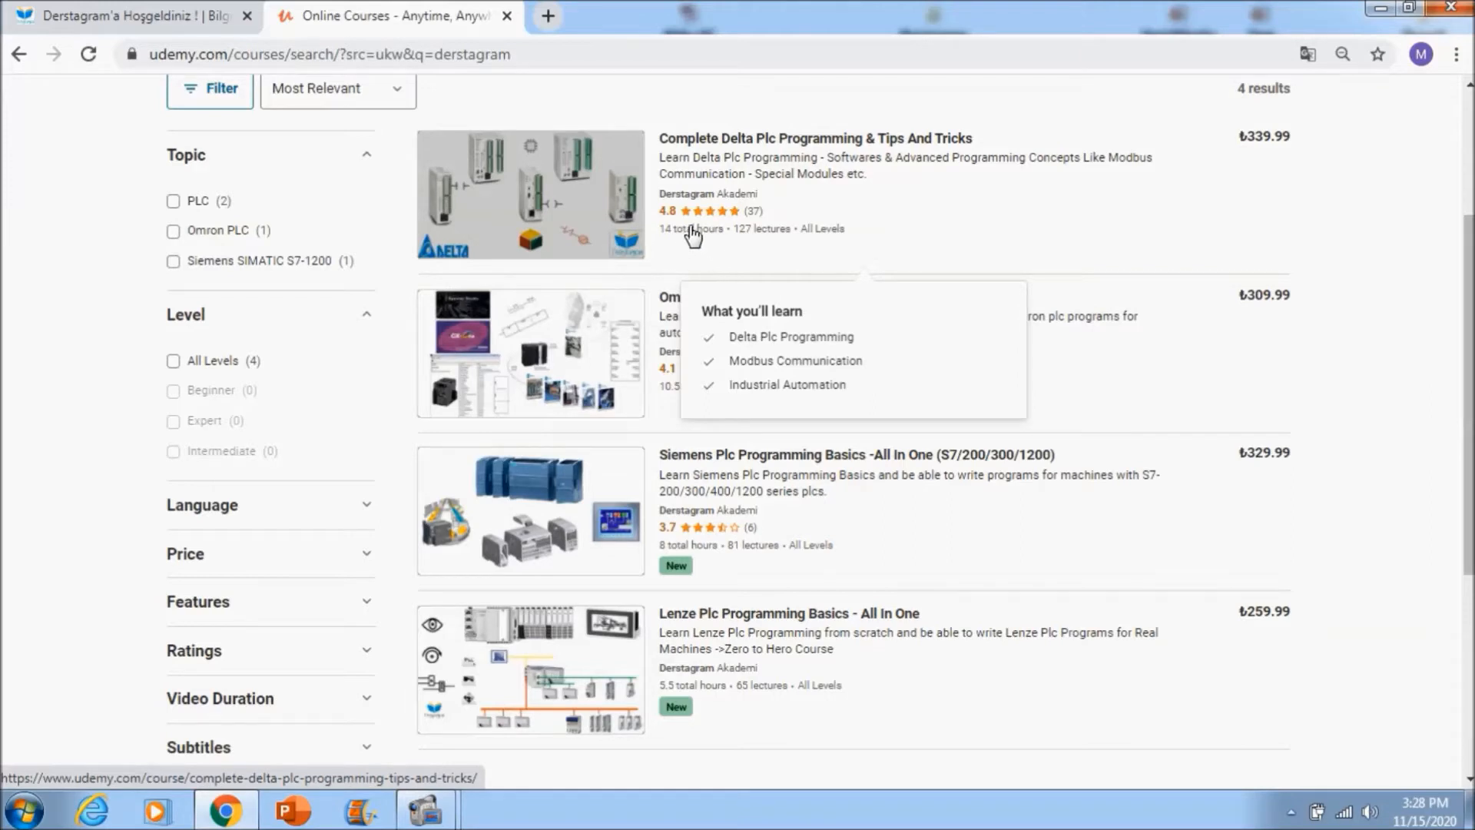
mouse_move(1157, 281)
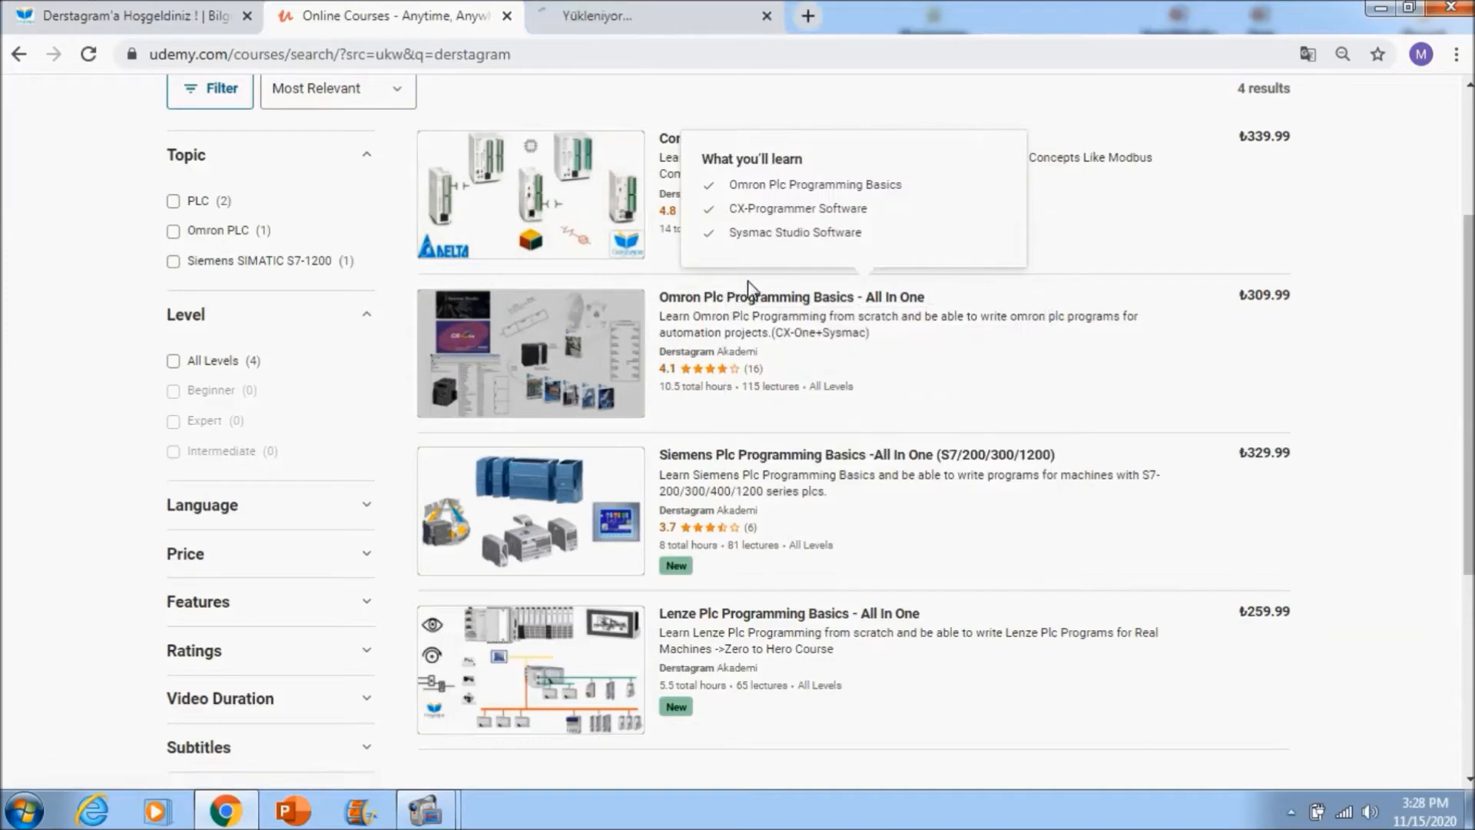
left_click(791, 296)
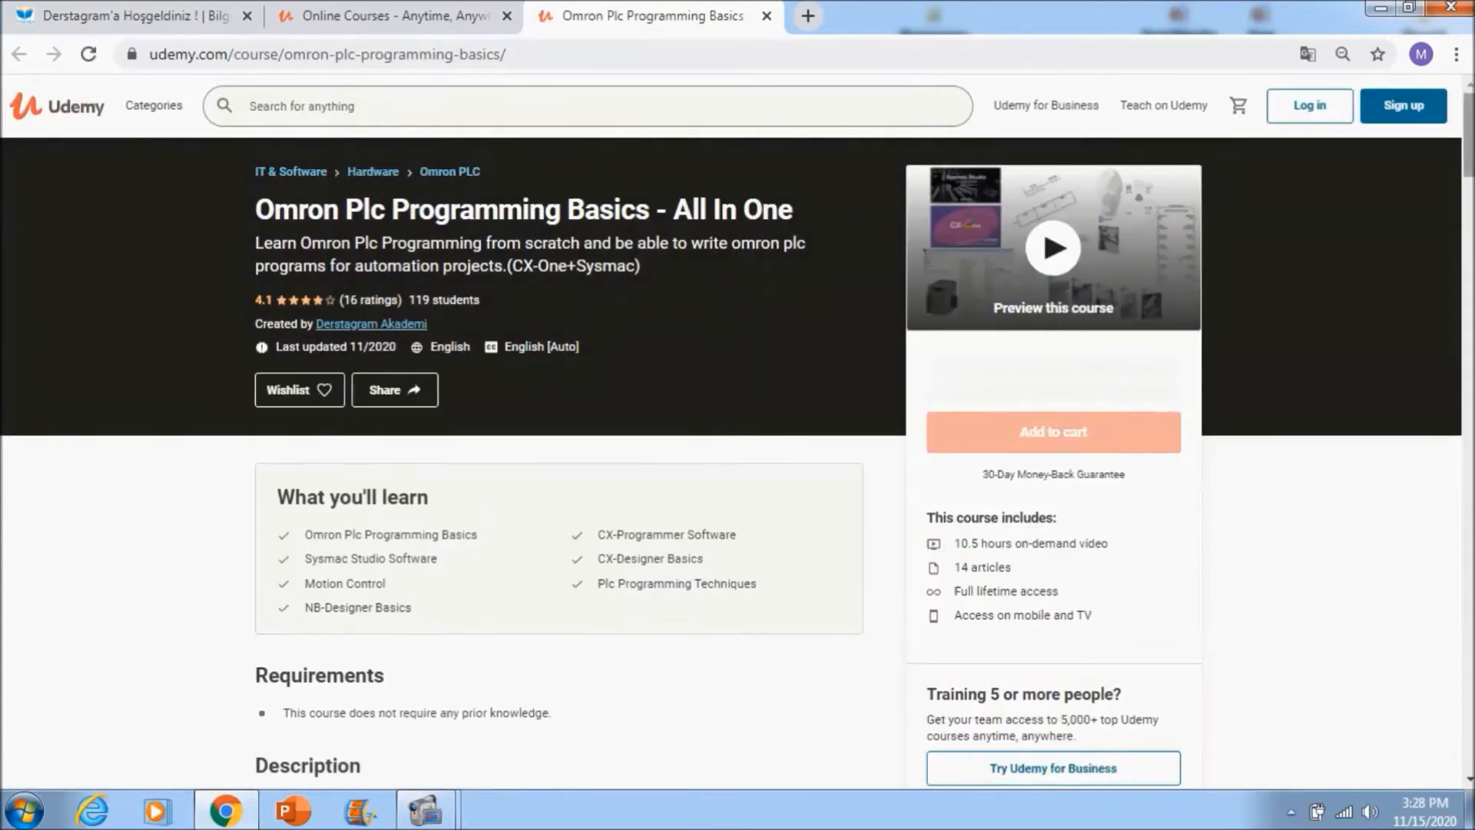
scroll("down", 3)
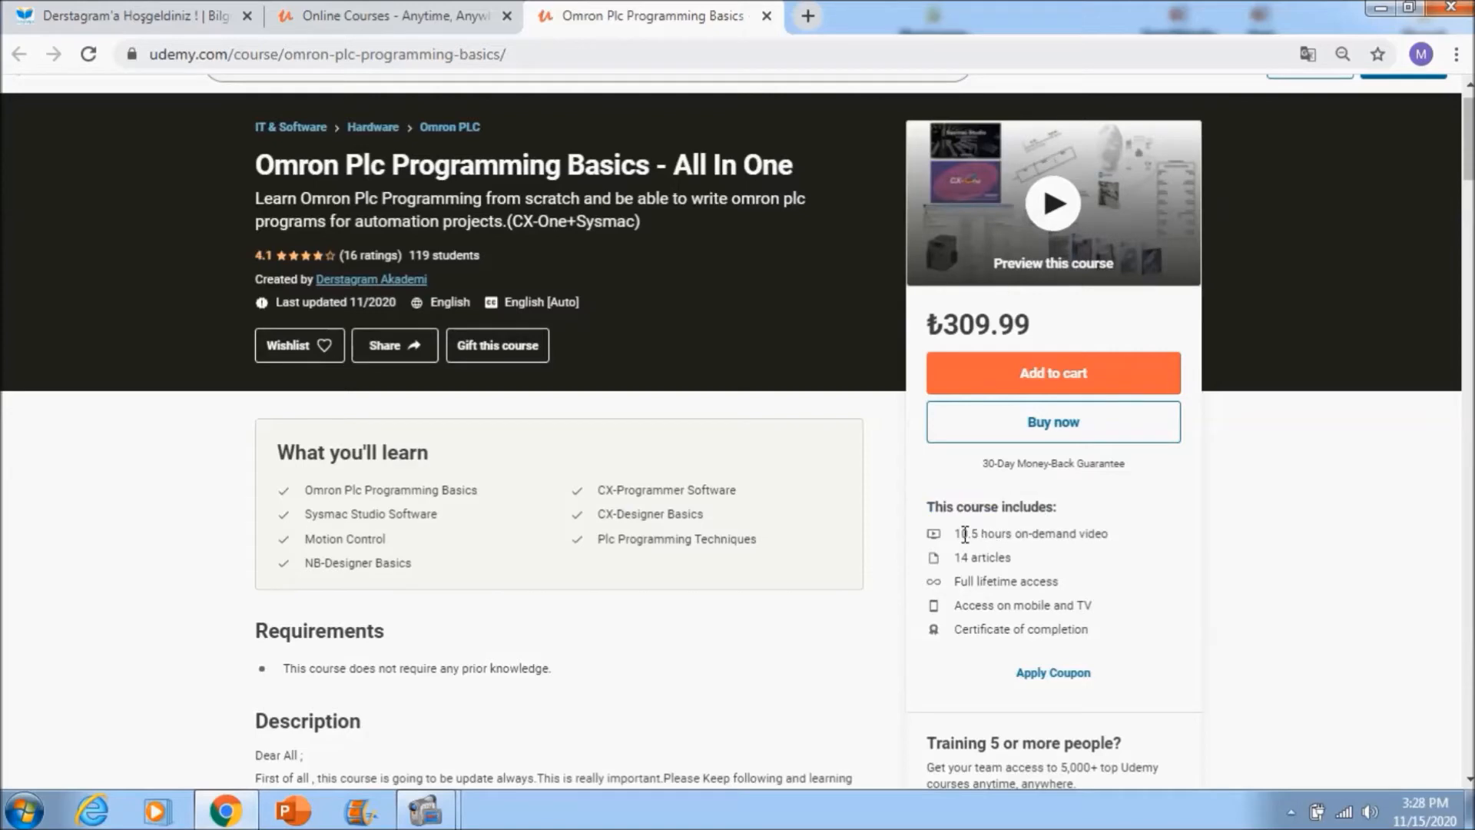
mouse_move(1006, 487)
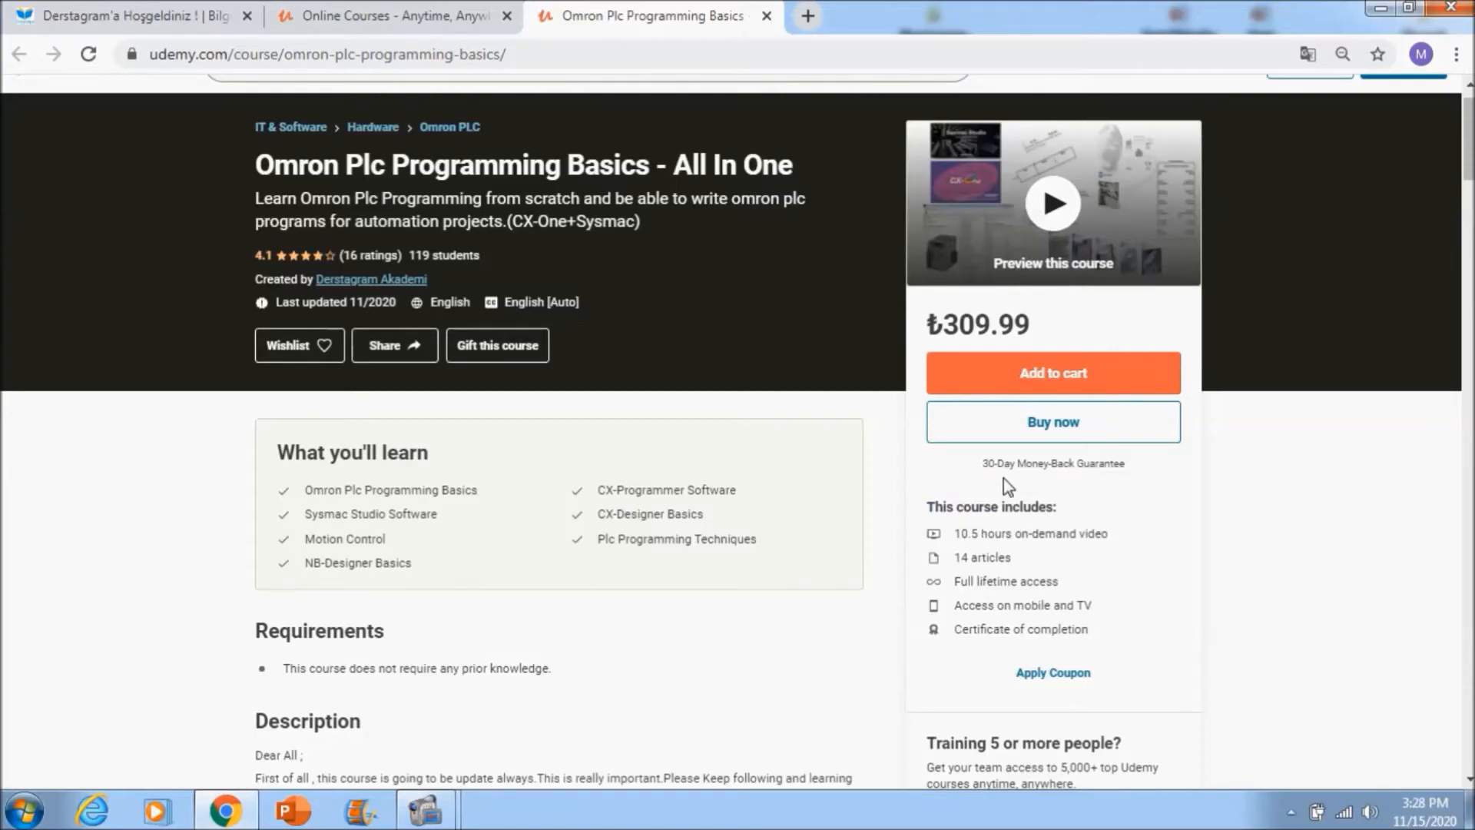
mouse_move(962, 487)
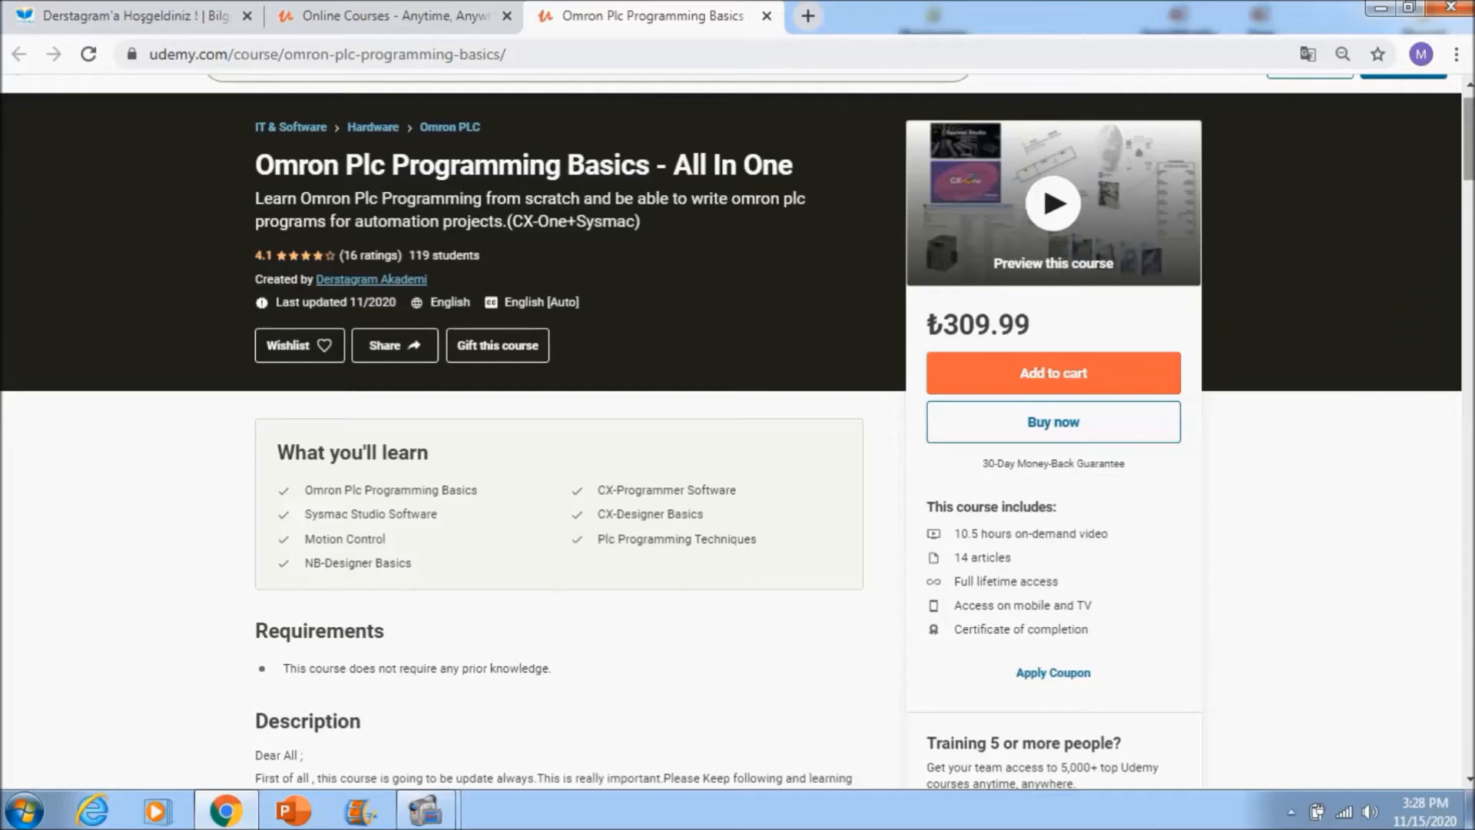
scroll("down", 3)
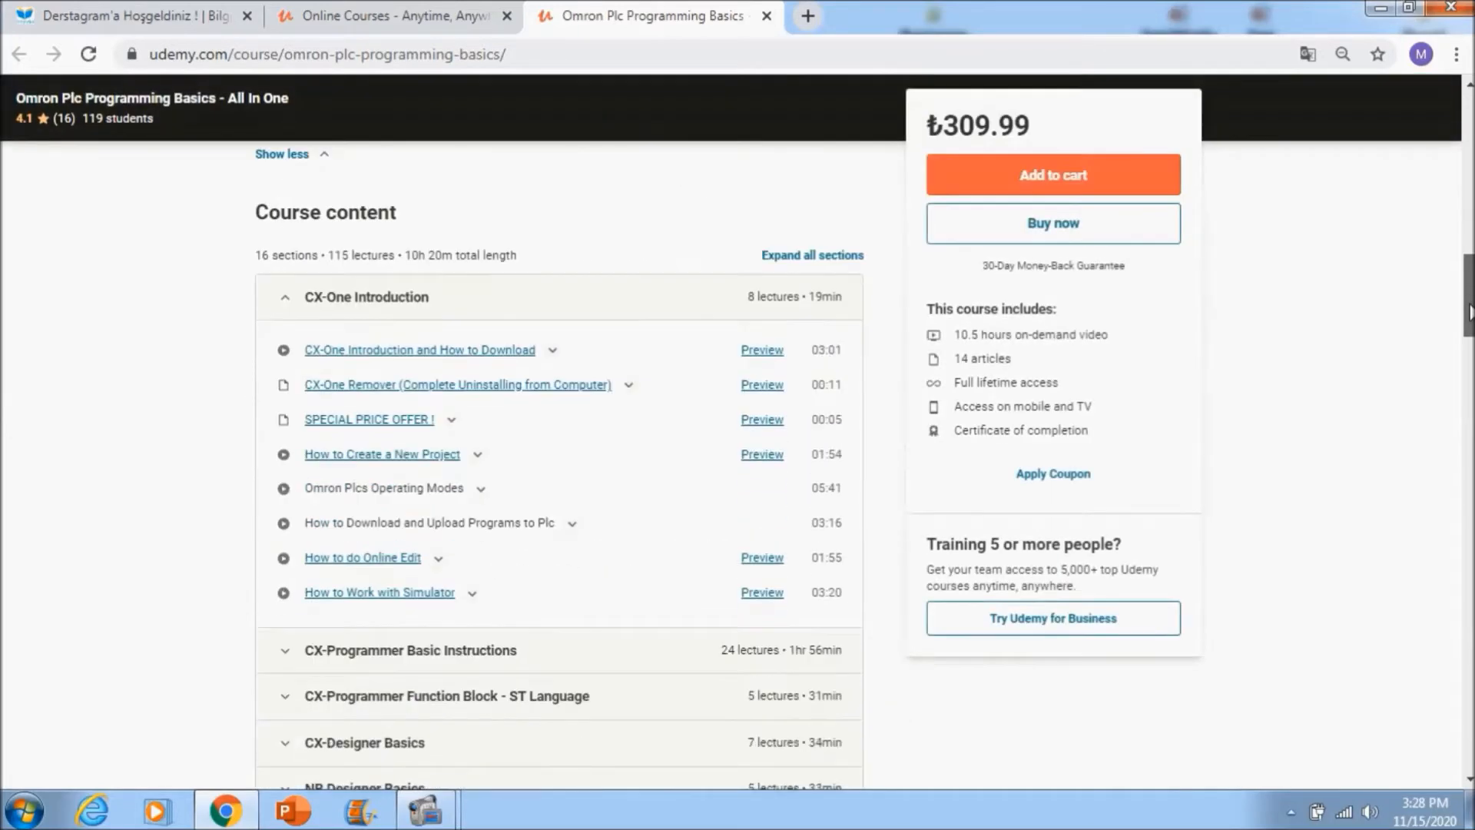
scroll("down", 3)
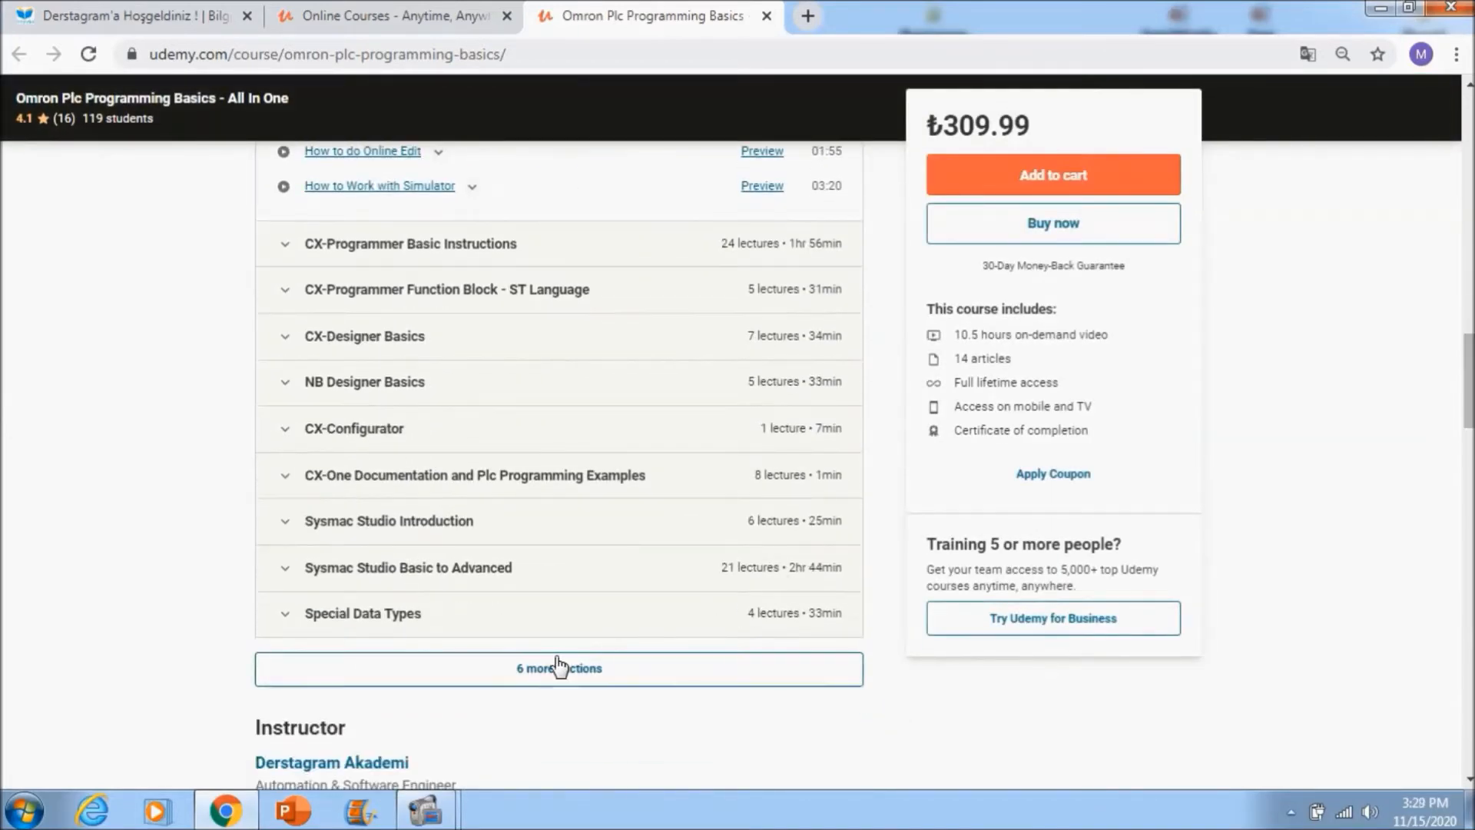
Expand the remaining course sections and the CX-Programmer Basic Instructions section.
left_click(559, 668)
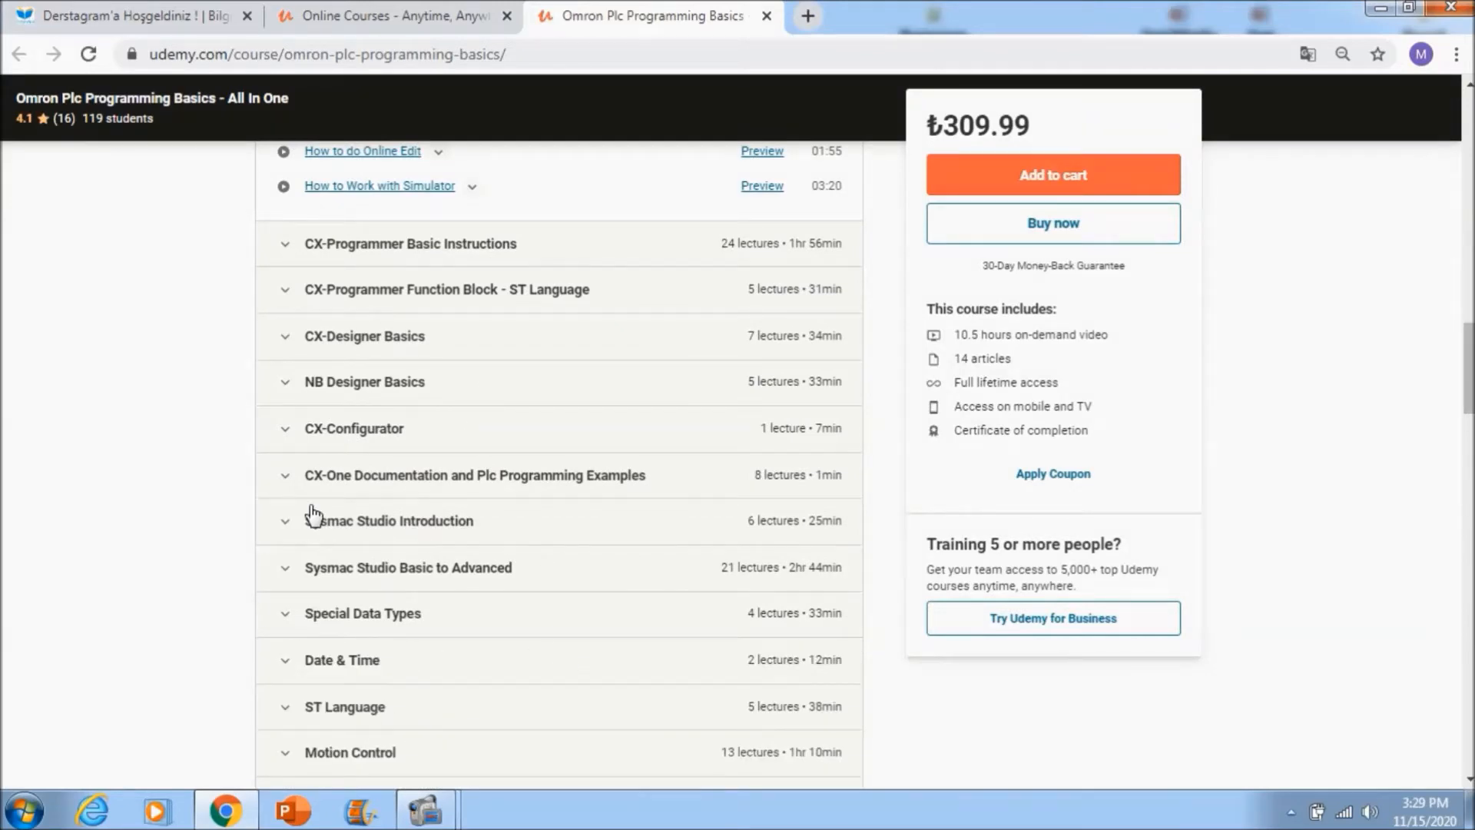
left_click(410, 242)
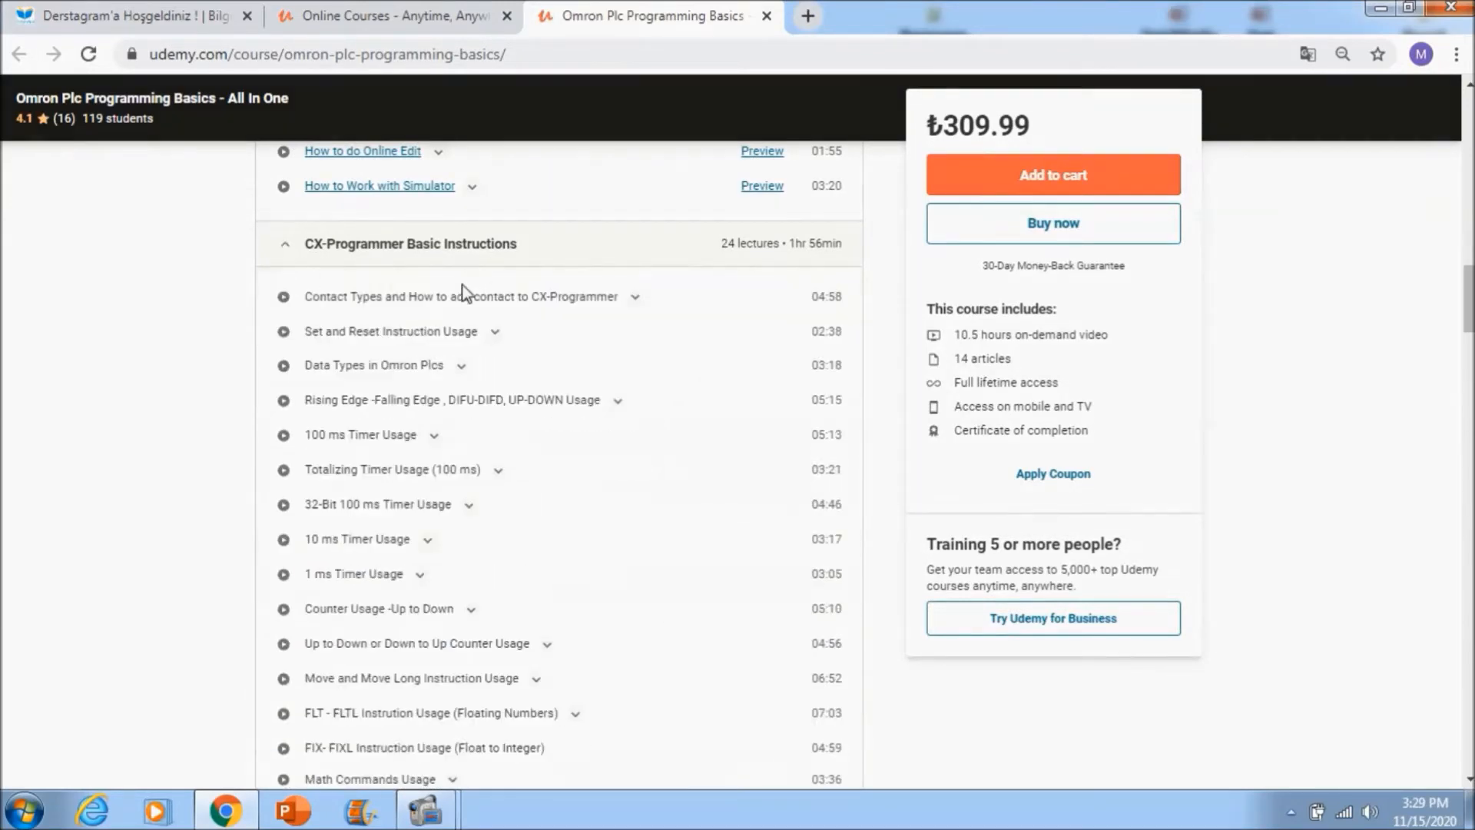
scroll("down", 3)
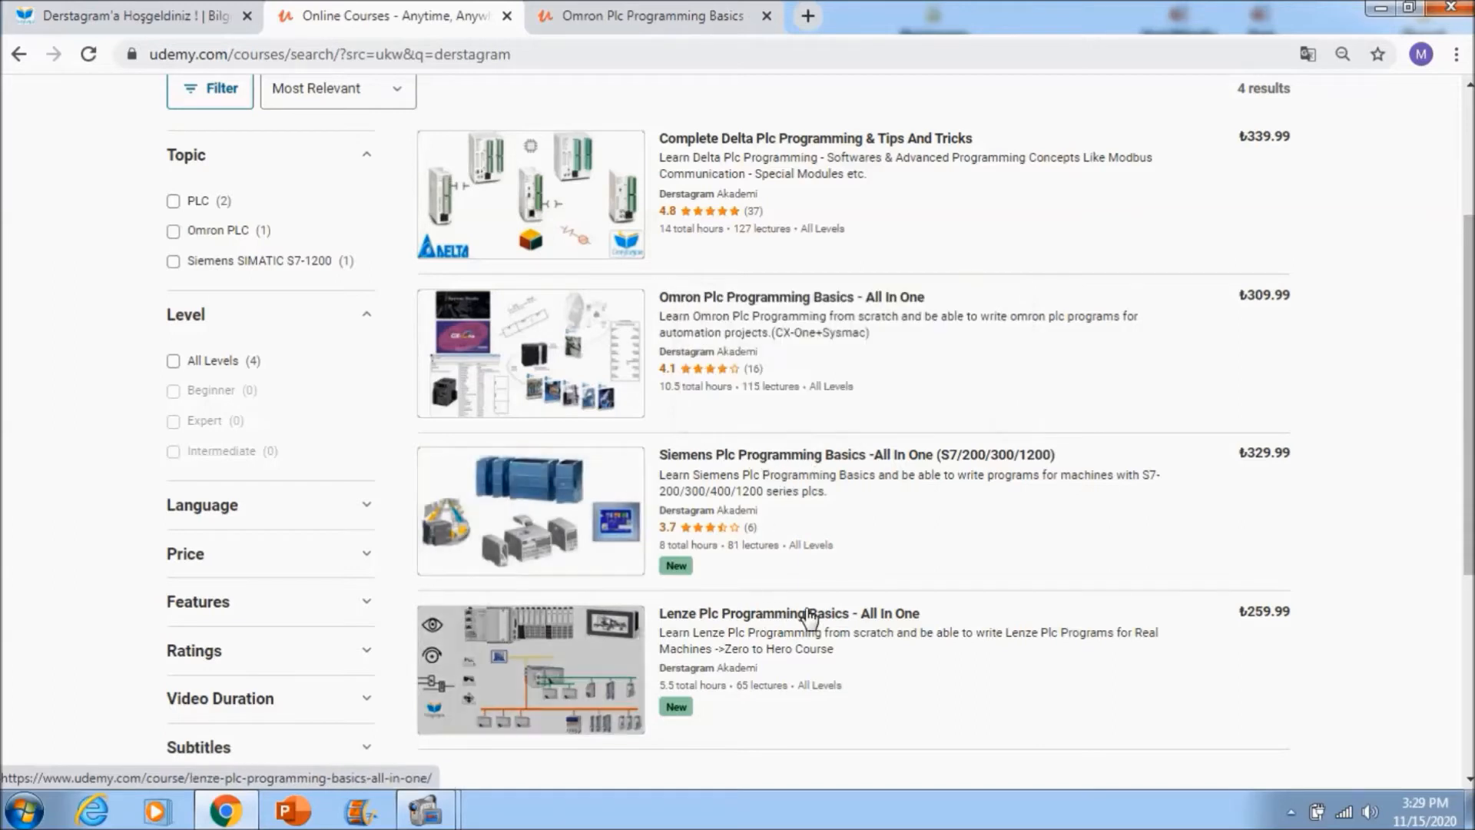
Open the Lenze Plc Programming Basics course in its own tab and review its curriculum sections.
left_click(788, 613)
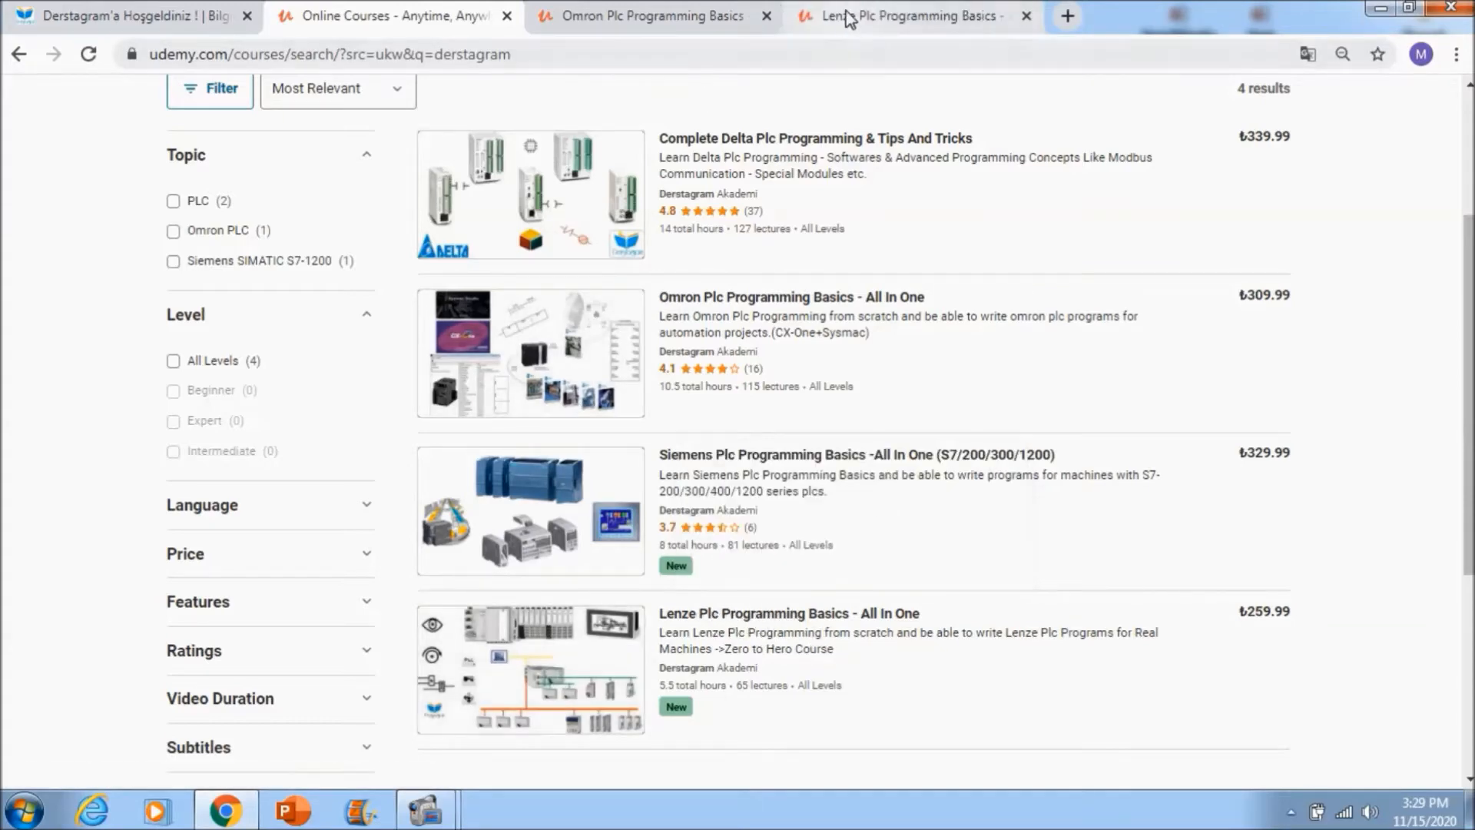
left_click(904, 15)
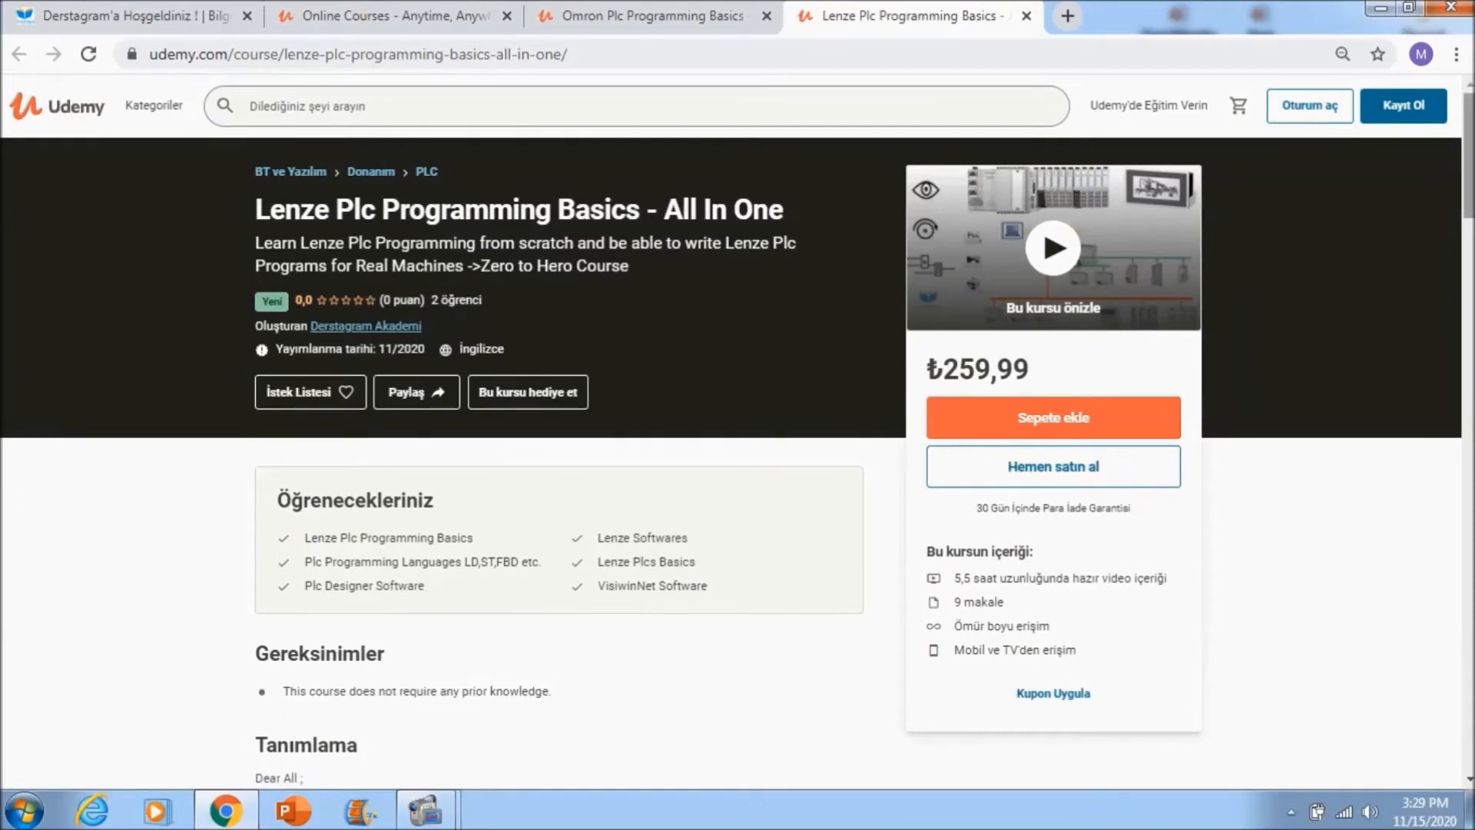
scroll("down", 3)
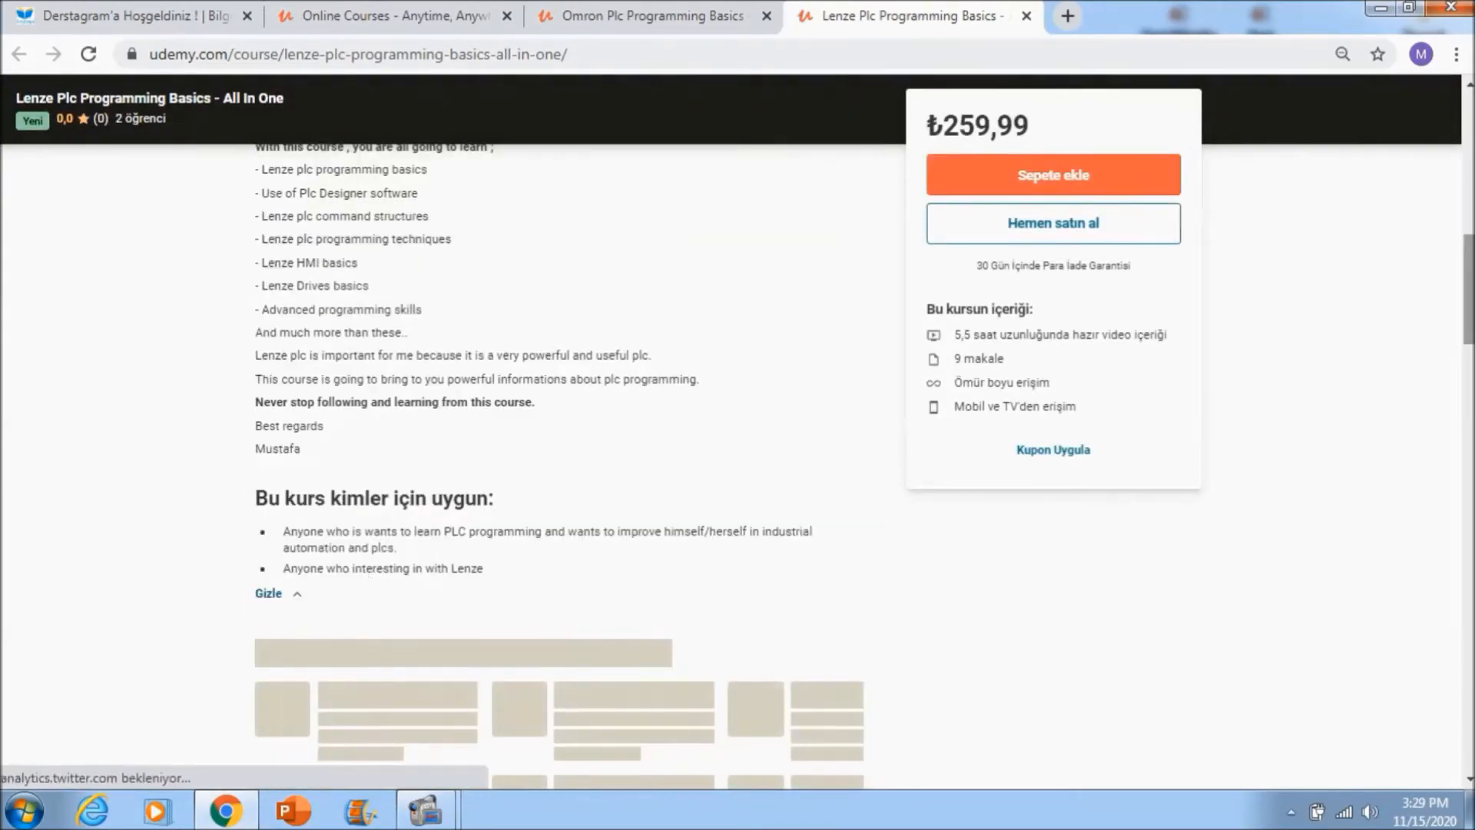
scroll("down", 3)
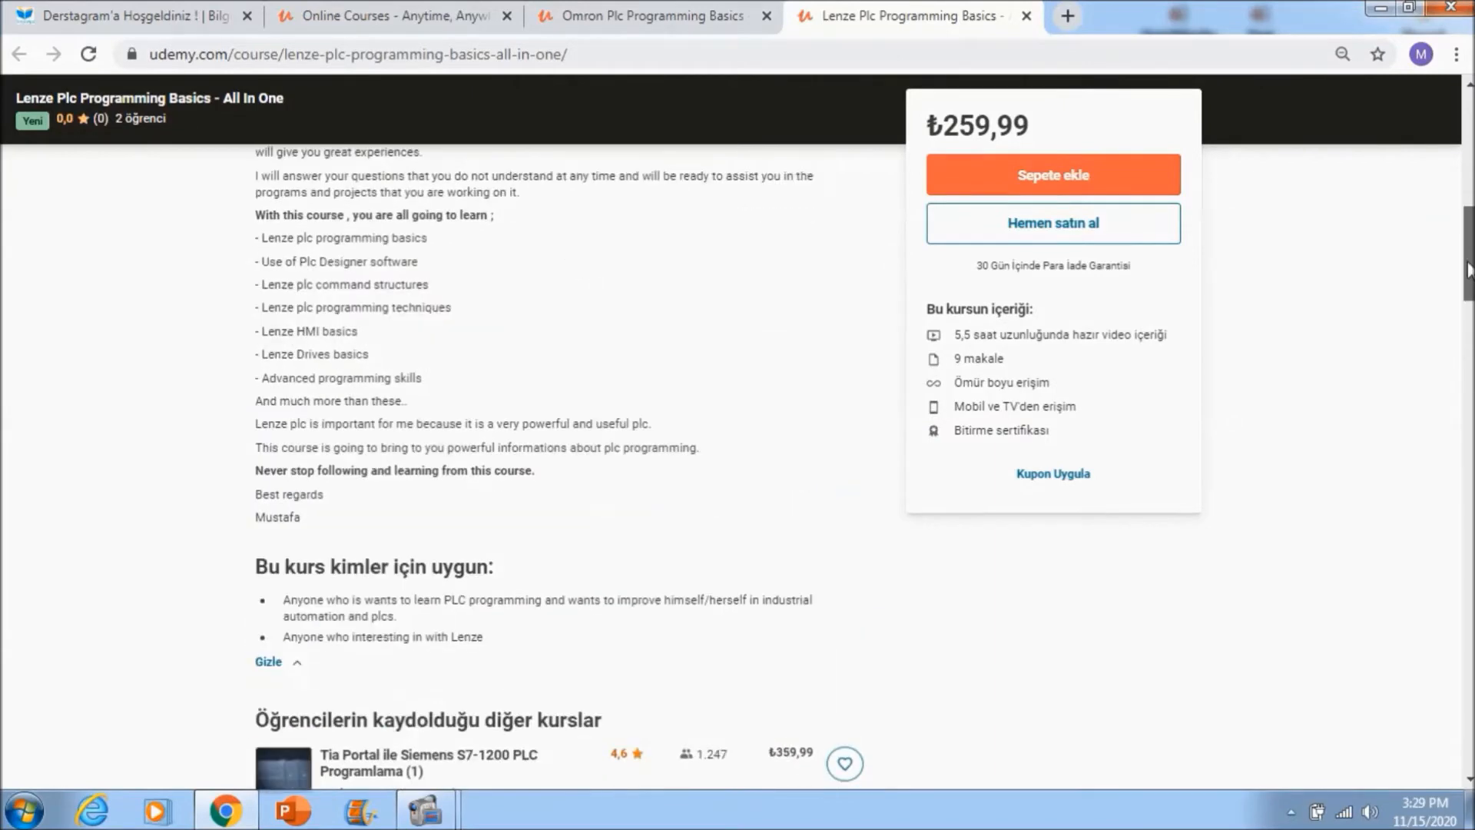
scroll("down", 3)
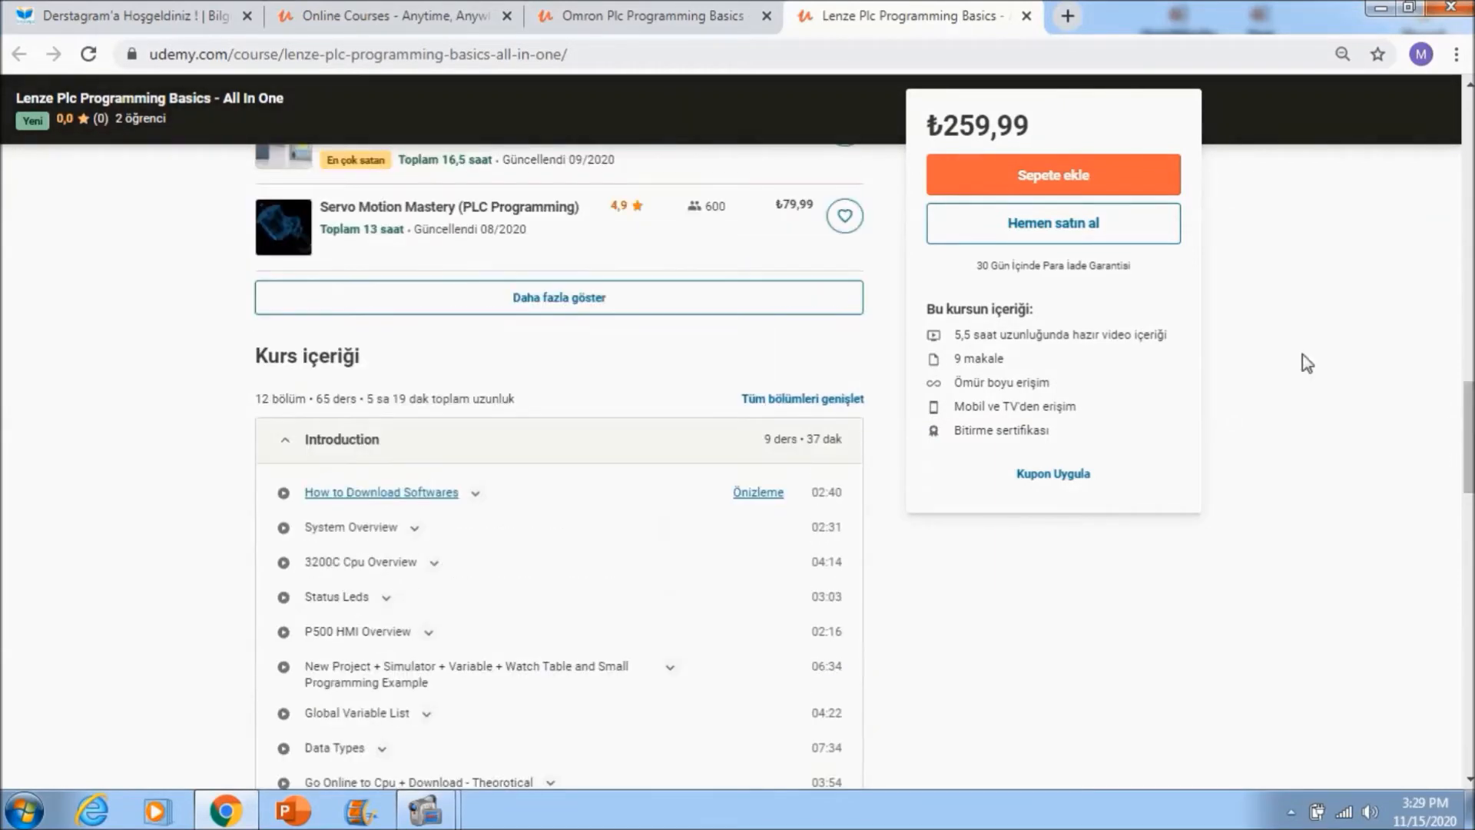
scroll("down", 3)
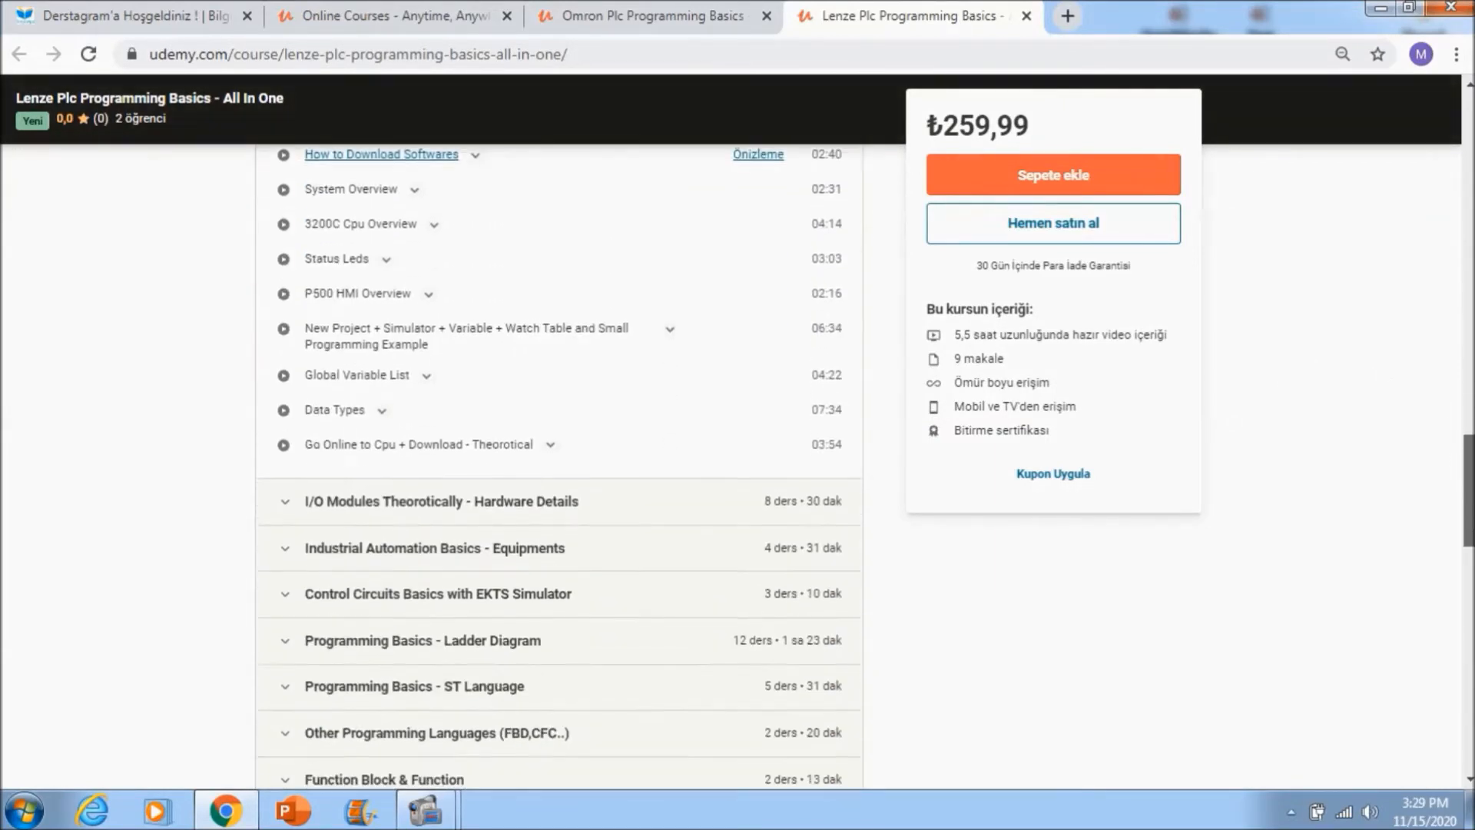
scroll("down", 3)
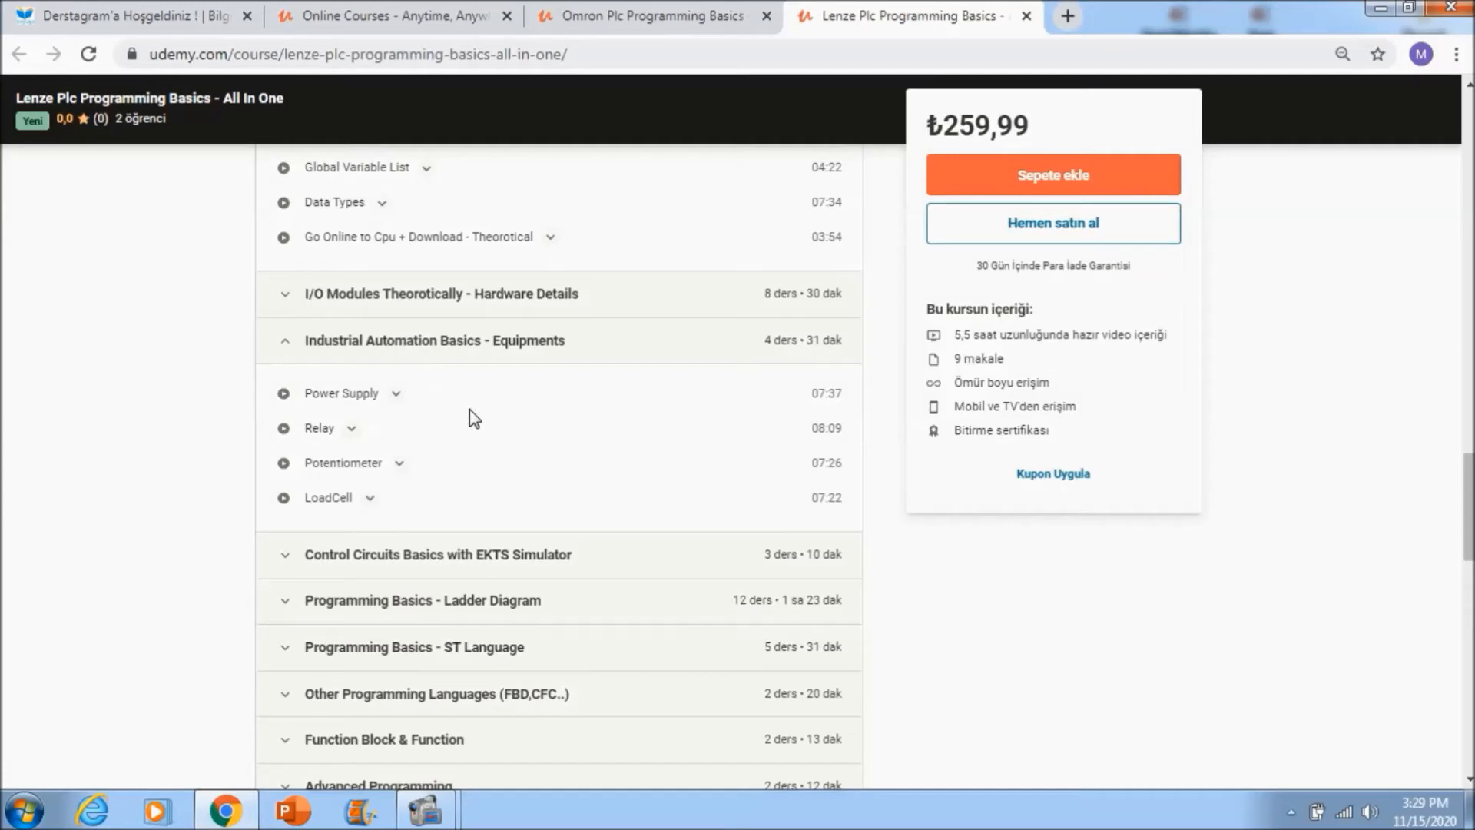
mouse_move(245, 478)
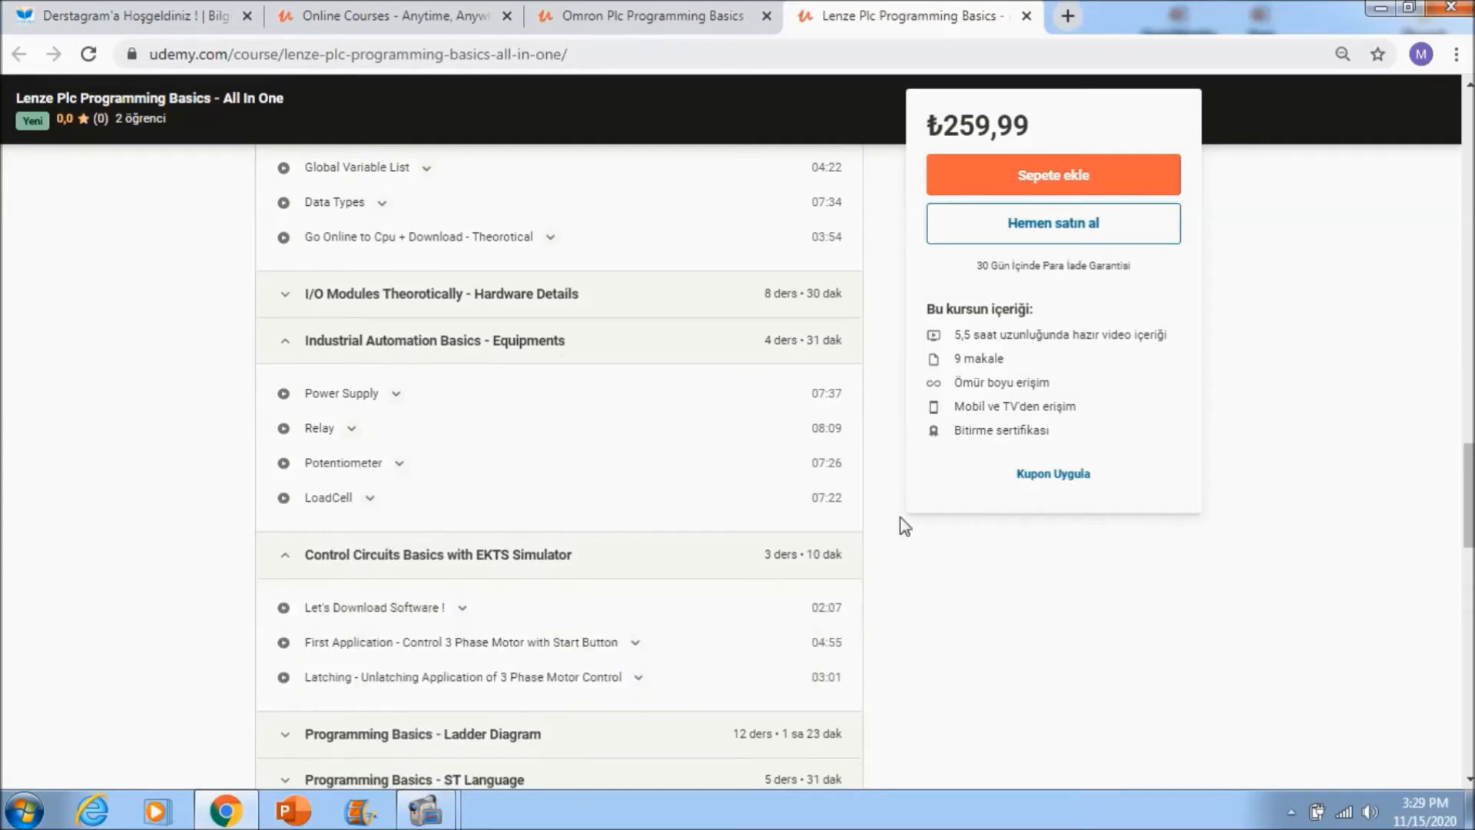
scroll("down", 3)
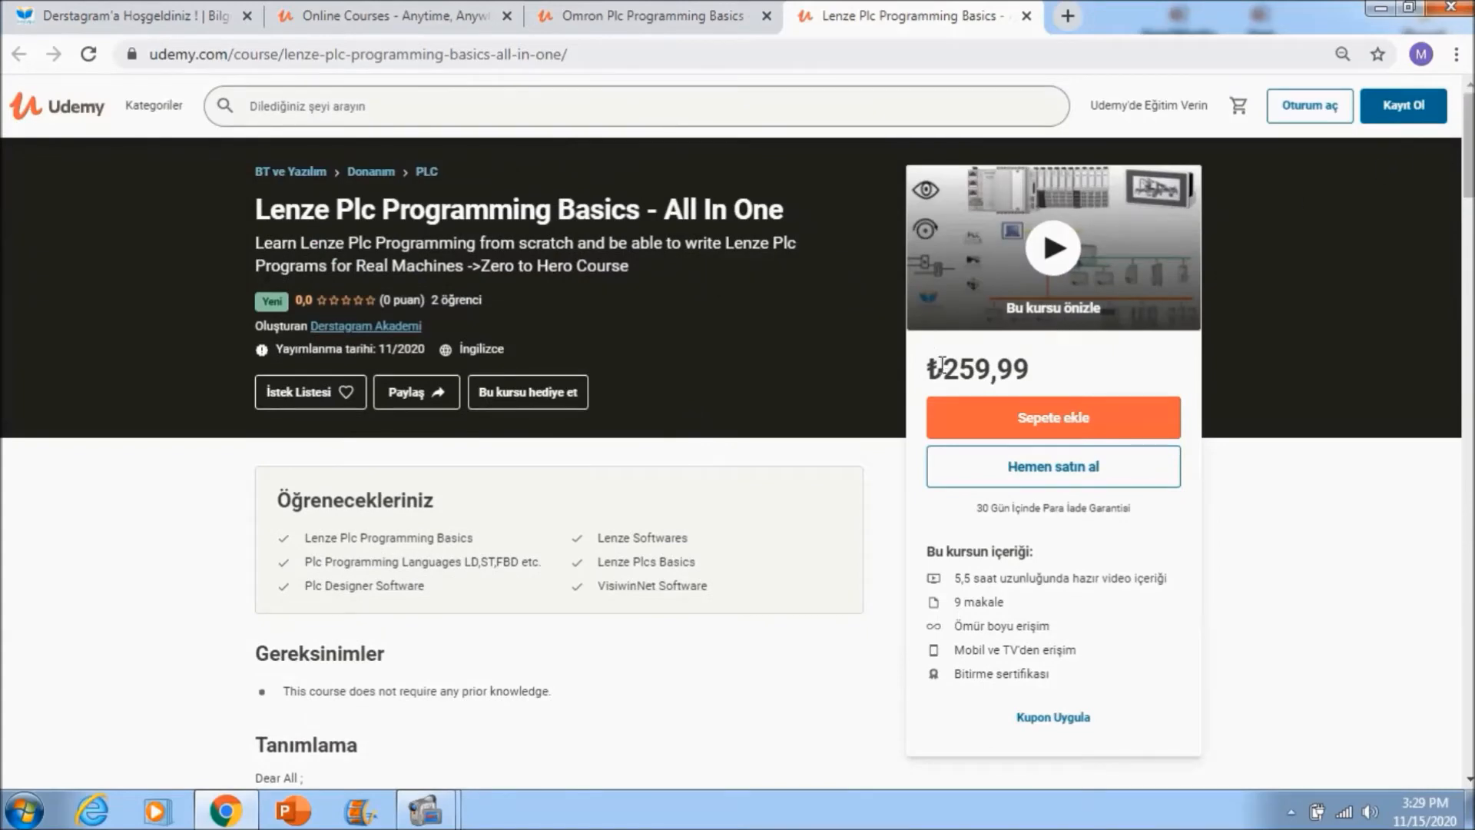
From the Derstagram site open the Omron and Lenze courses with coupons, then return to announcements.
left_click(132, 15)
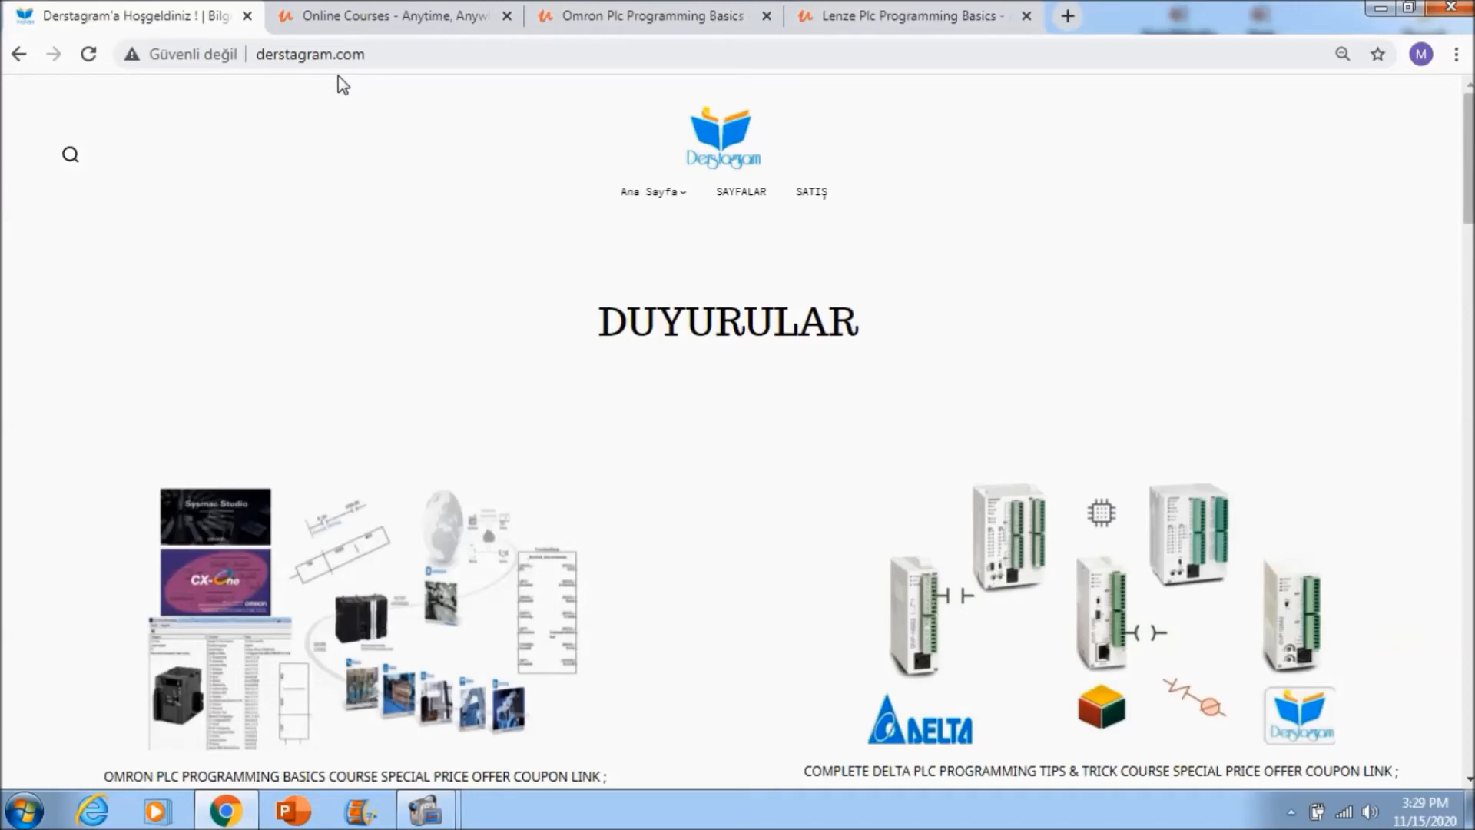
scroll("down", 3)
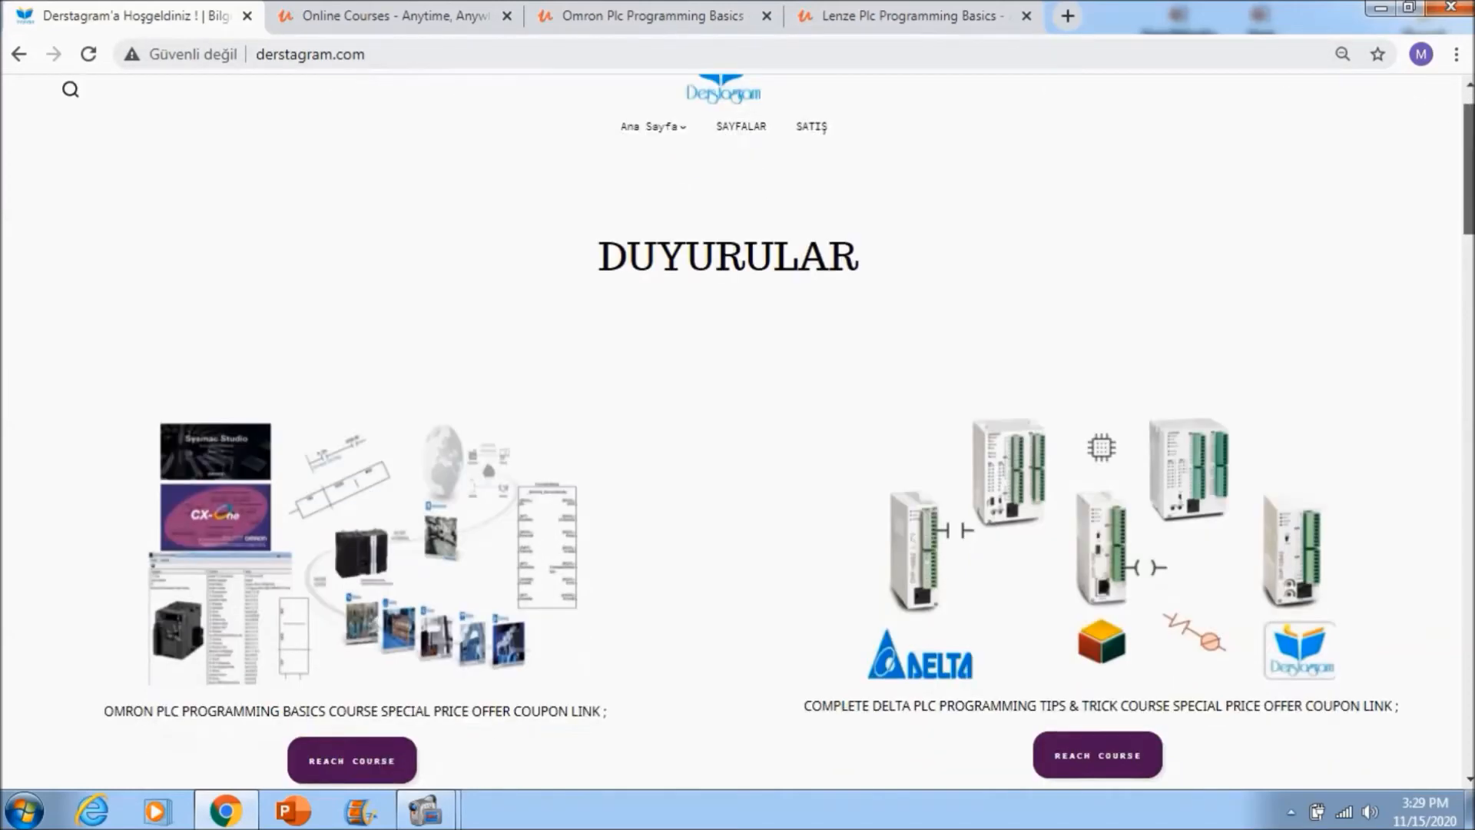
scroll("down", 3)
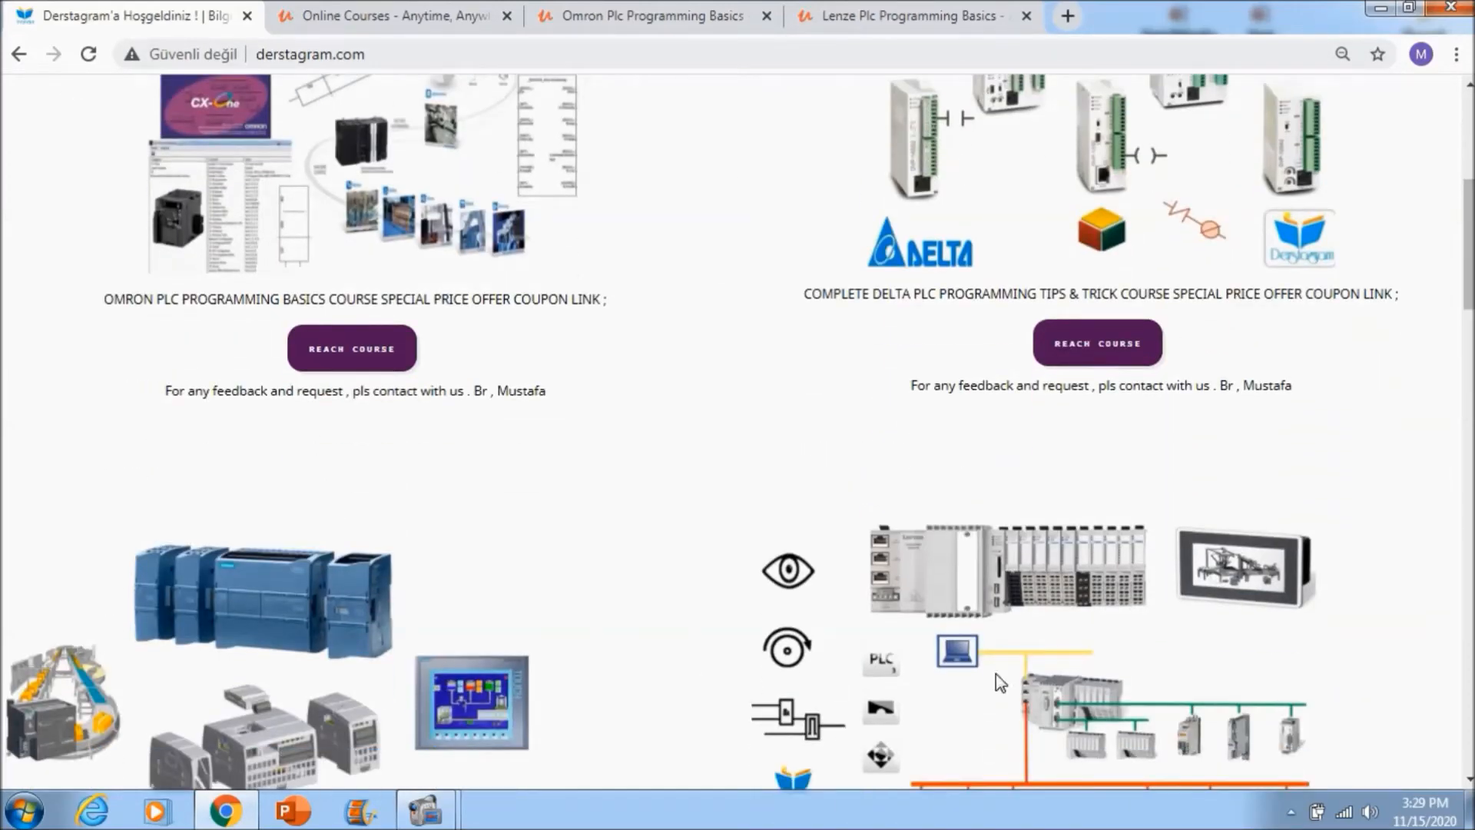
mouse_move(352, 349)
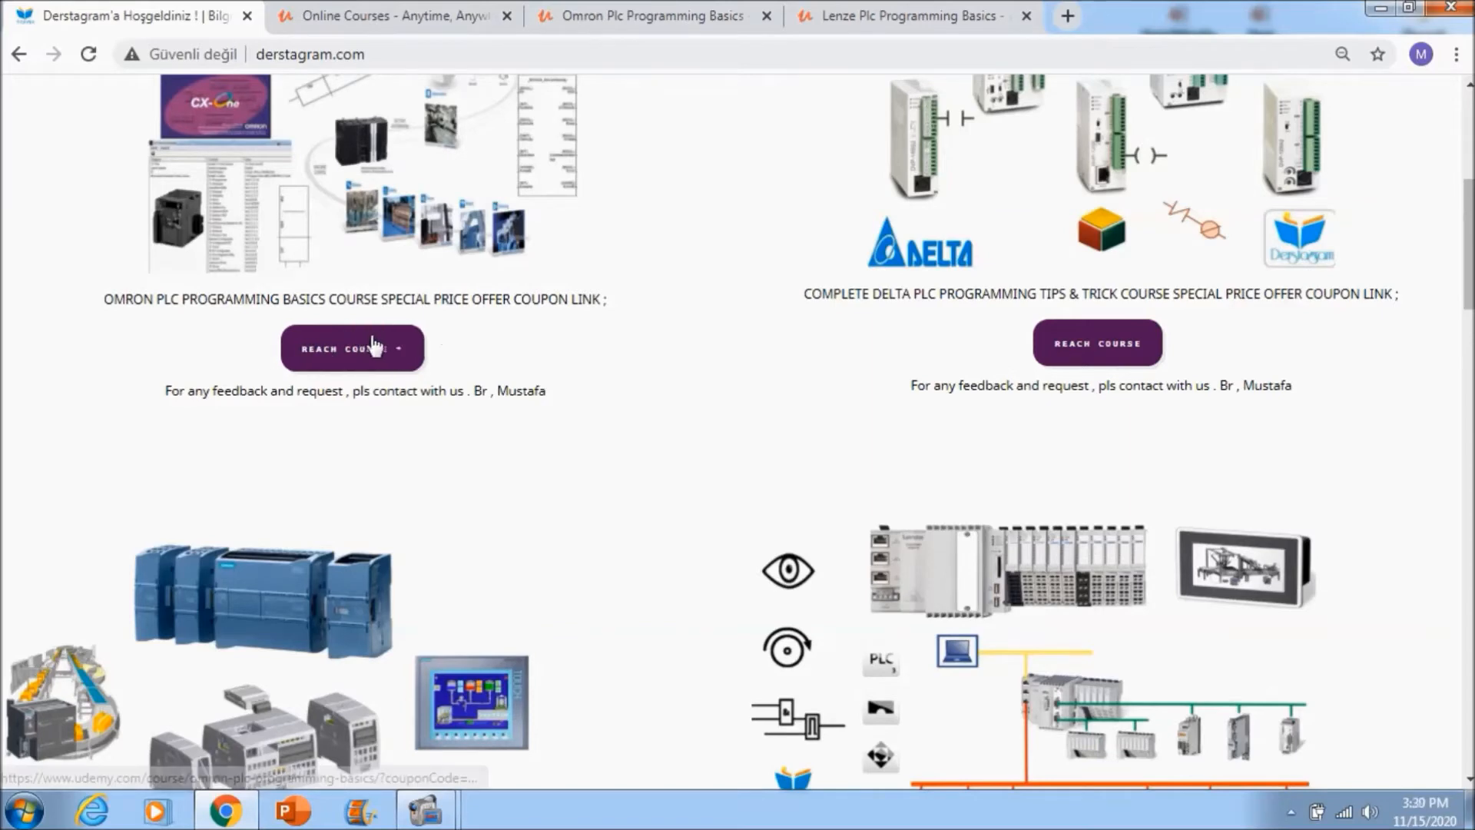
left_click(350, 347)
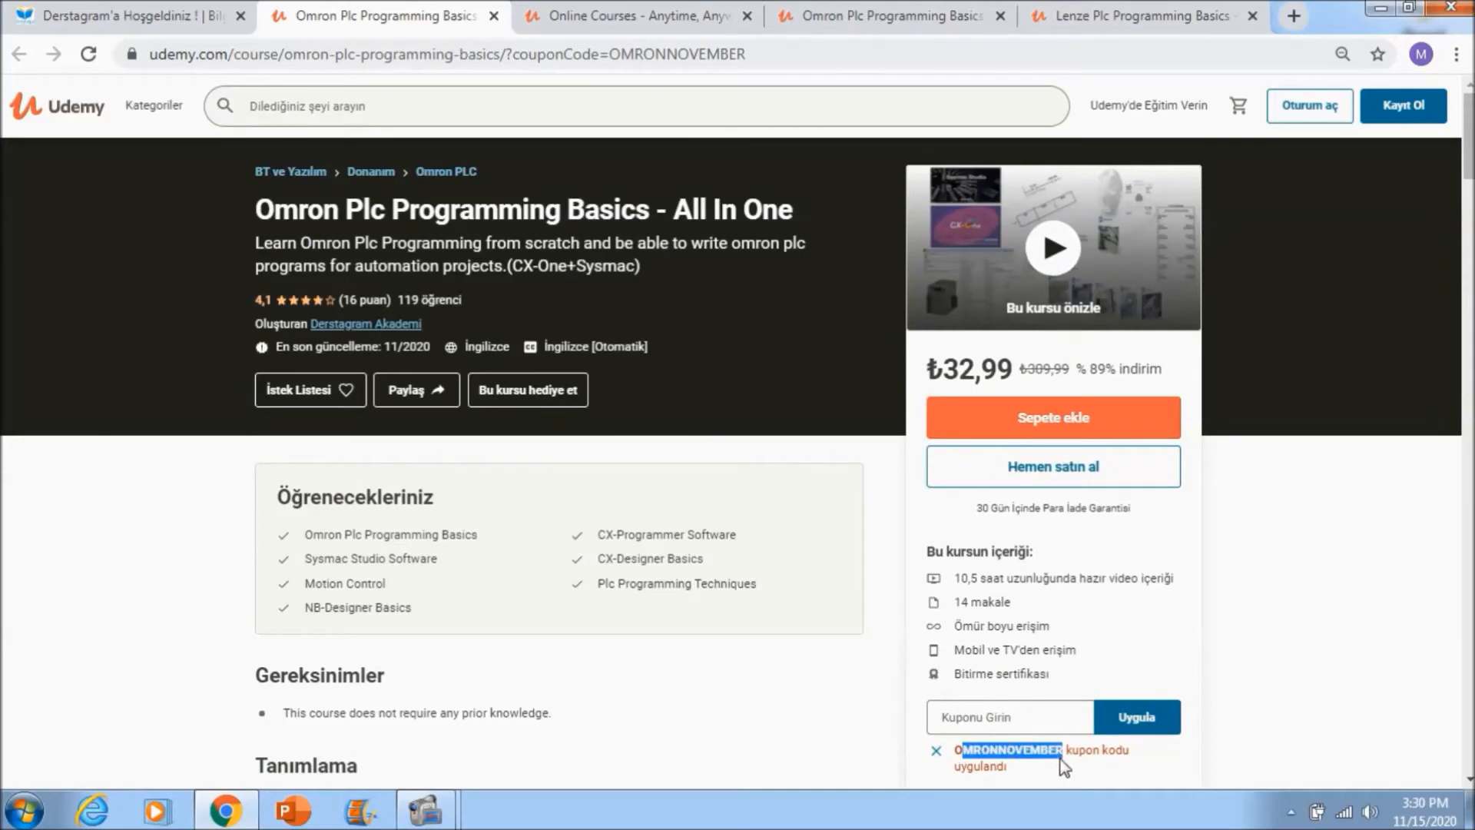
left_click(132, 16)
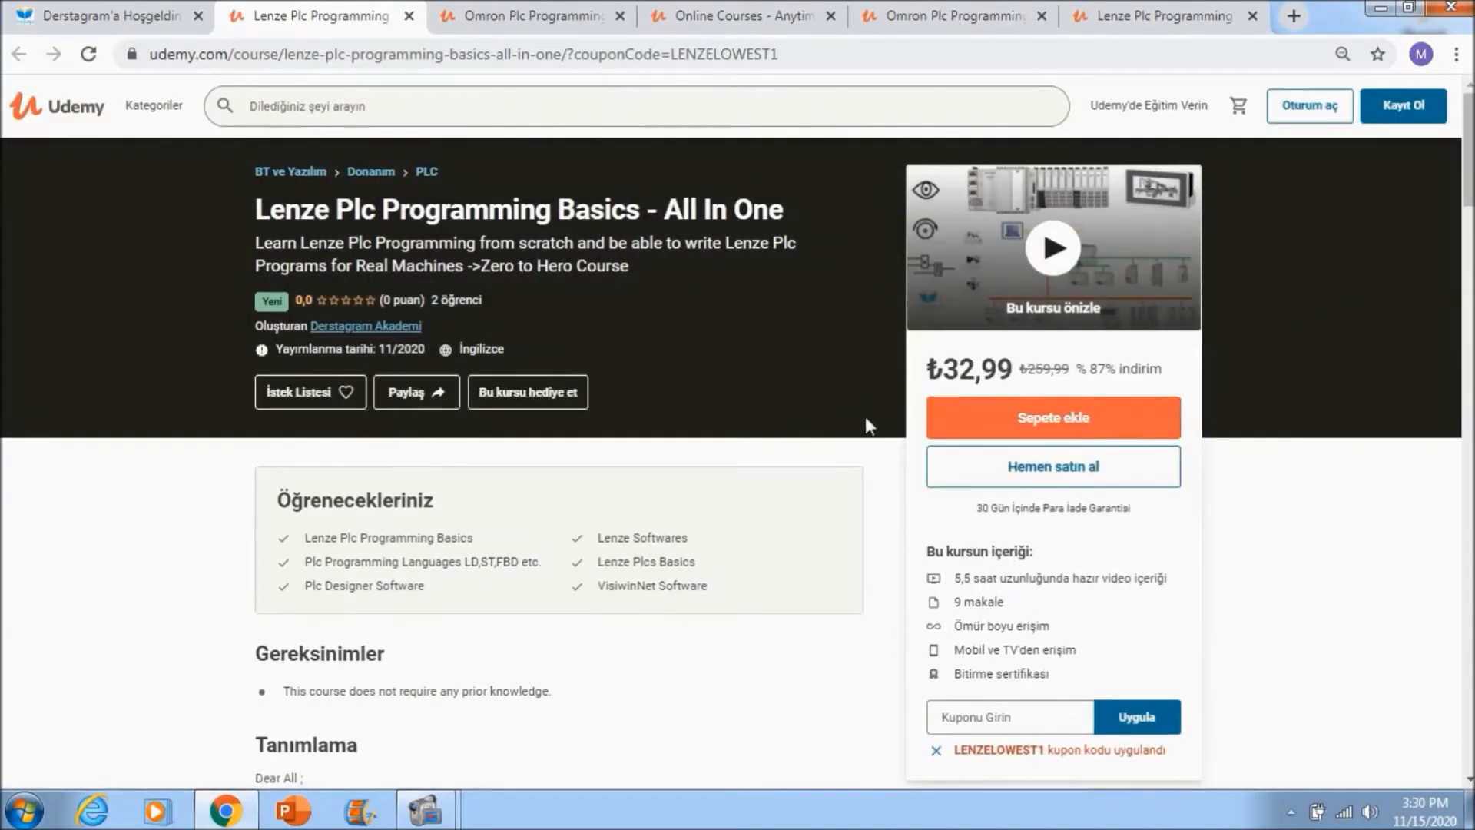
left_click(103, 15)
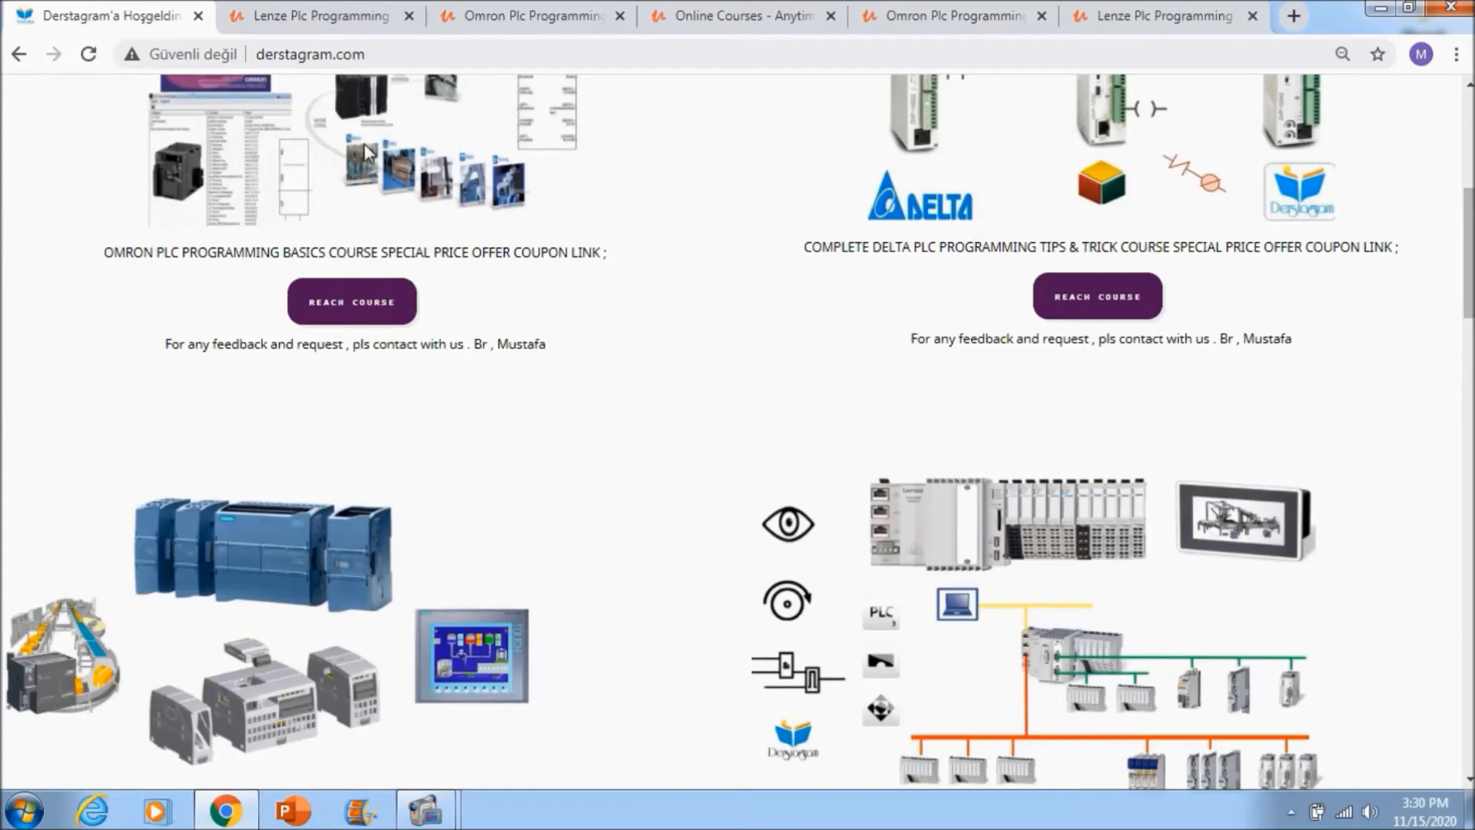
mouse_move(424, 106)
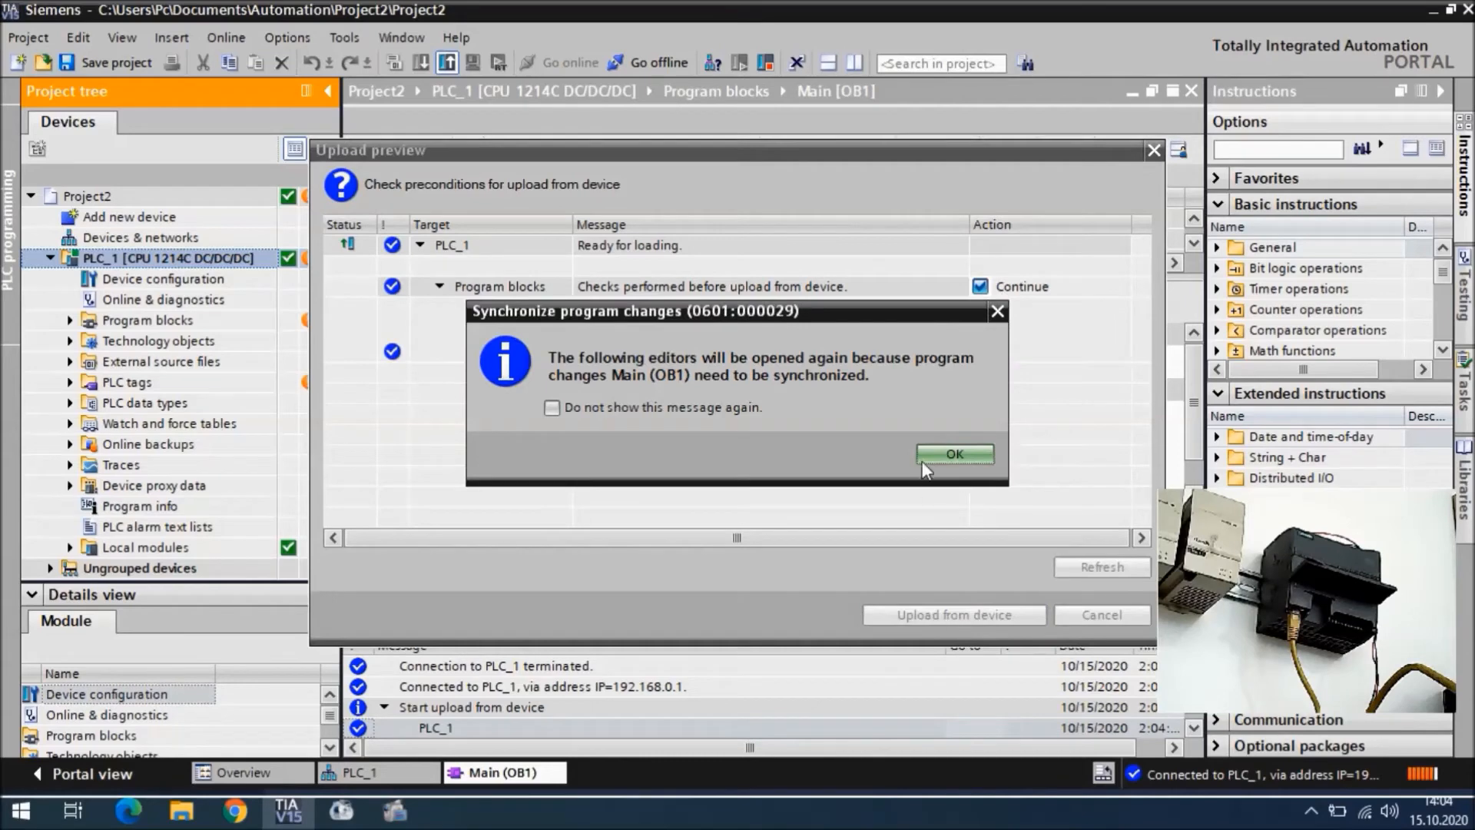
Acknowledge the synchronization notice and view the uploaded Tag_2 contact driving Tag_1 in Network 1.
left_click(954, 453)
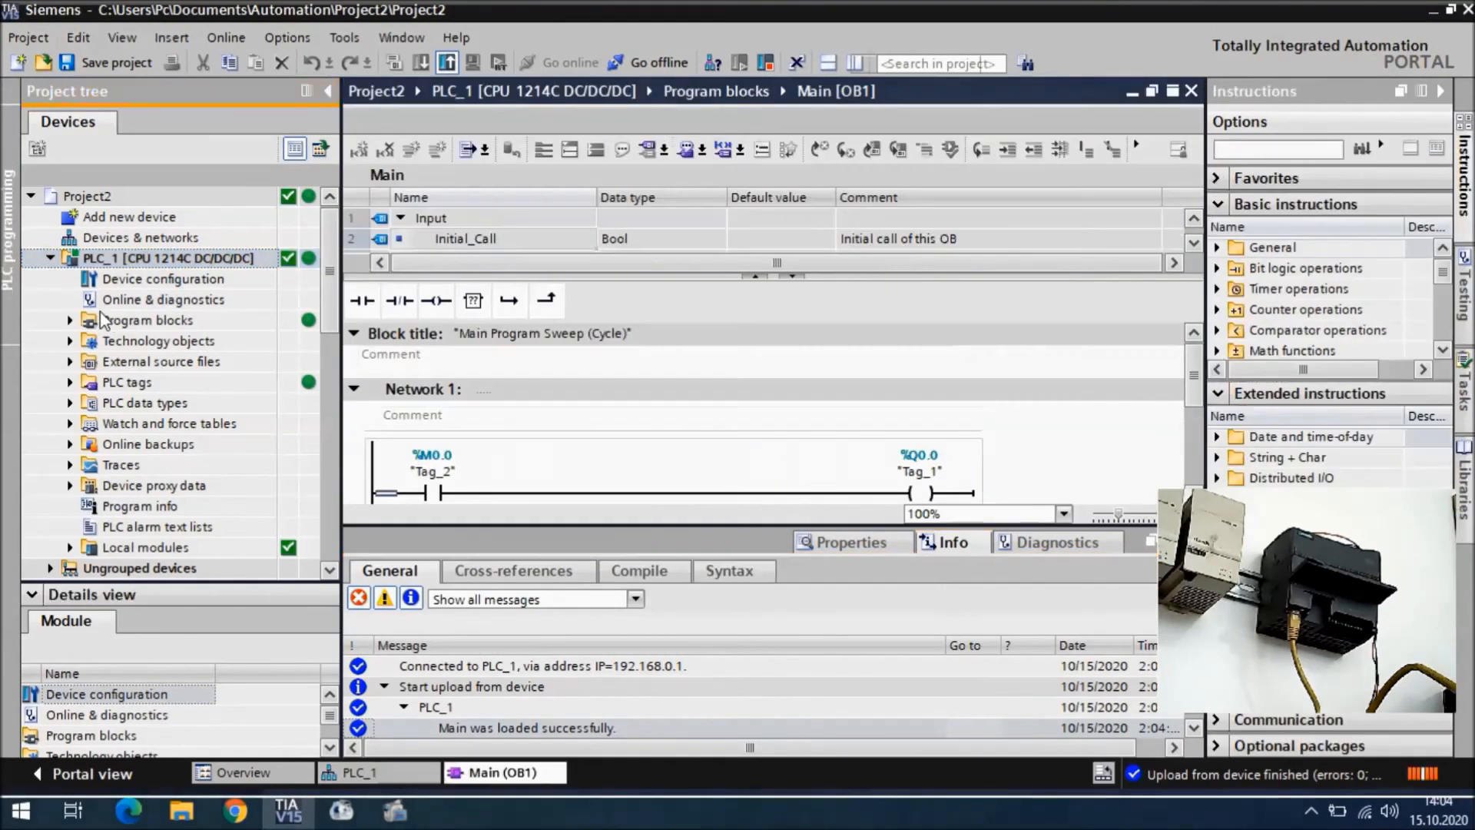
left_click(71, 319)
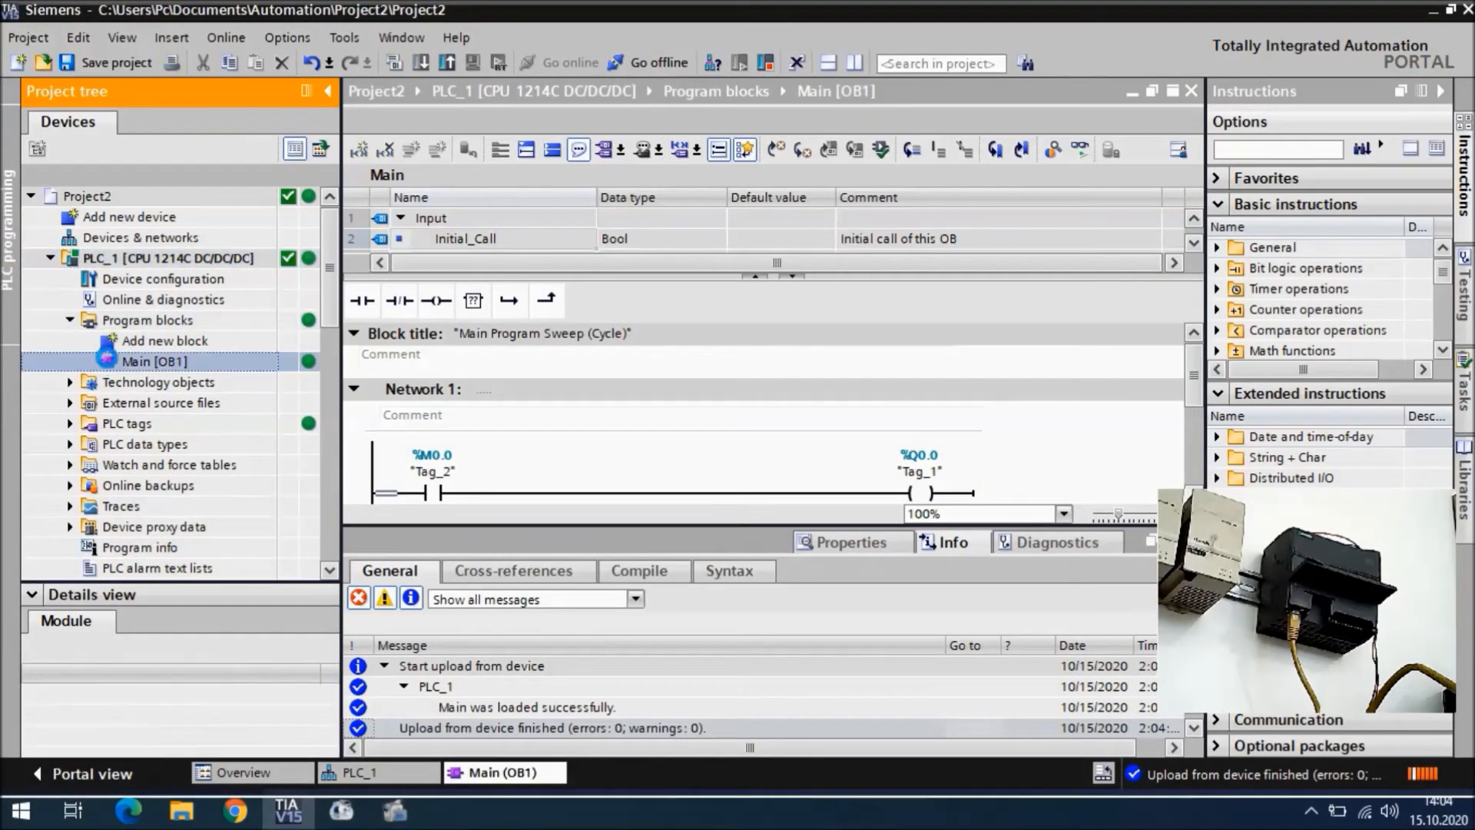
left_click(432, 471)
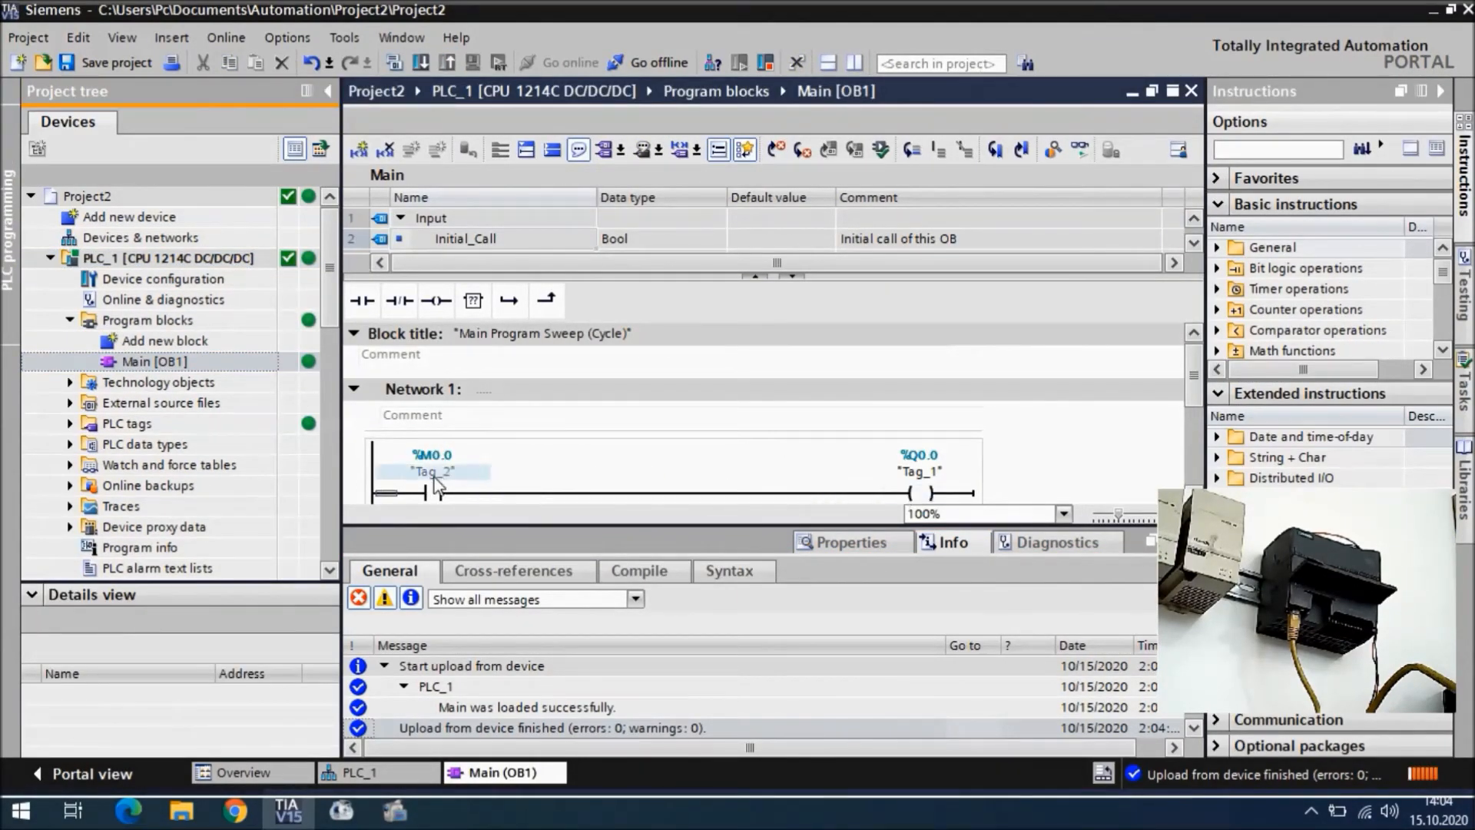
left_click(652, 470)
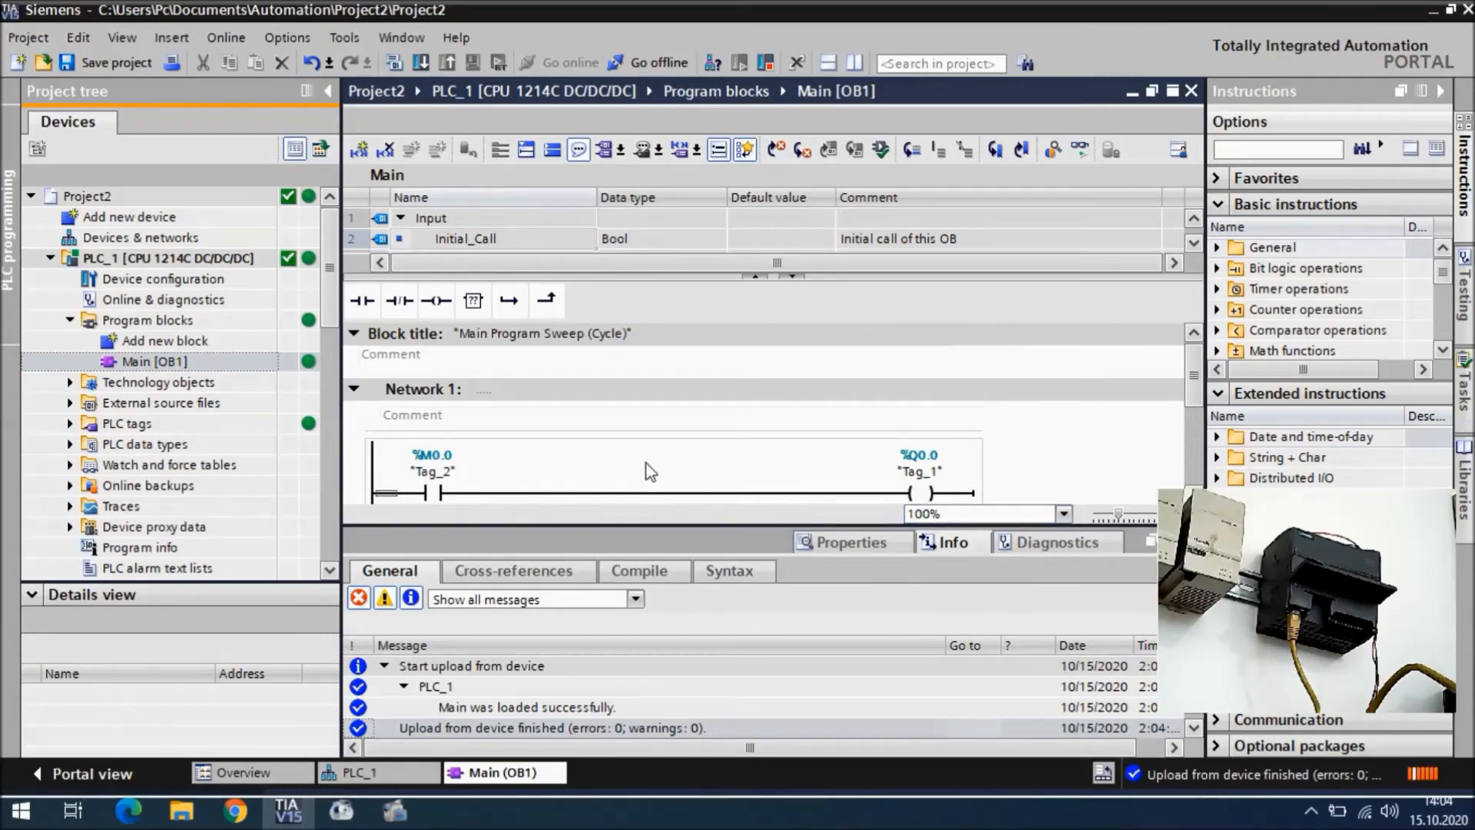
mouse_move(785, 501)
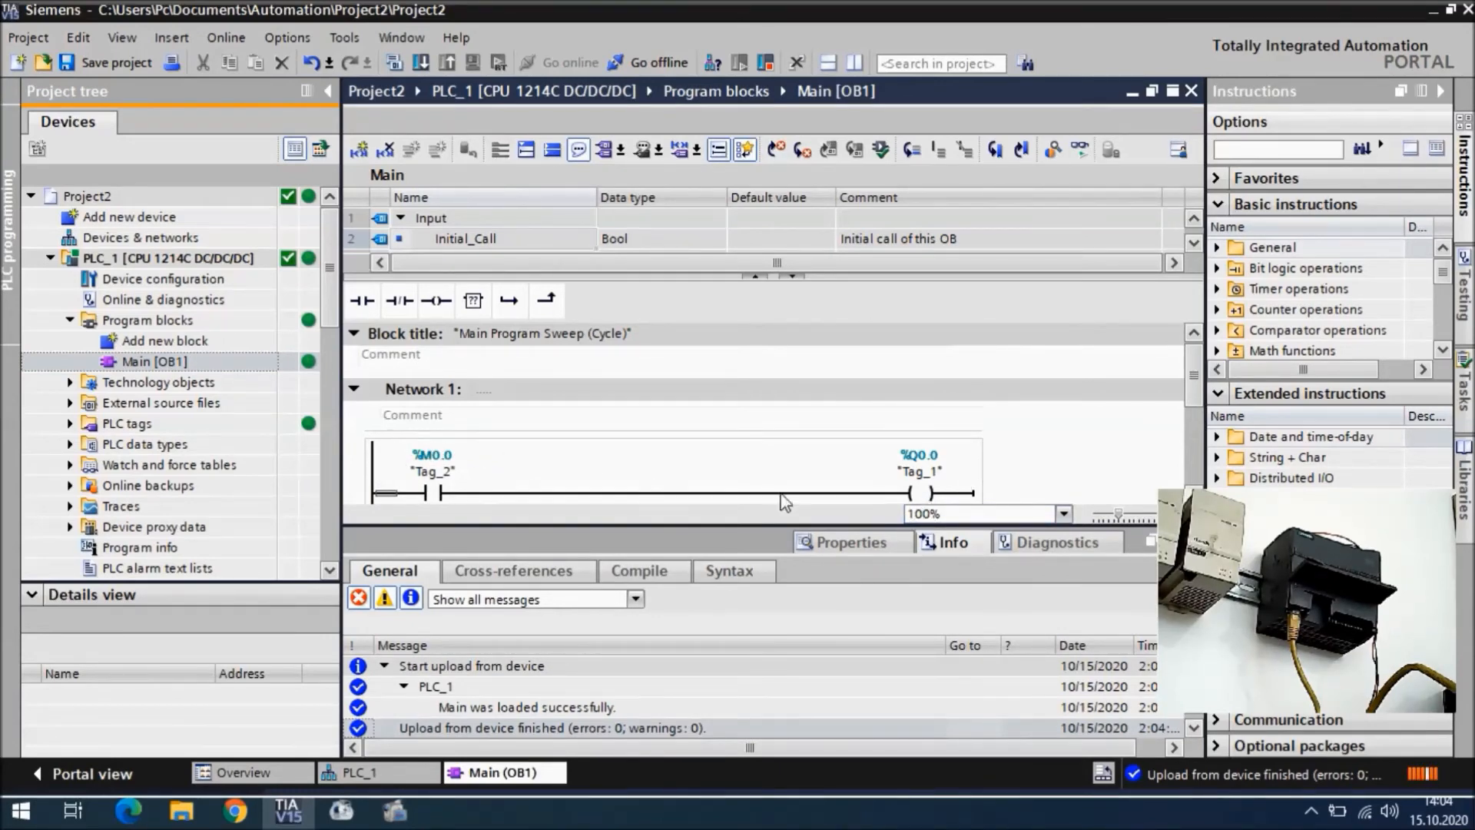
mouse_move(267, 282)
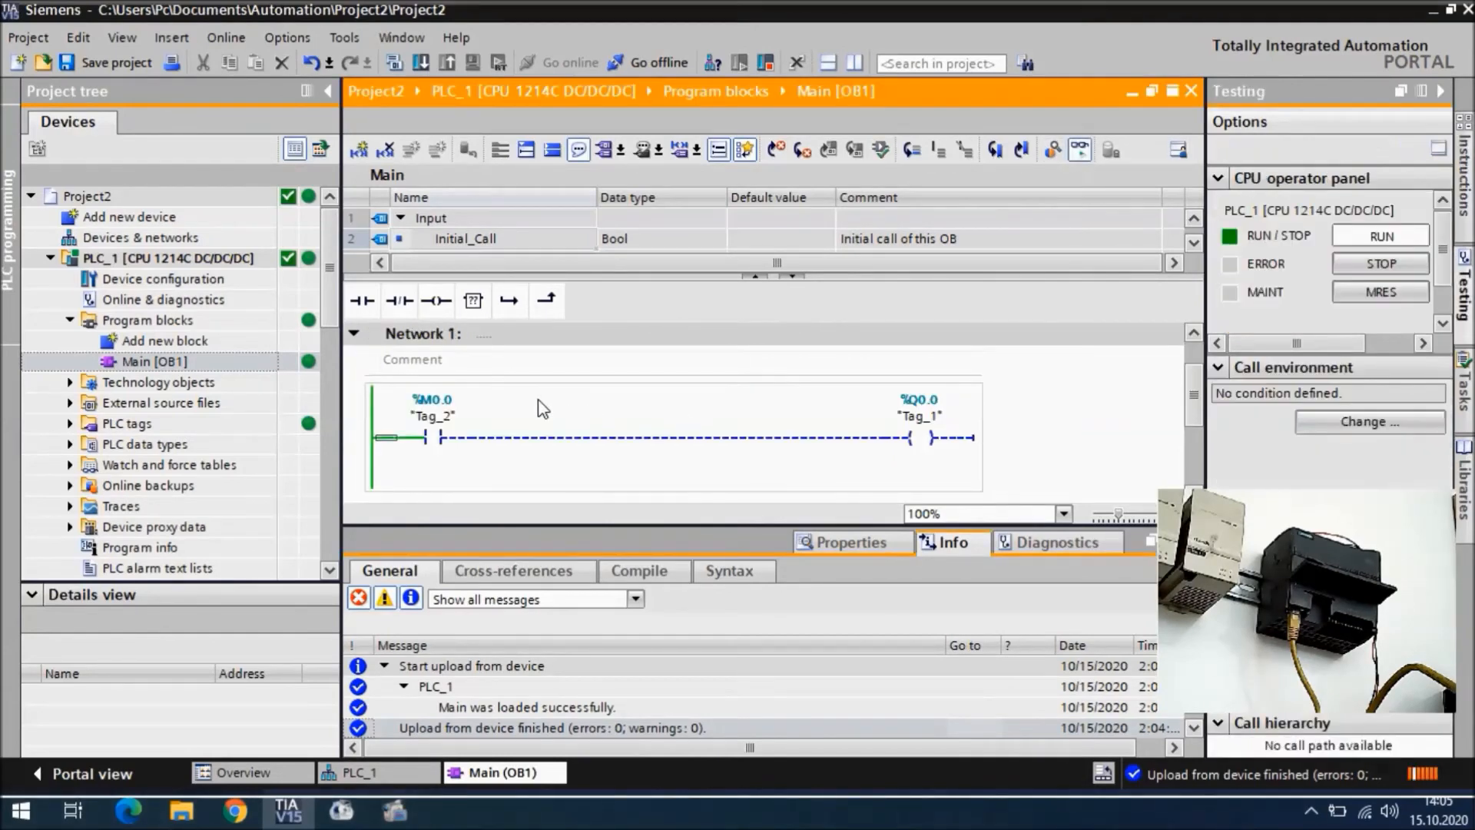
Modify the Tag_2 contact to 1 so power flows to Tag_1 in the monitored network.
right_click(434, 413)
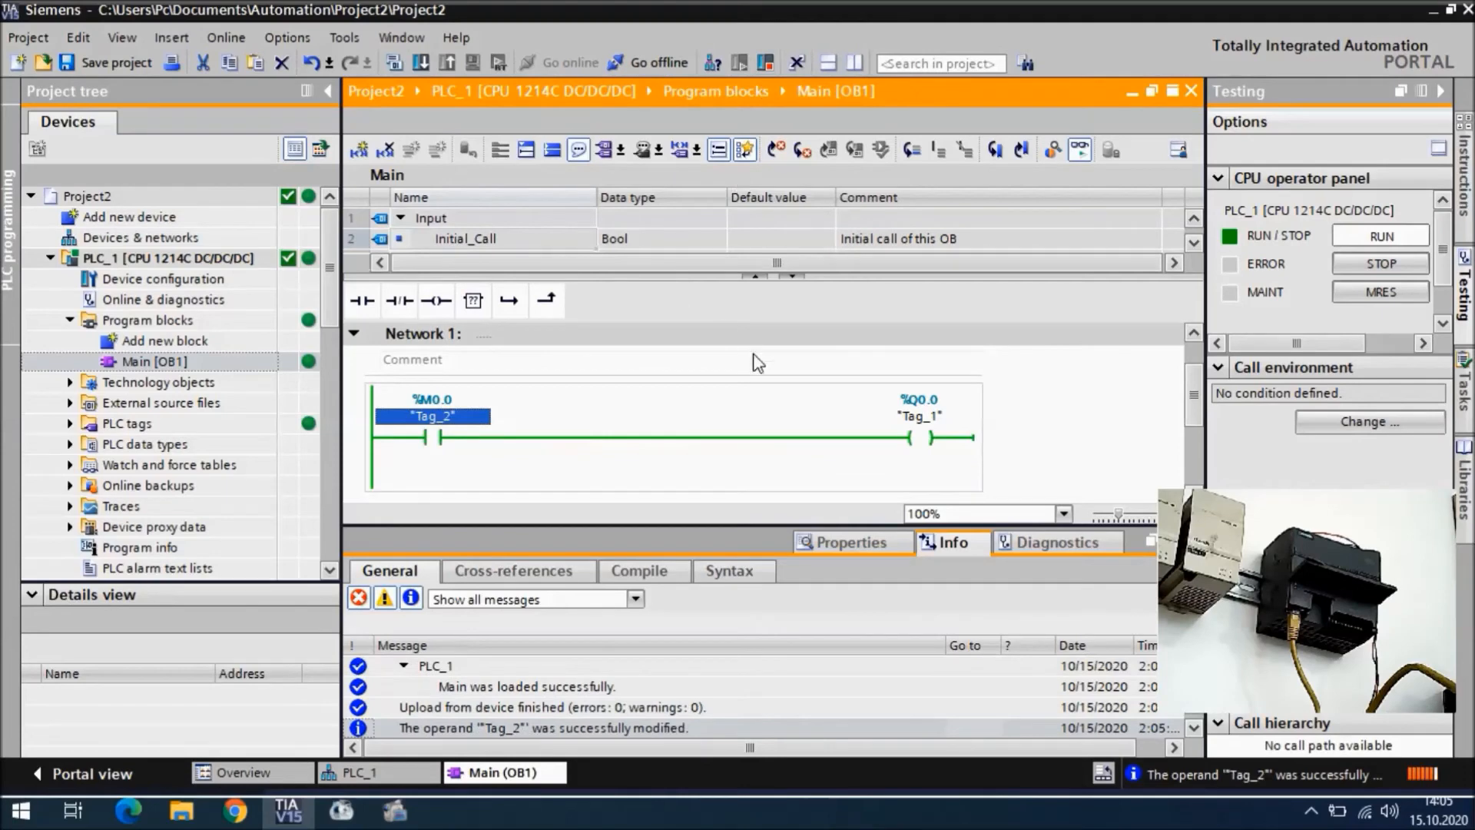
mouse_move(788, 377)
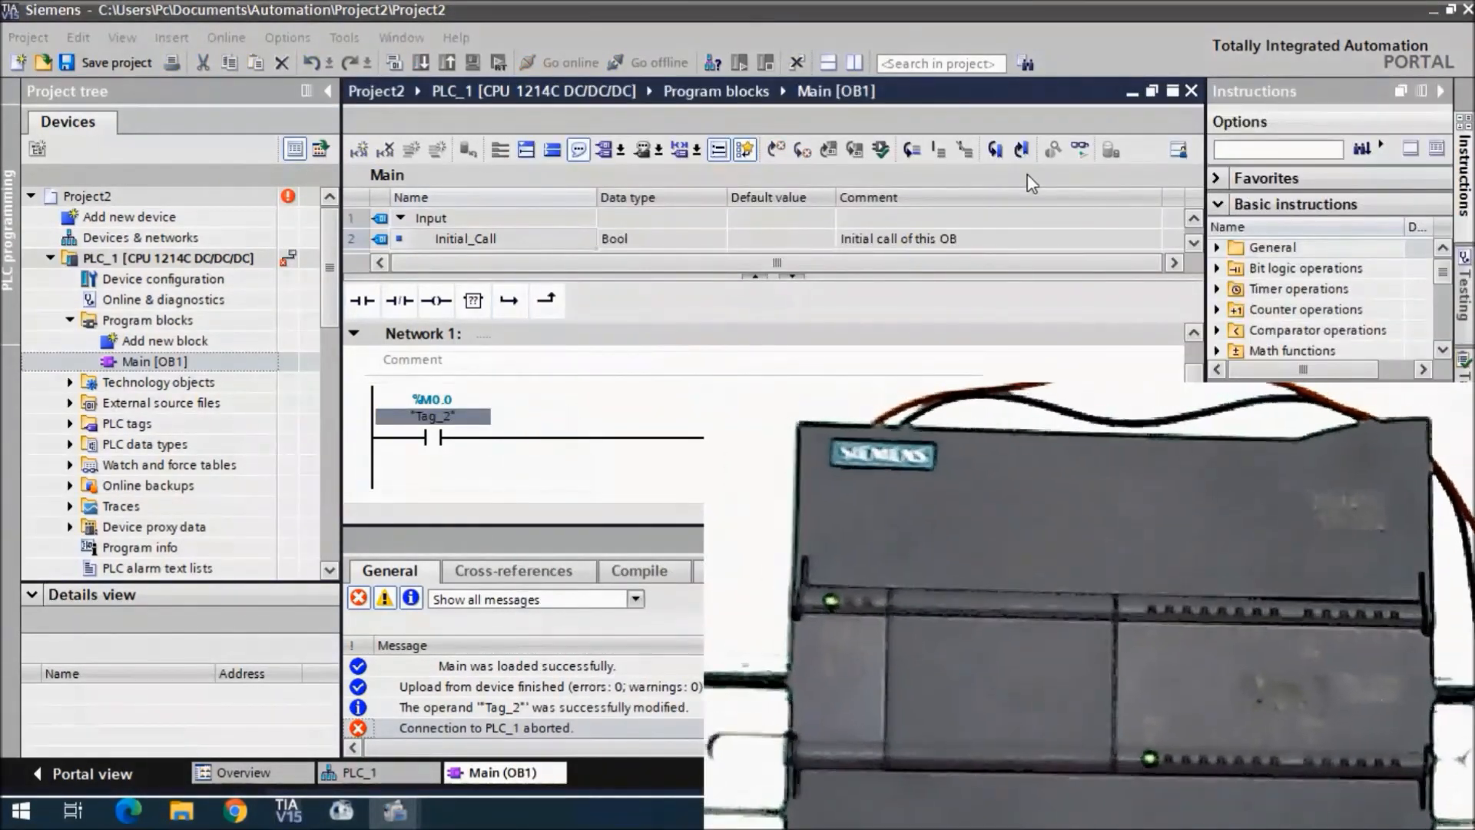
Retry monitoring Main [OB1] and acknowledge the 'another user is already monitoring this block' error.
left_click(431, 416)
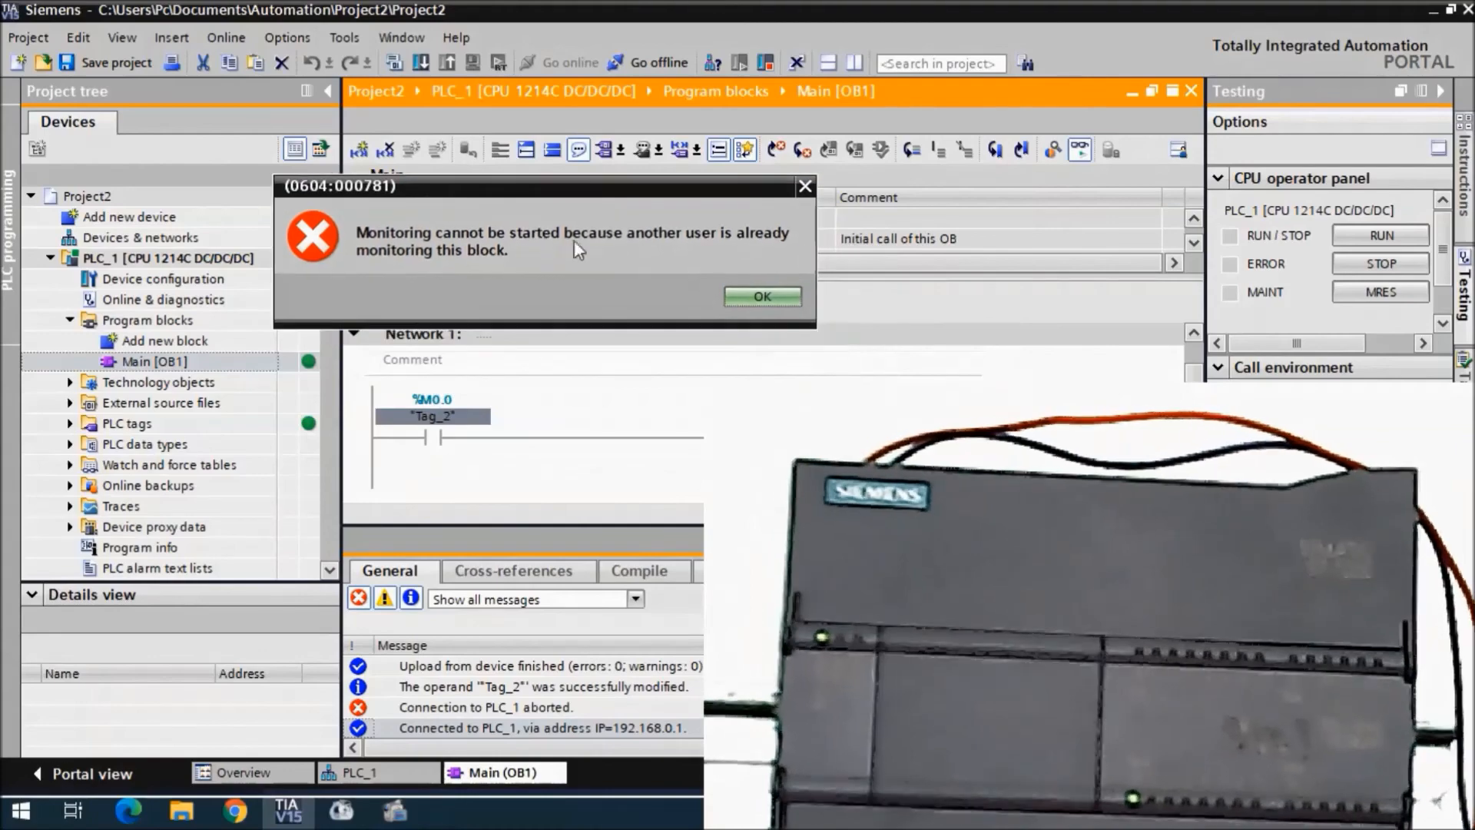
left_click(762, 297)
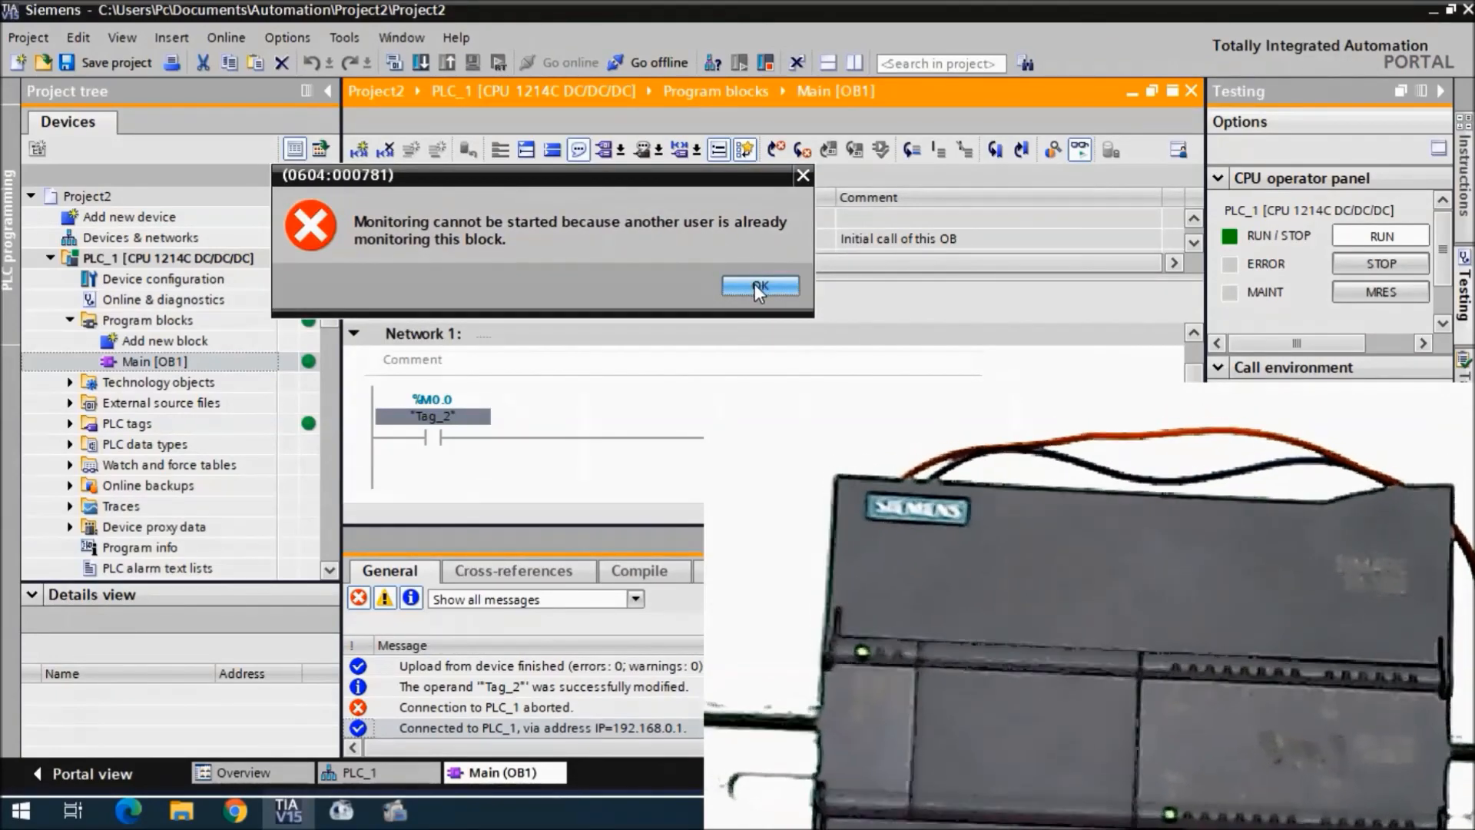
left_click(759, 286)
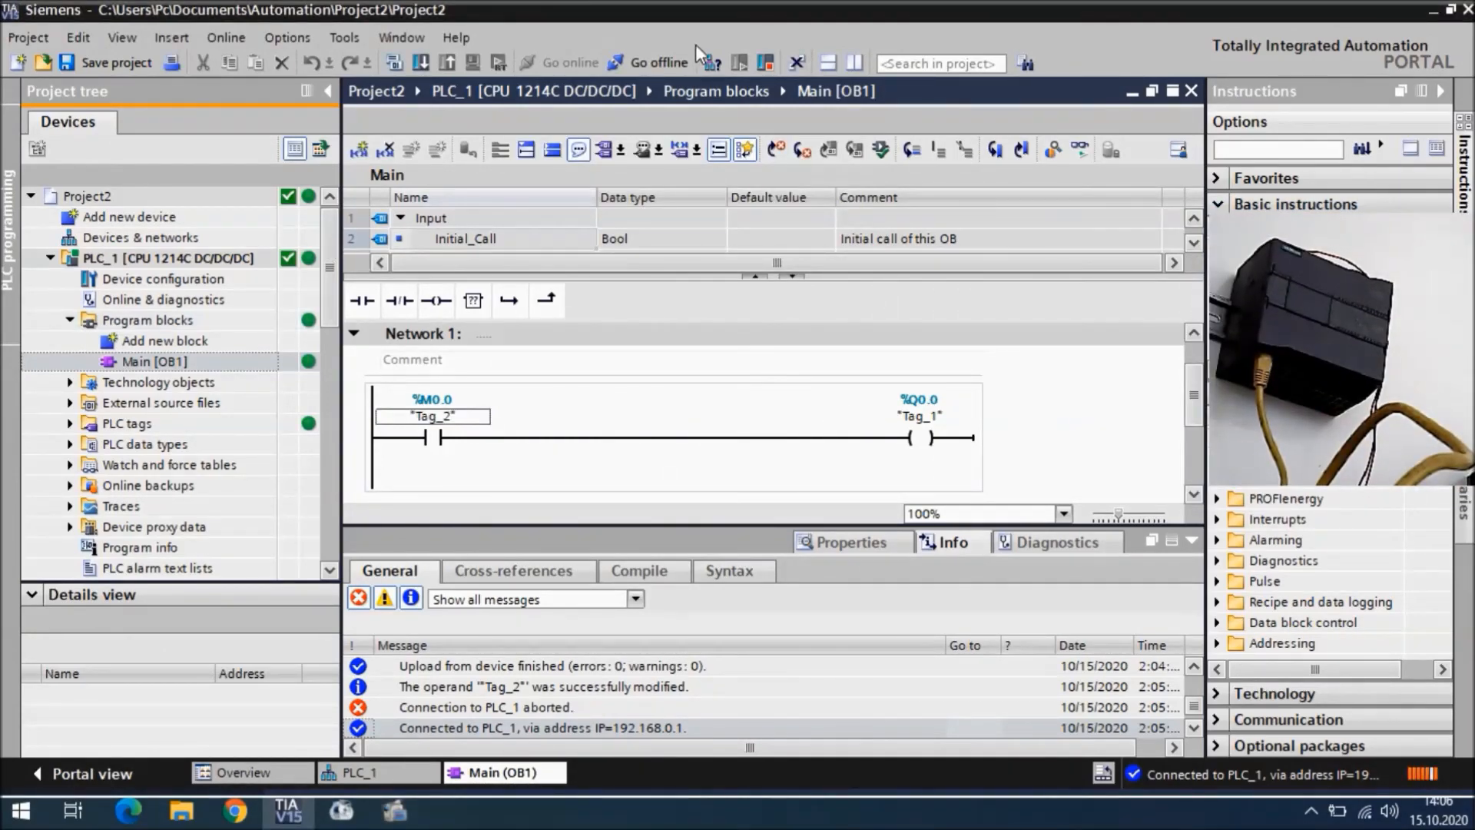
Go offline and back online to PLC_1, then modify Tag_2 to 0 in the monitored network.
left_click(651, 62)
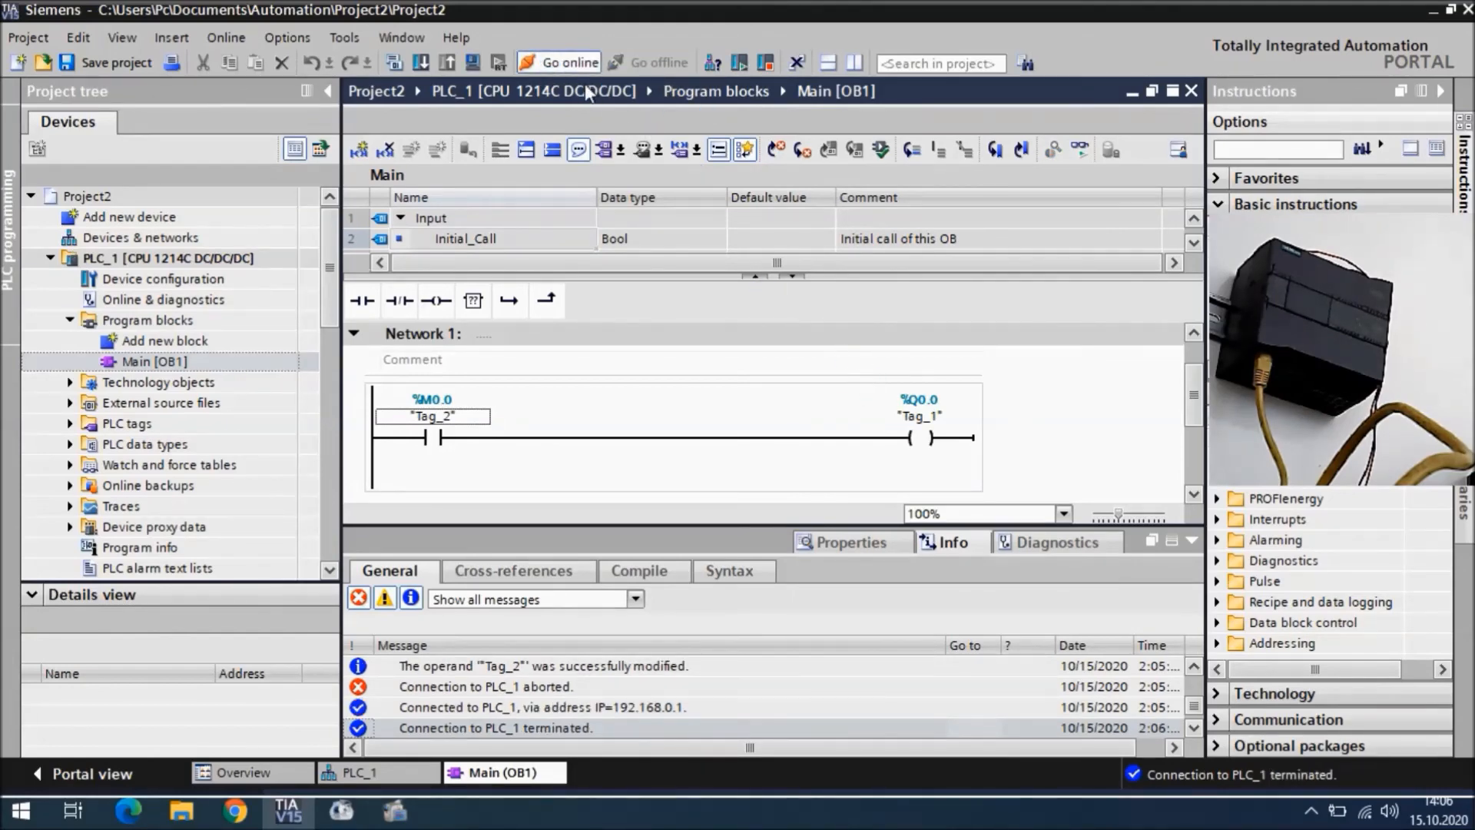
left_click(564, 62)
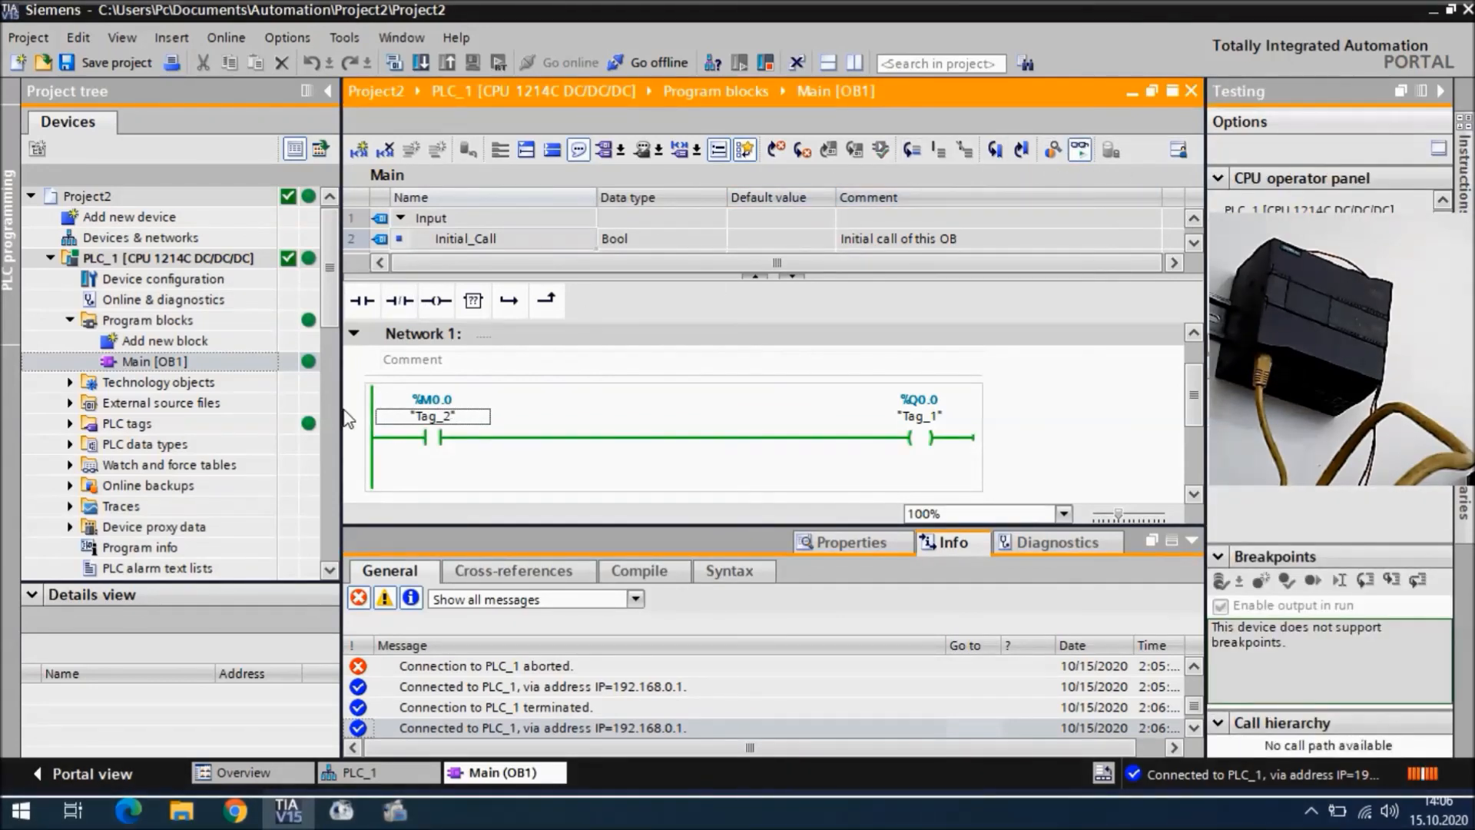
right_click(431, 416)
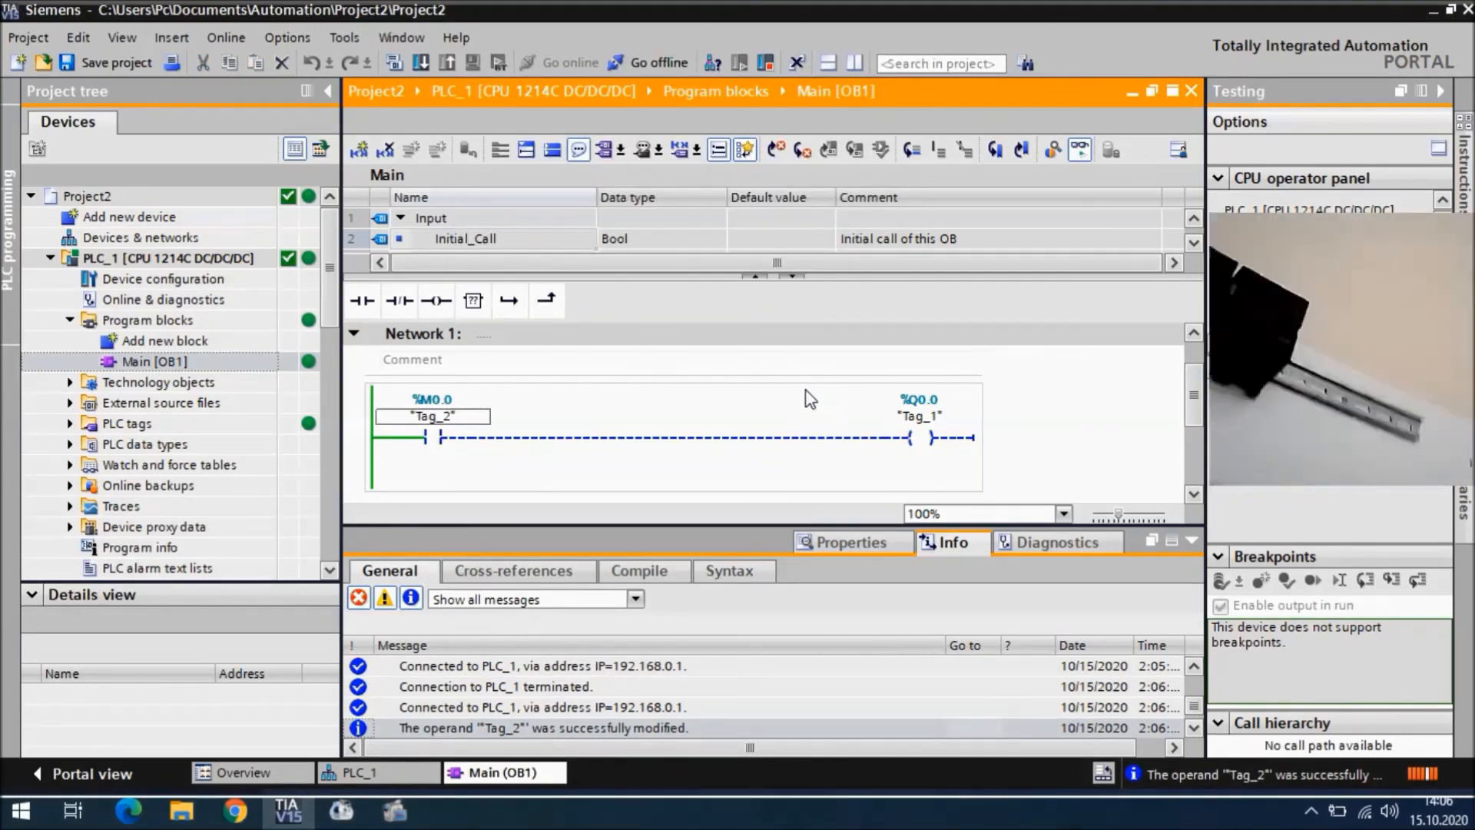
left_click(648, 63)
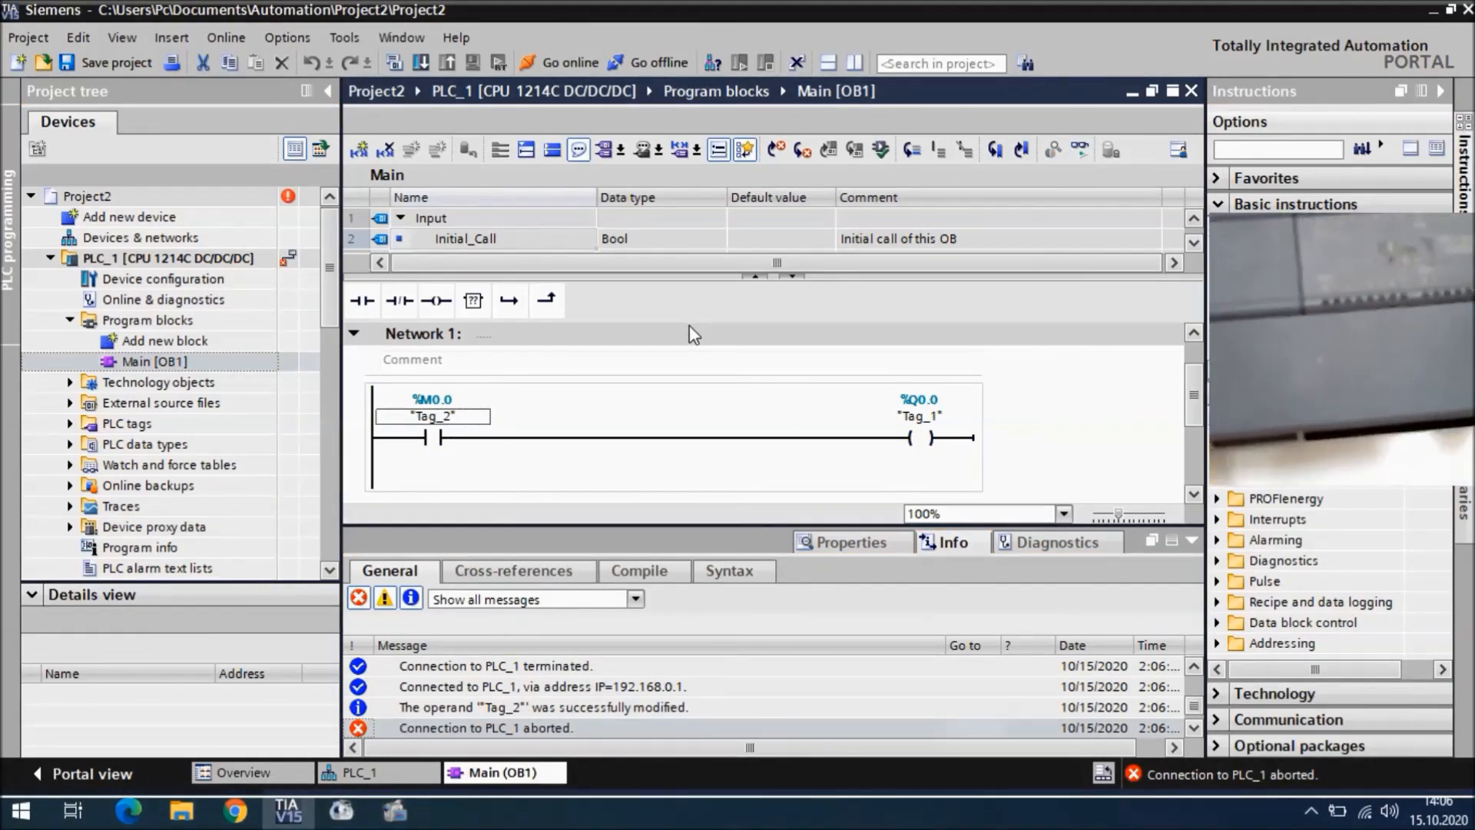
mouse_move(651, 372)
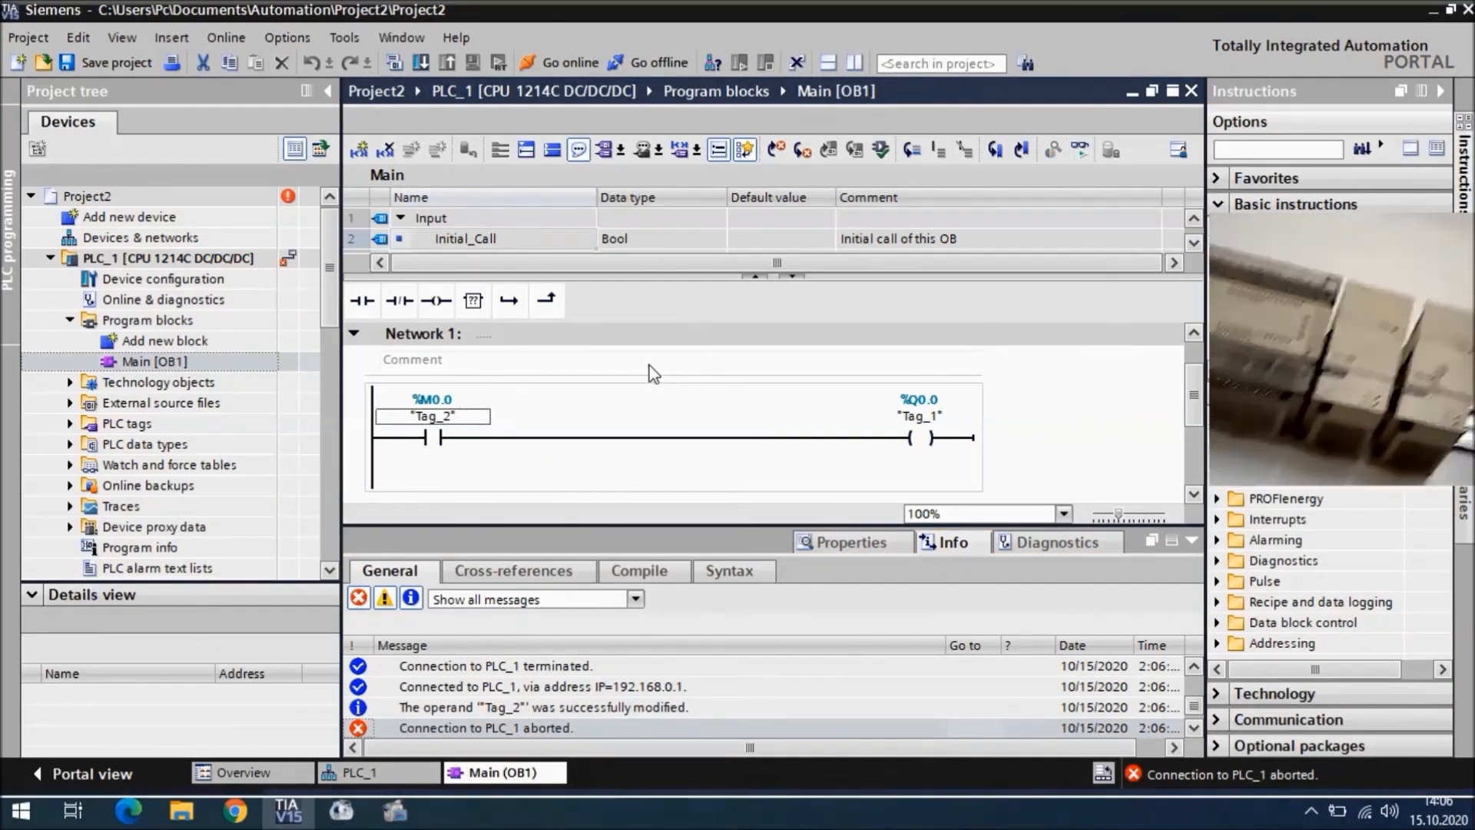